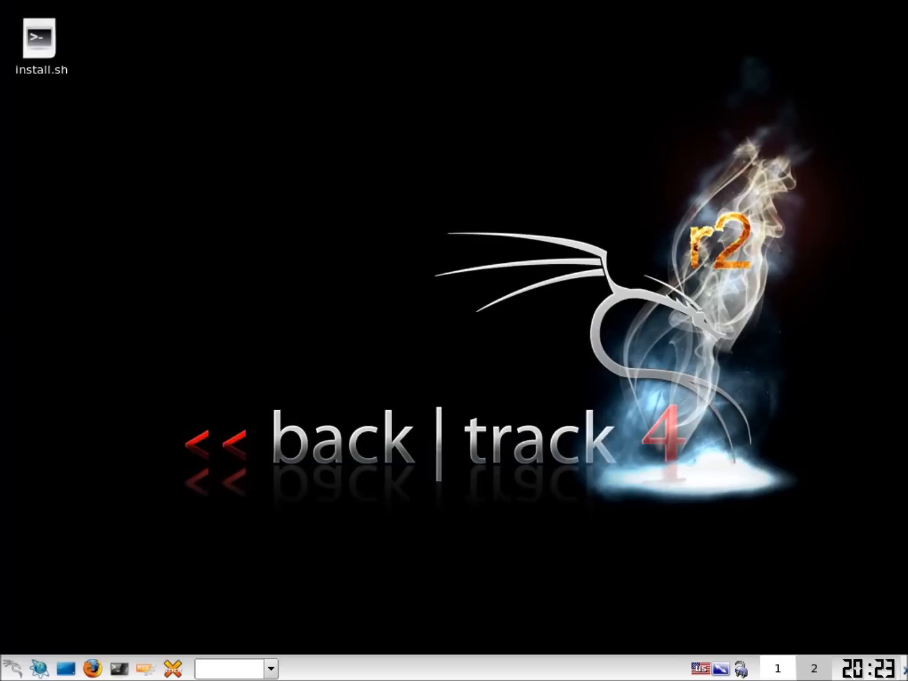
pyautogui.moveTo(16, 313)
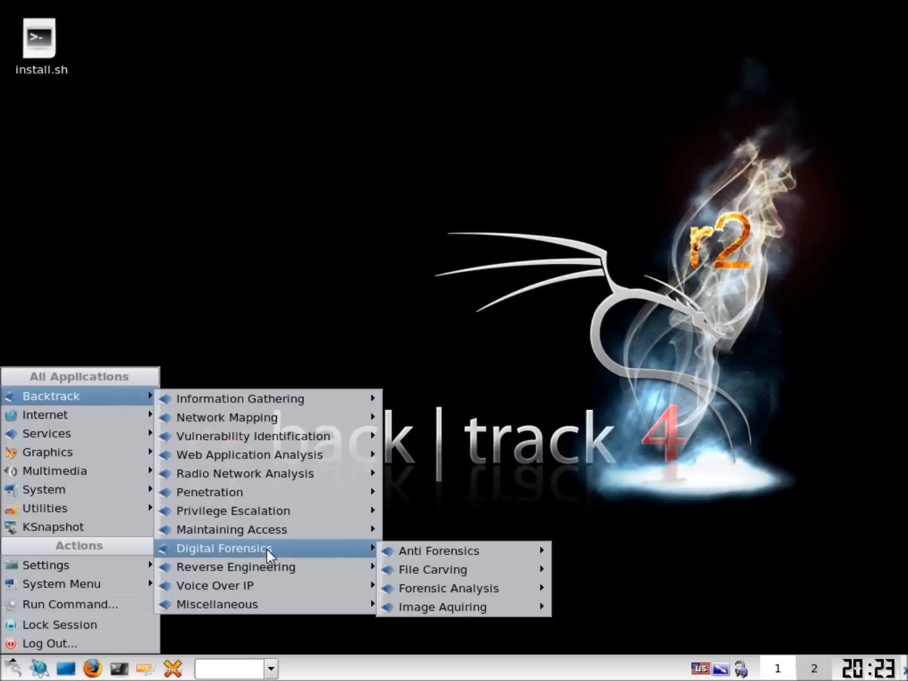
pyautogui.moveTo(449, 588)
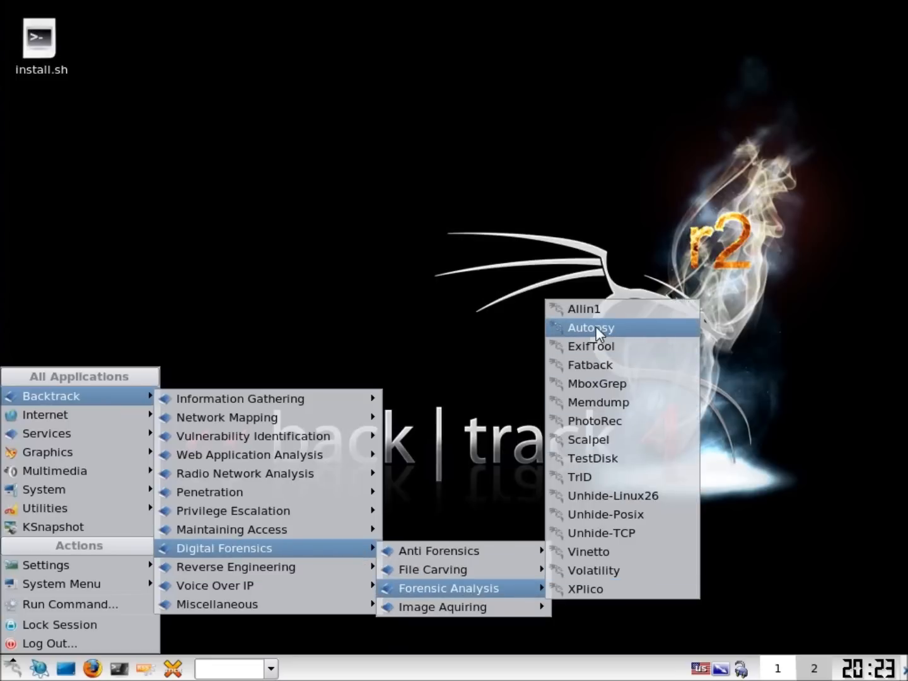
# Launch Autopsy from the BackTrack Digital Forensics > Forensic Analysis menu
pyautogui.click(591, 328)
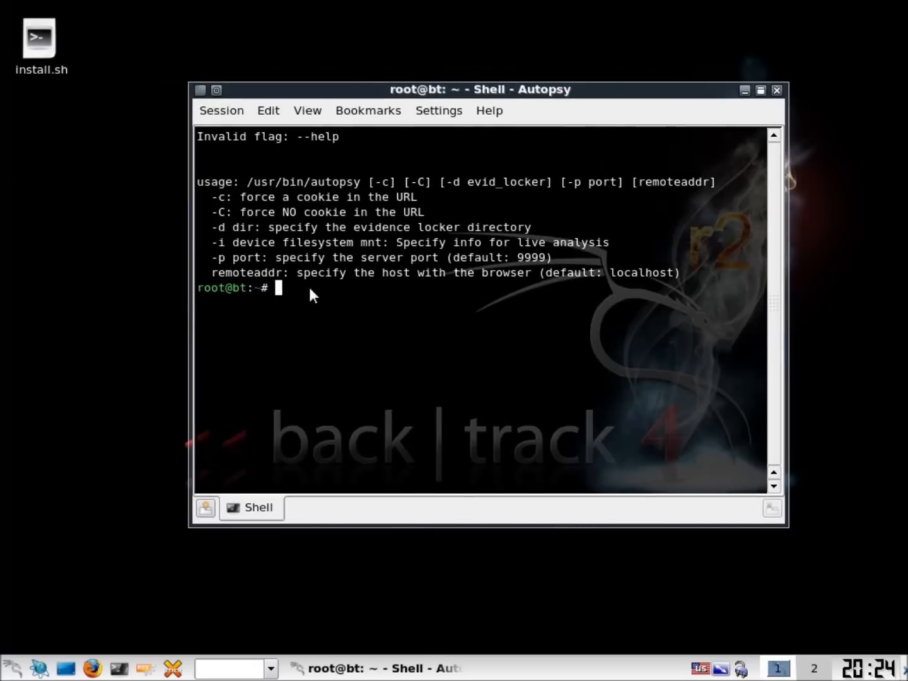
pyautogui.write('aut')
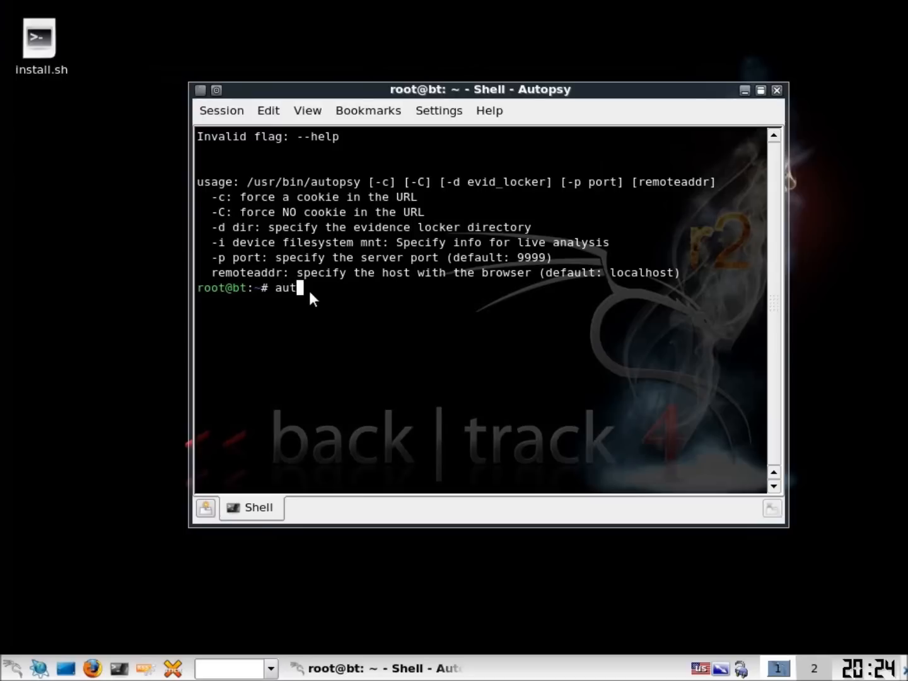
pyautogui.write('opsy')
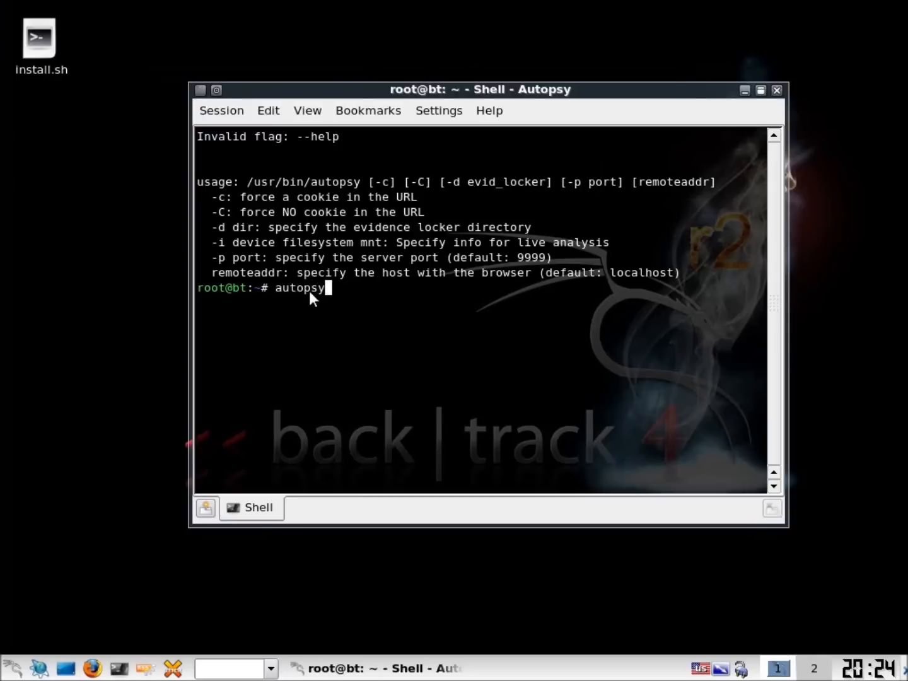
pyautogui.moveTo(222, 207)
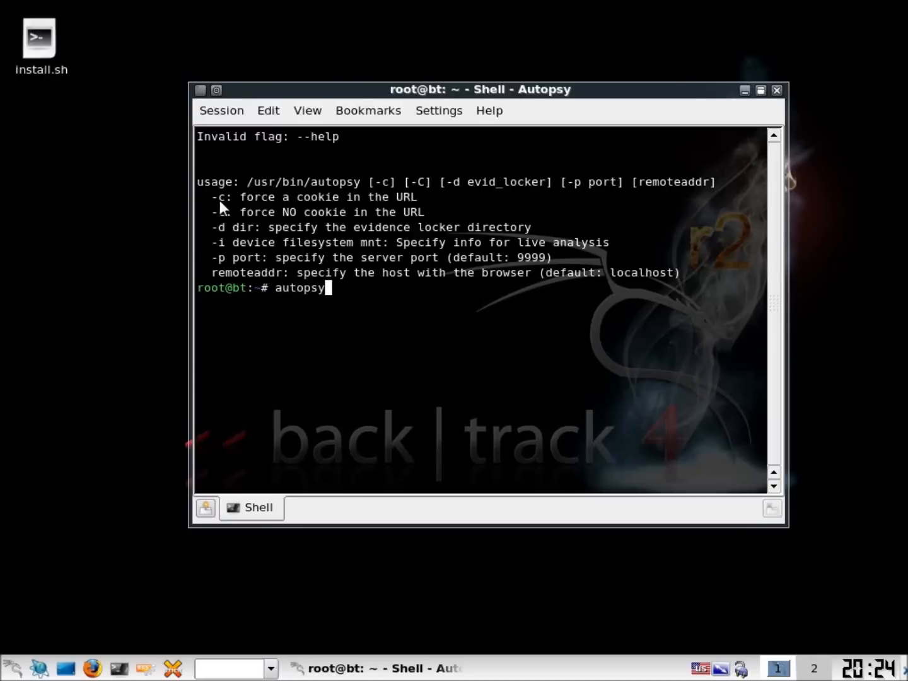
pyautogui.moveTo(238, 257)
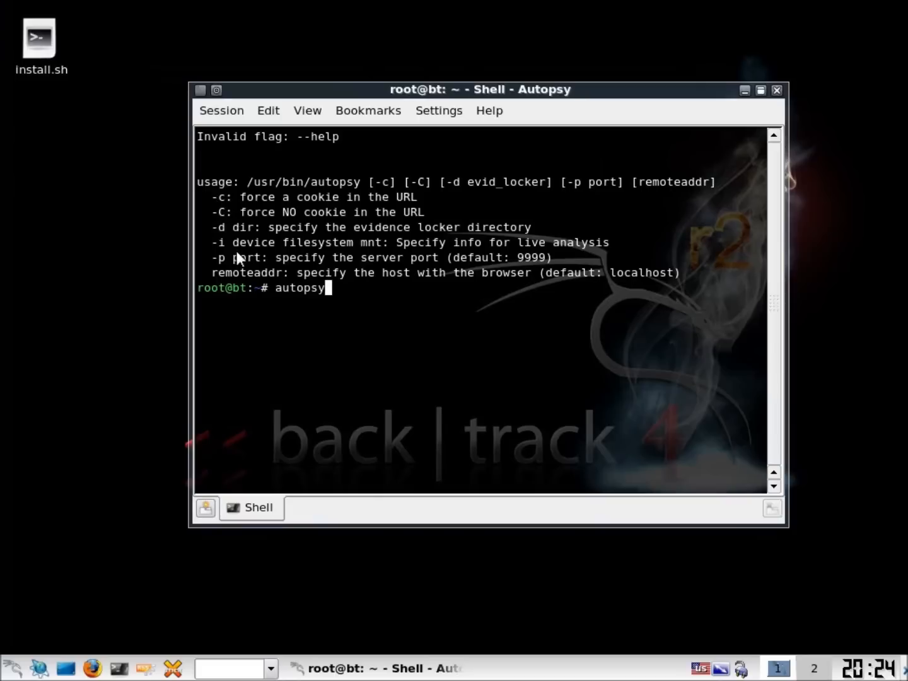
pyautogui.moveTo(341, 303)
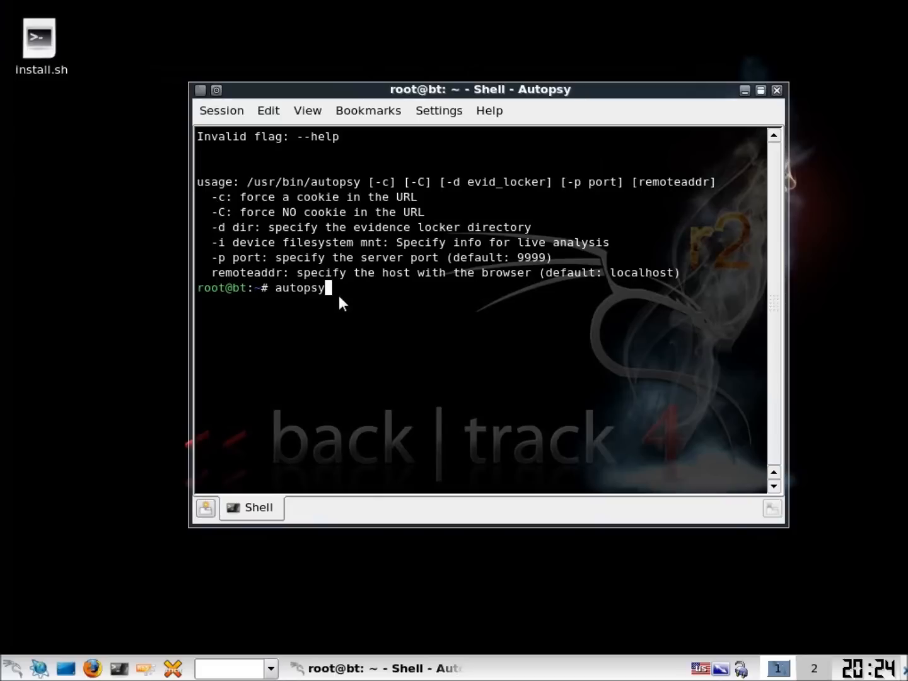
pyautogui.press('Return')
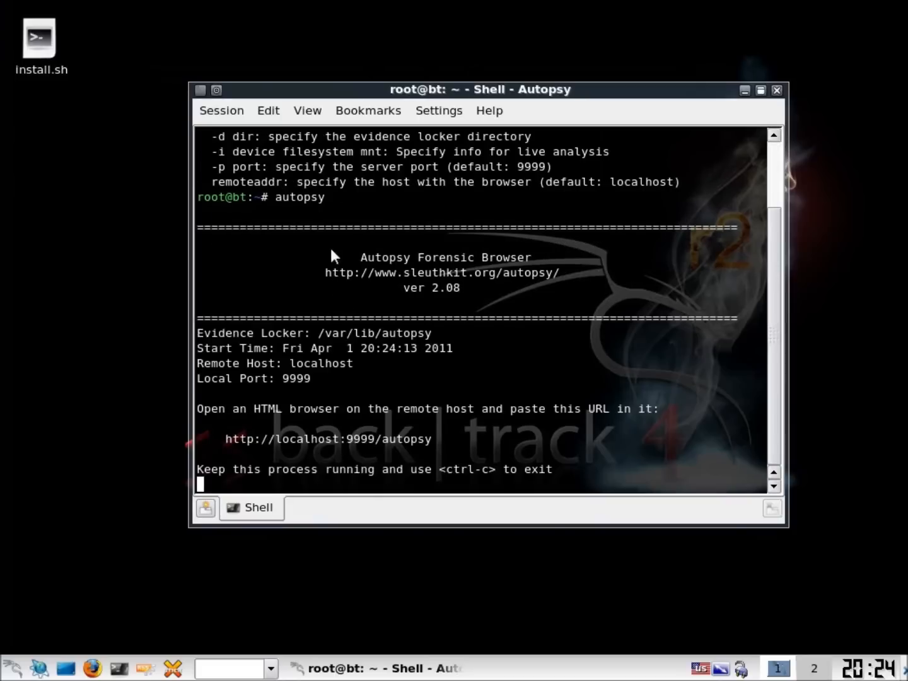
pyautogui.moveTo(372, 419)
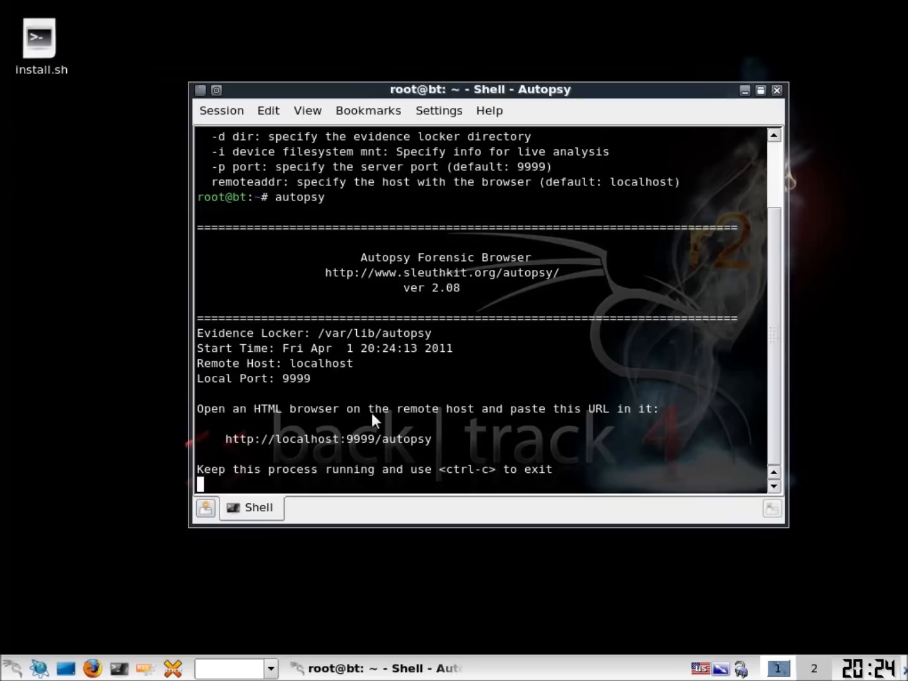
pyautogui.moveTo(360, 454)
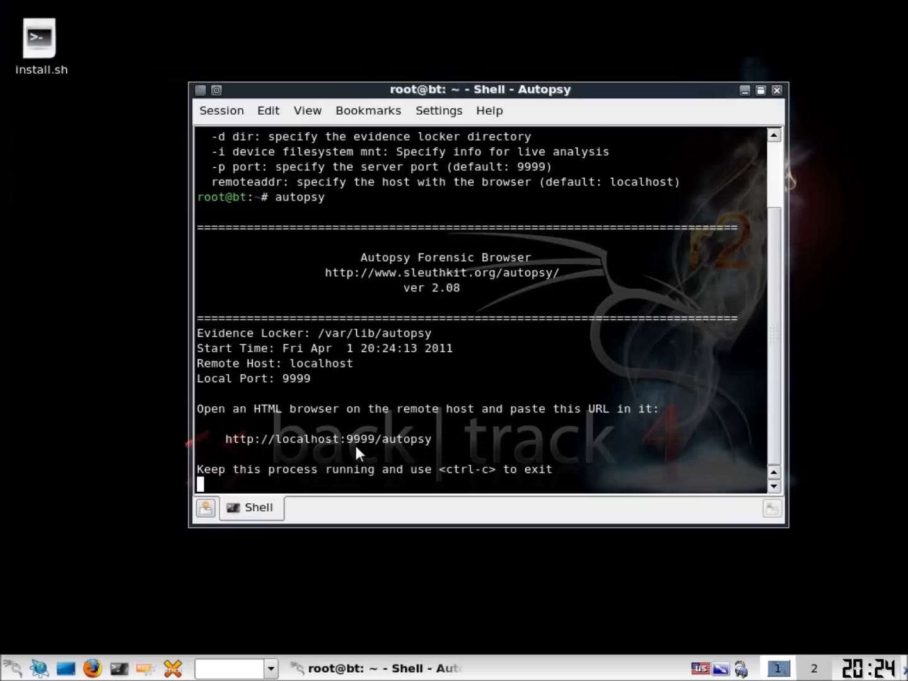
pyautogui.moveTo(402, 431)
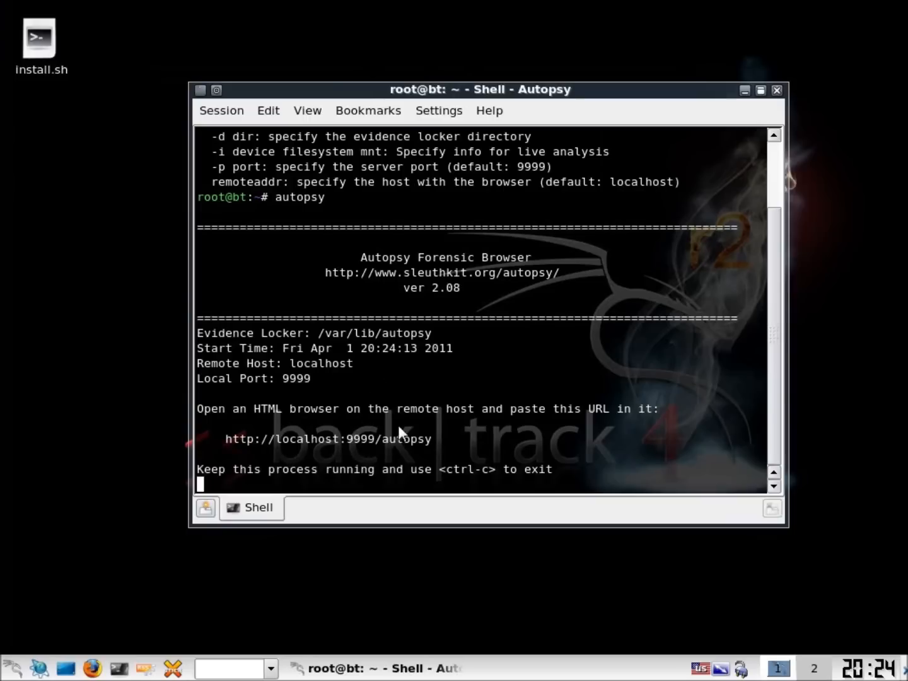
pyautogui.scroll(3)
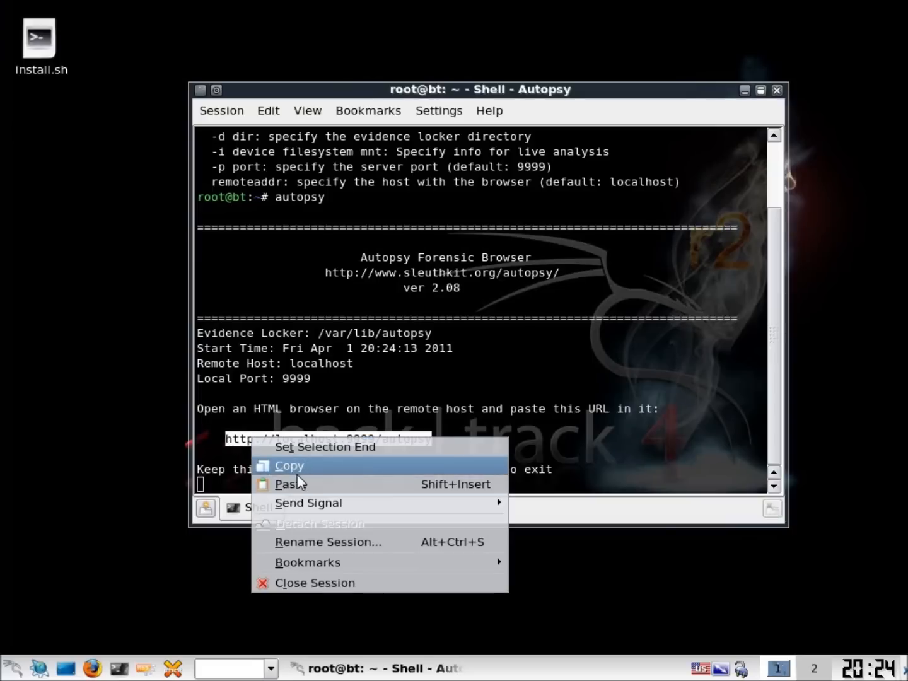
pyautogui.click(289, 466)
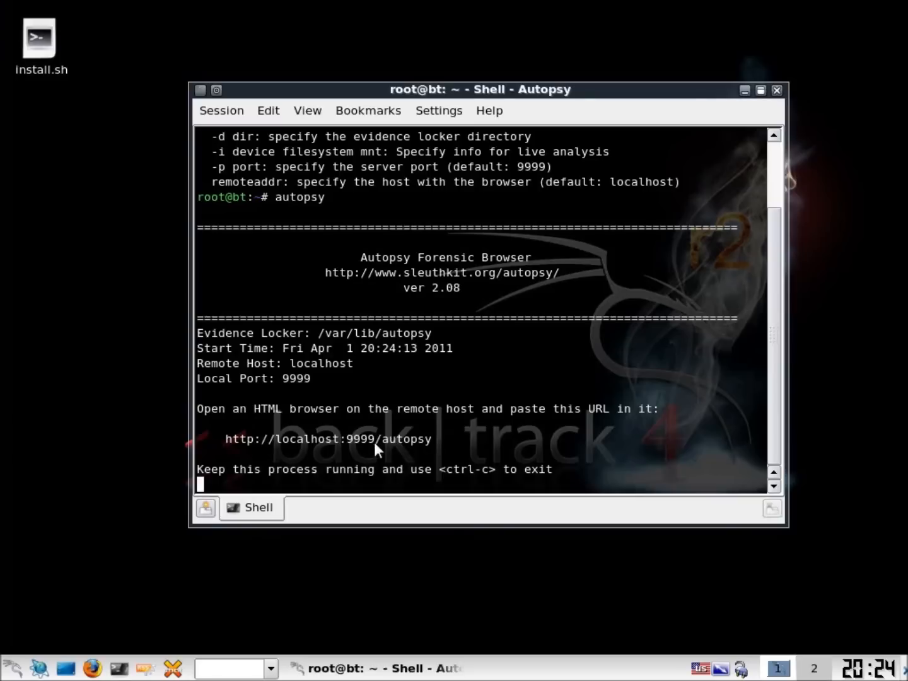
pyautogui.moveTo(508, 469)
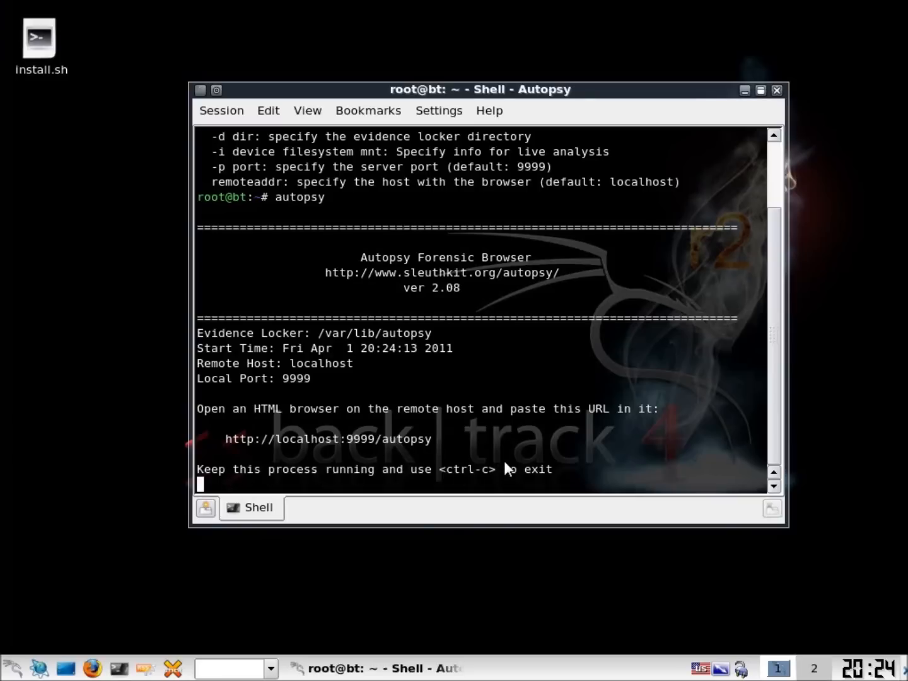
pyautogui.moveTo(514, 467)
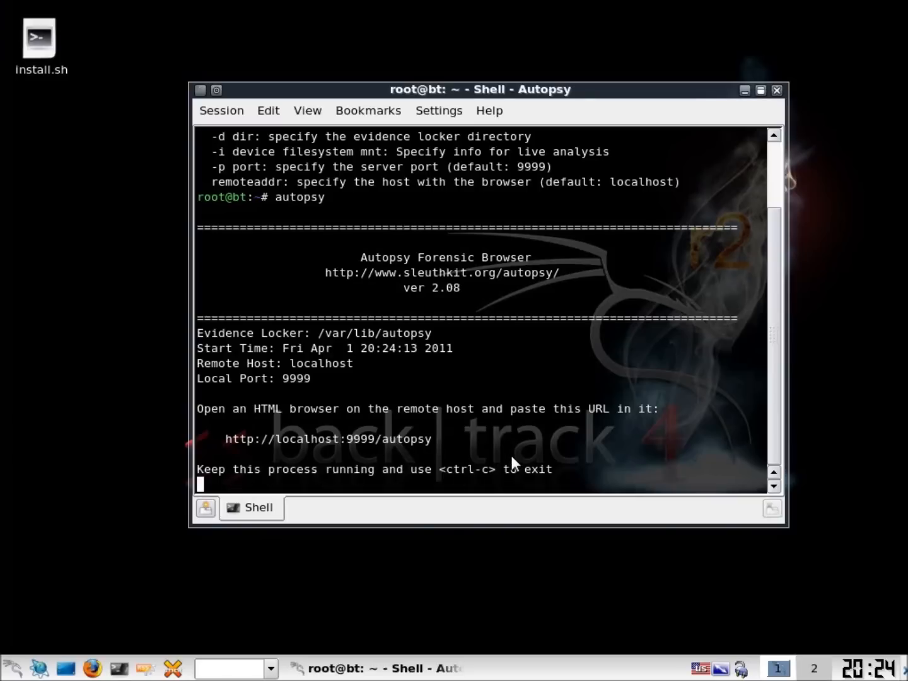
pyautogui.moveTo(441, 454)
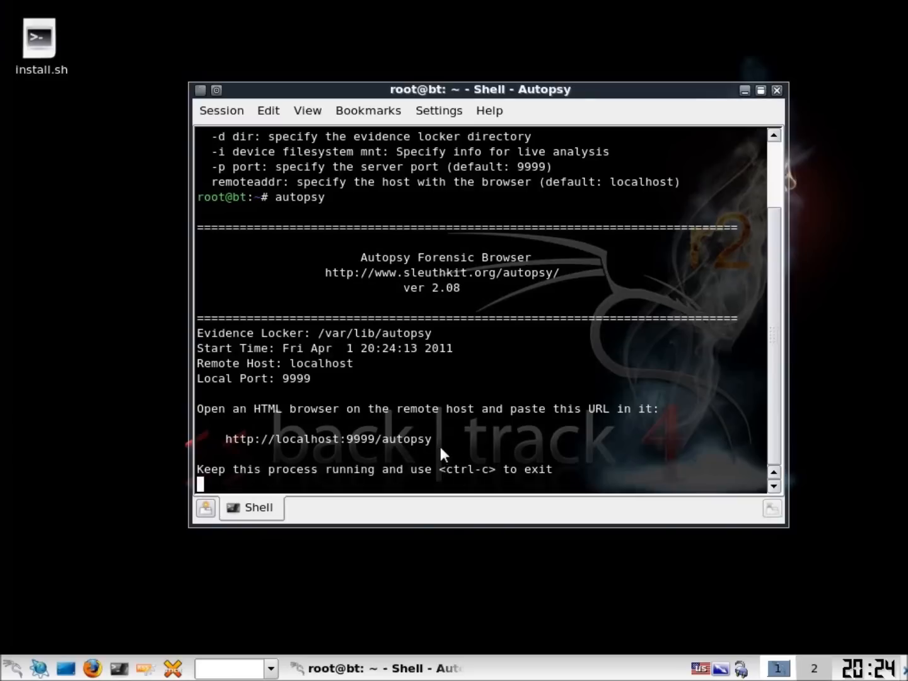
pyautogui.moveTo(340, 447)
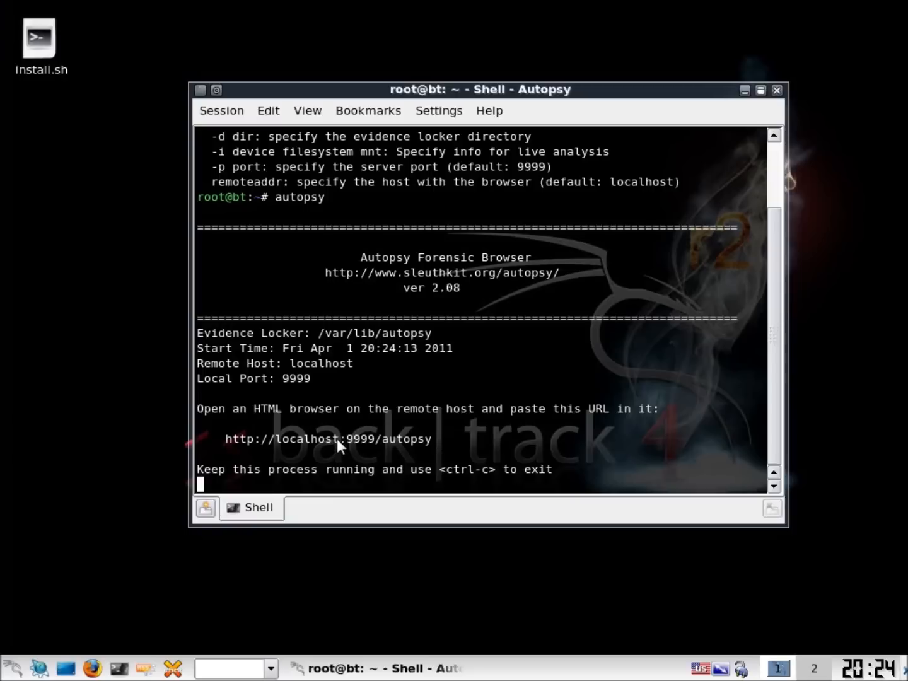
pyautogui.moveTo(510, 348)
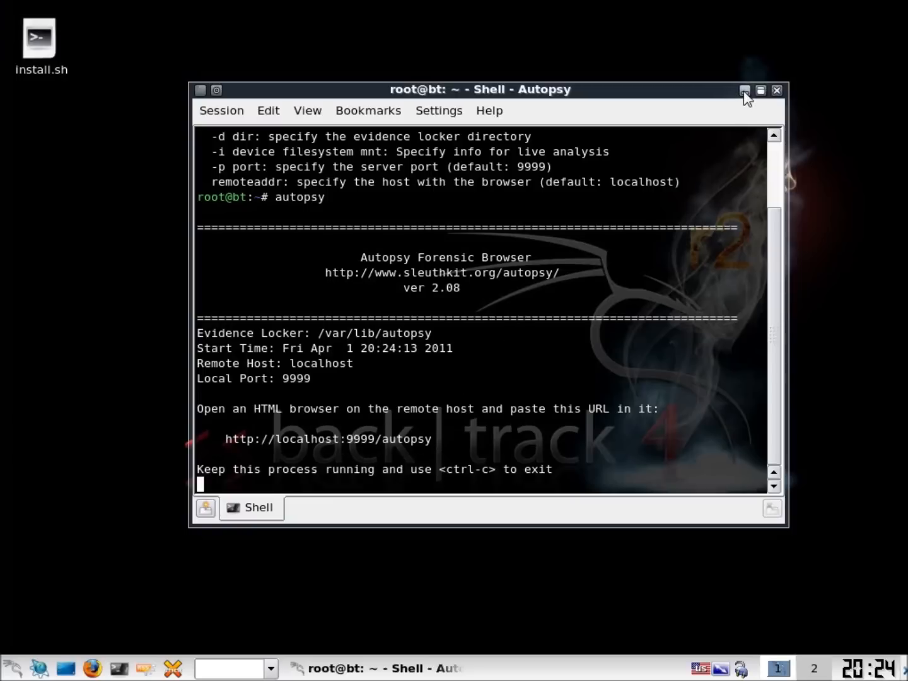
# Minimize Konsole, launch Firefox, and paste the Autopsy address into the address bar
pyautogui.click(745, 91)
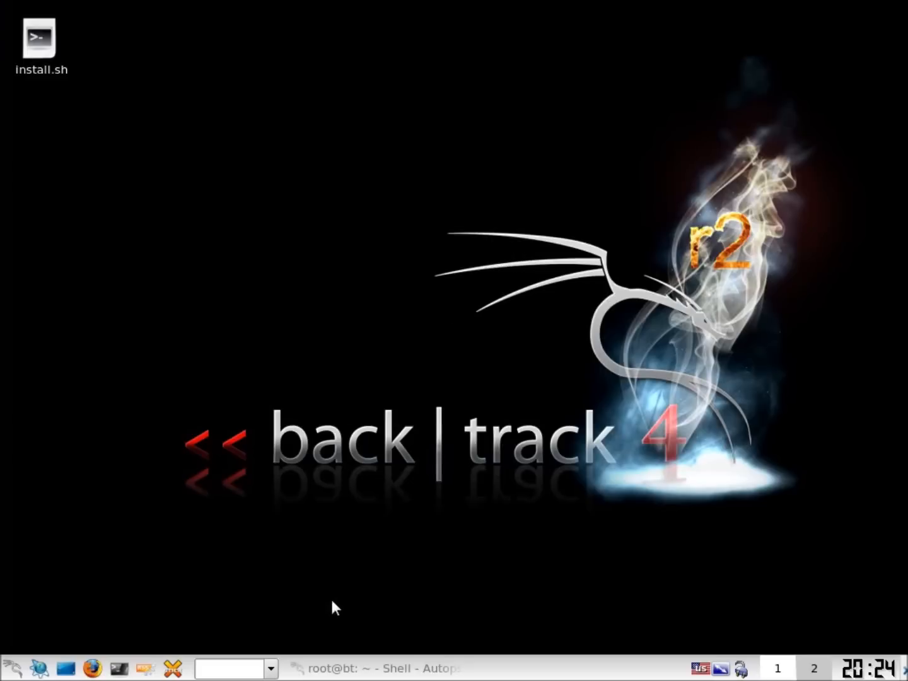
pyautogui.moveTo(285, 227)
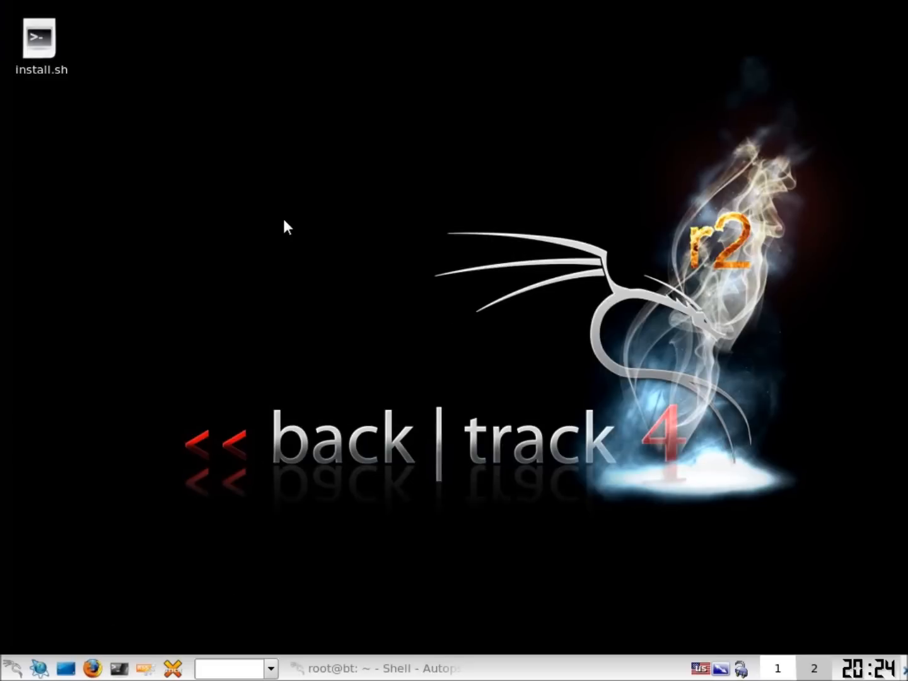
pyautogui.click(92, 669)
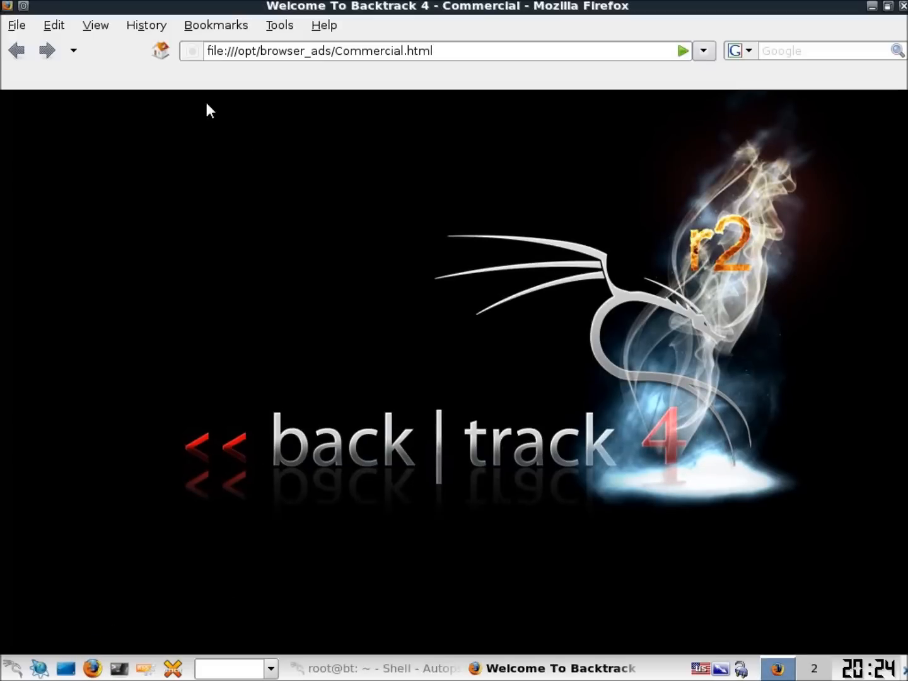
pyautogui.click(682, 51)
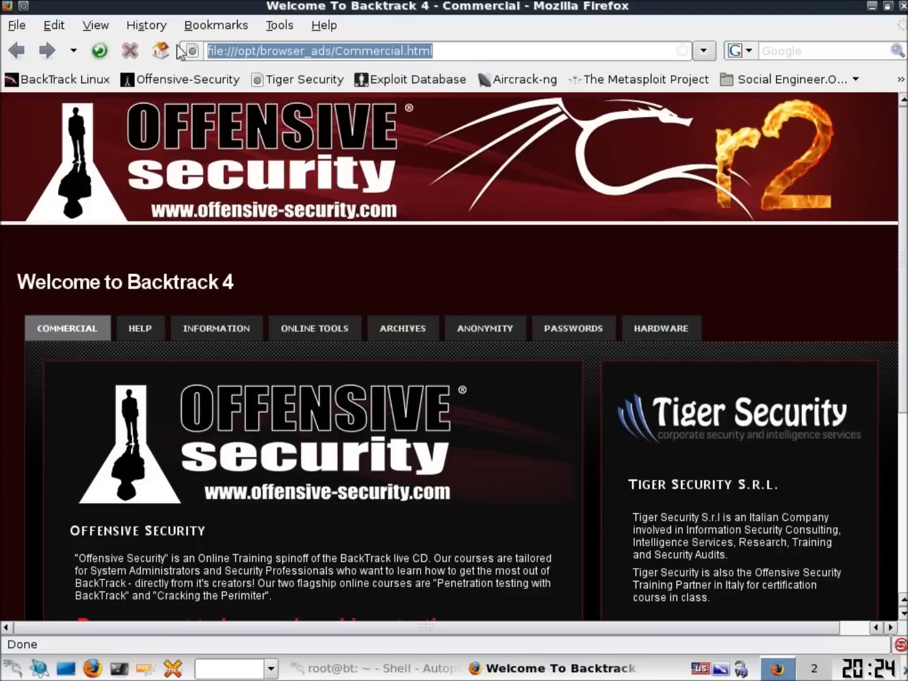
pyautogui.rightClick(318, 51)
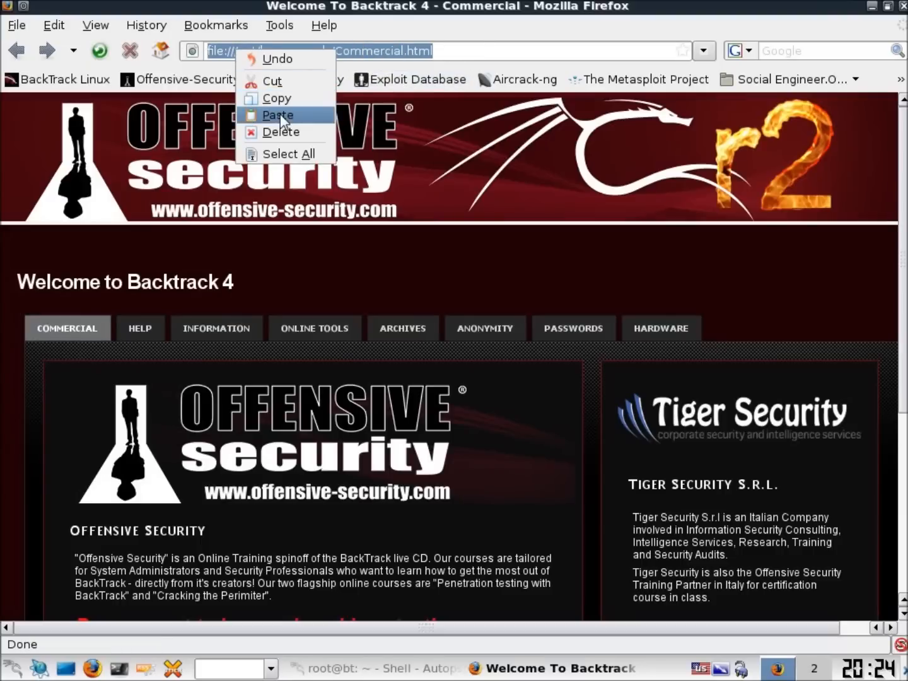
pyautogui.click(278, 115)
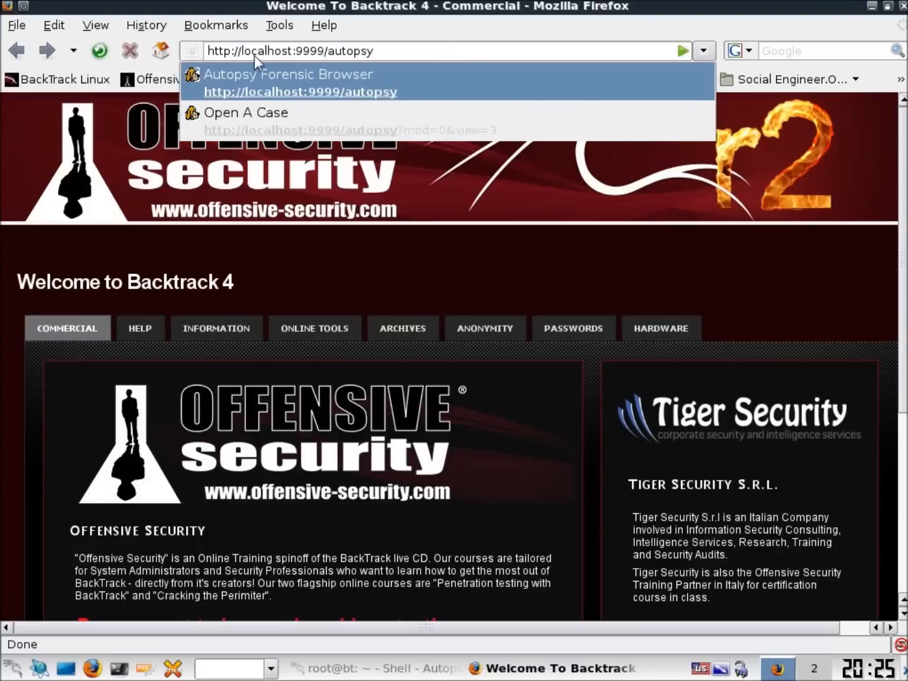
pyautogui.moveTo(316, 62)
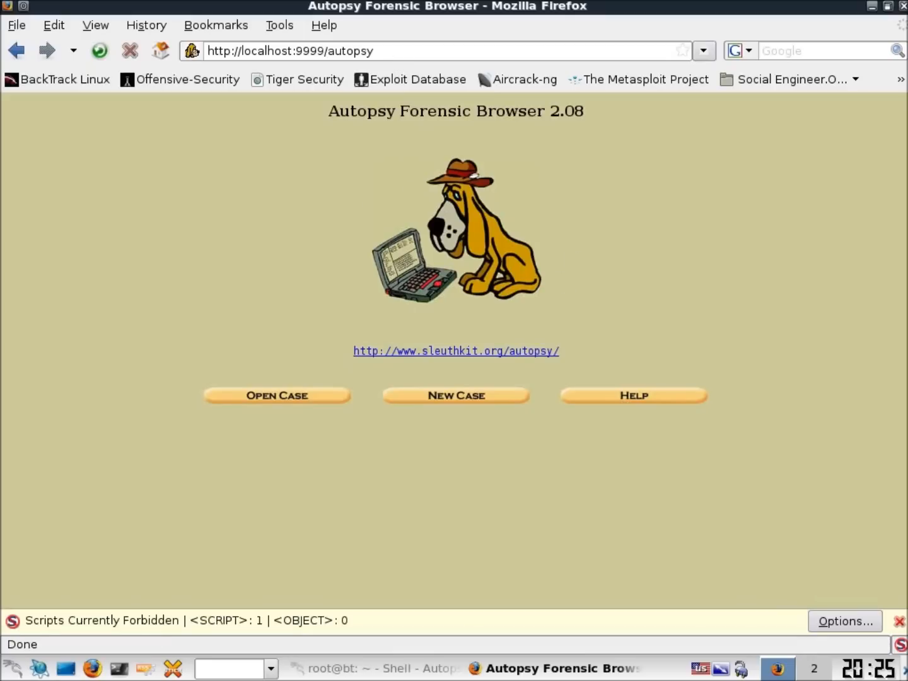
# Try Open Case, see that no cases exist, and return to the Main Menu
pyautogui.click(277, 396)
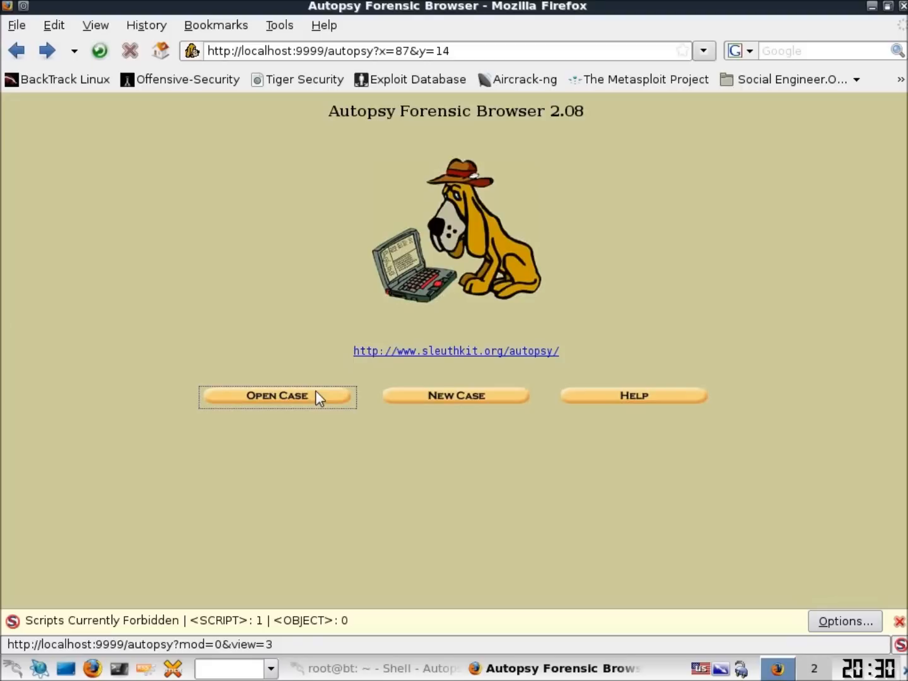
pyautogui.moveTo(426, 404)
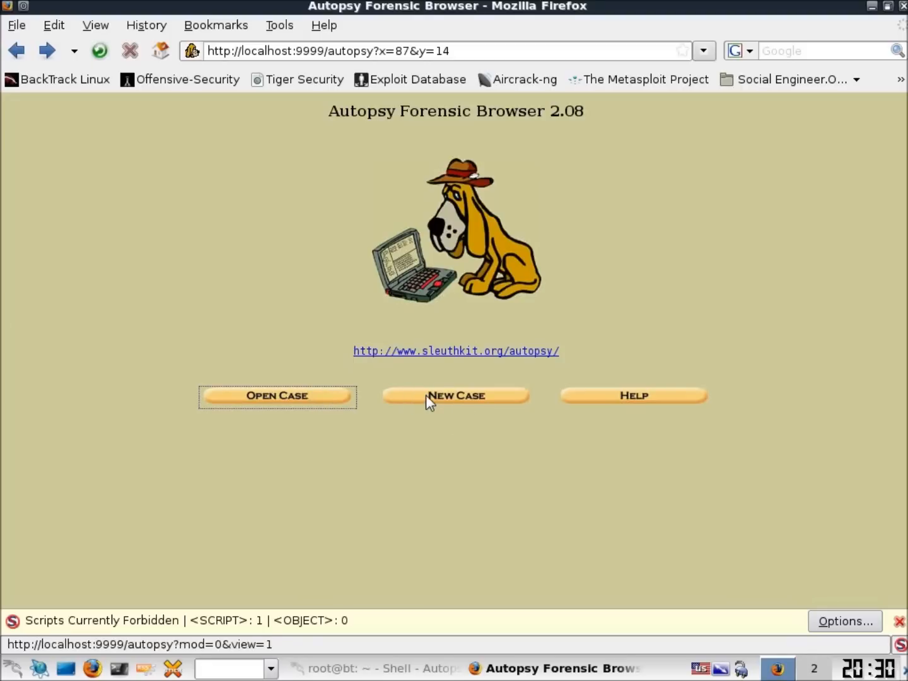
pyautogui.click(276, 395)
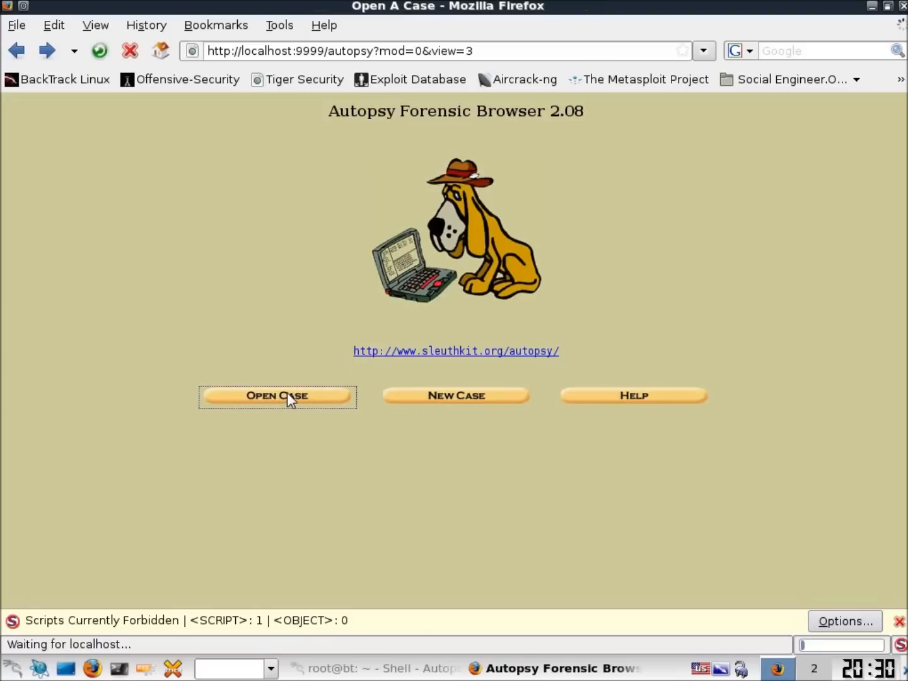
pyautogui.click(277, 395)
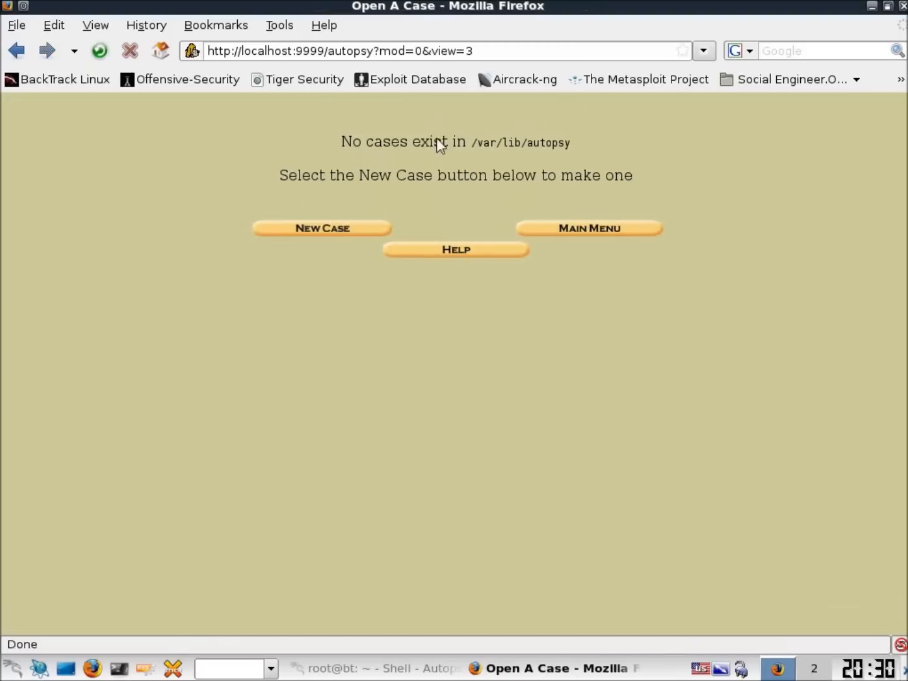
pyautogui.moveTo(444, 162)
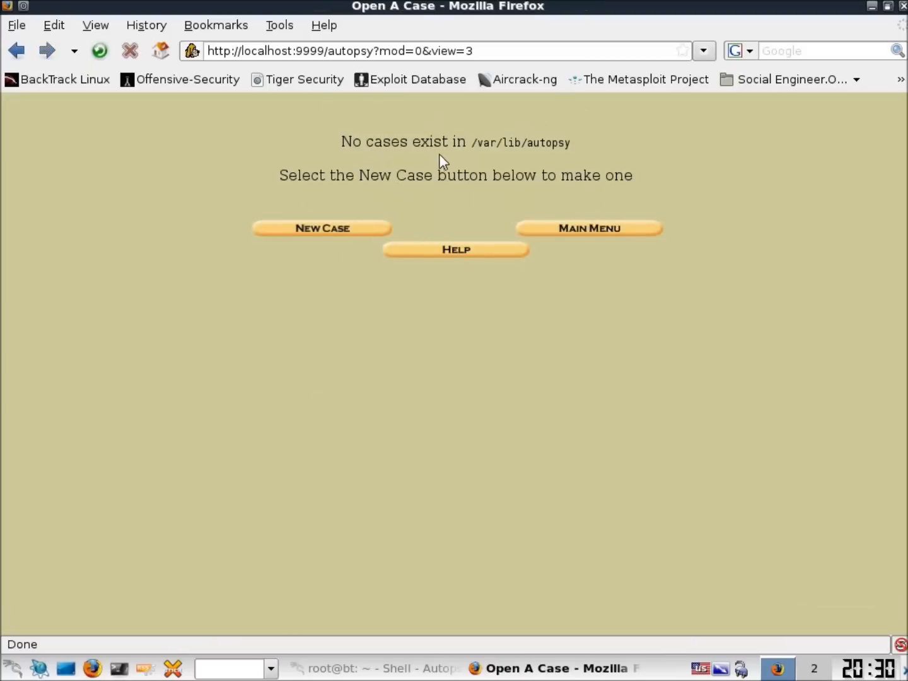
pyautogui.moveTo(474, 157)
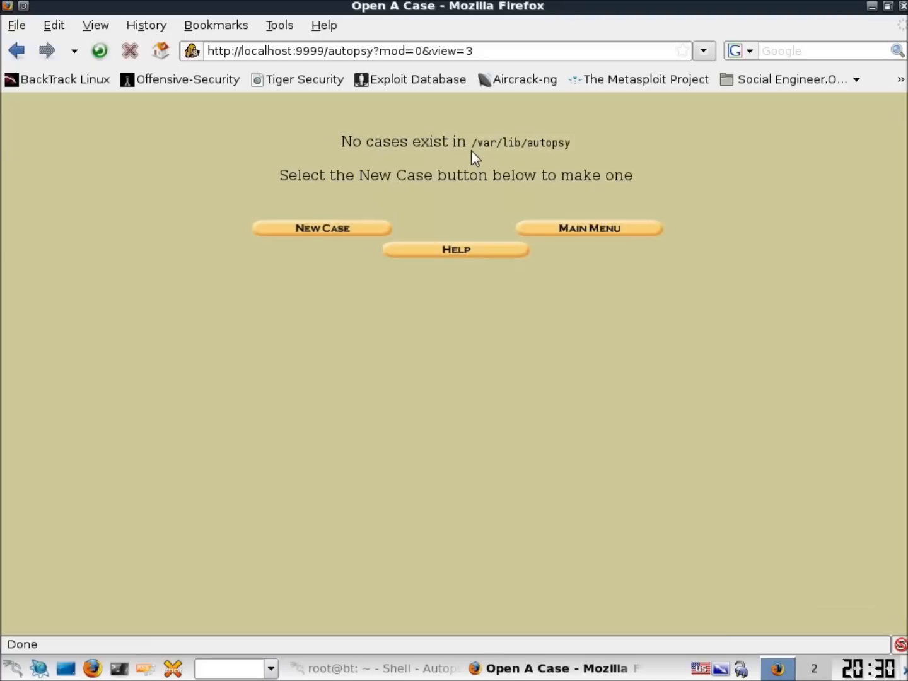
pyautogui.moveTo(513, 162)
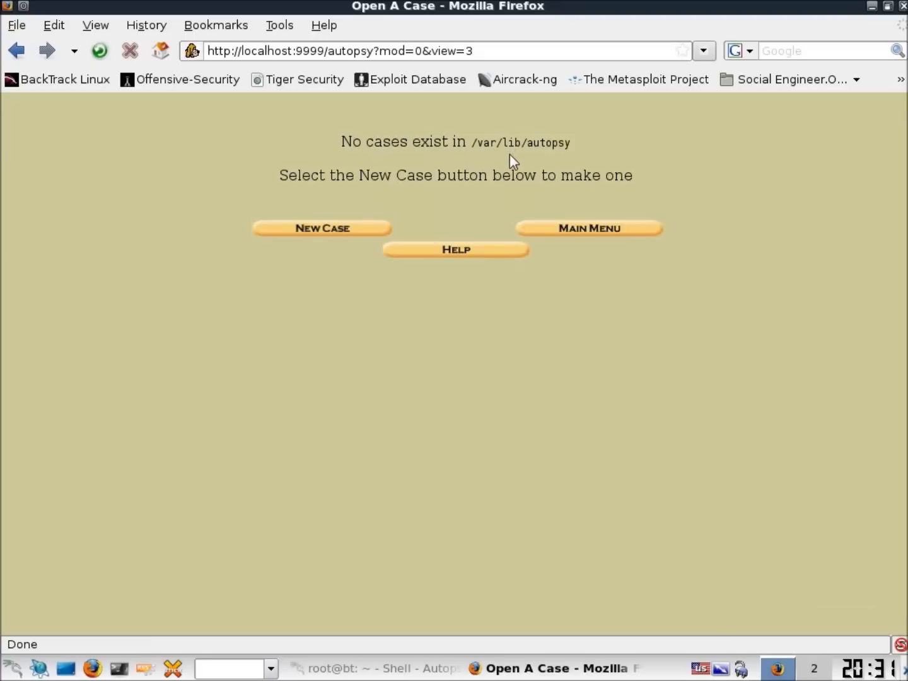
pyautogui.moveTo(458, 152)
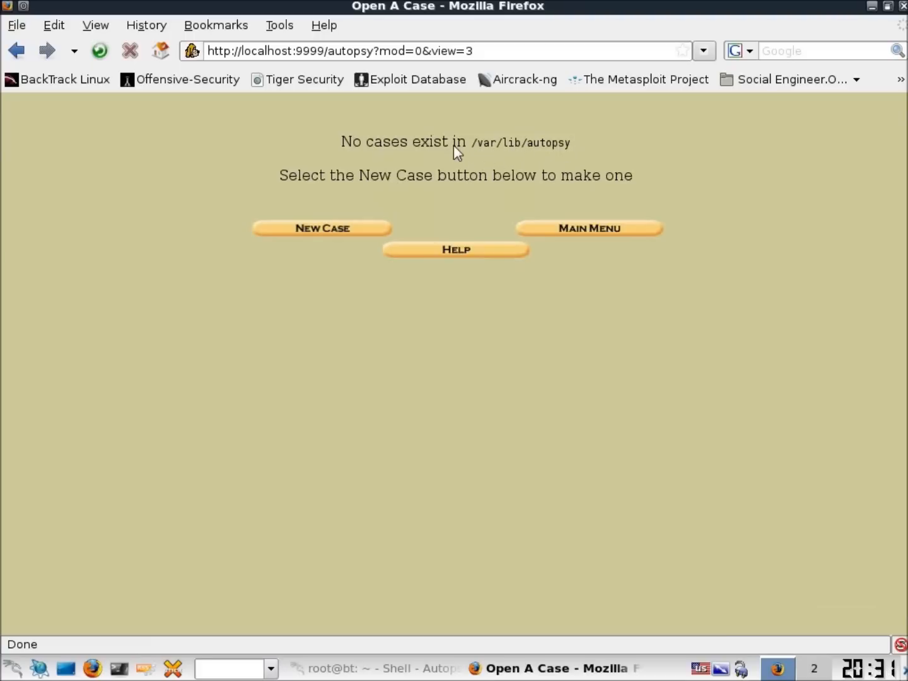
pyautogui.moveTo(596, 152)
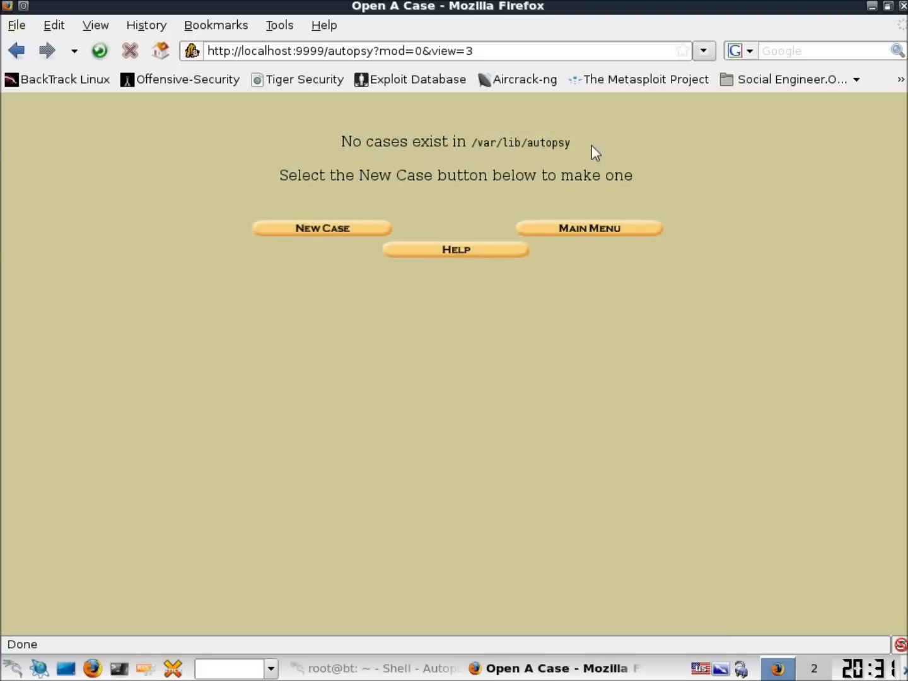
pyautogui.moveTo(577, 155)
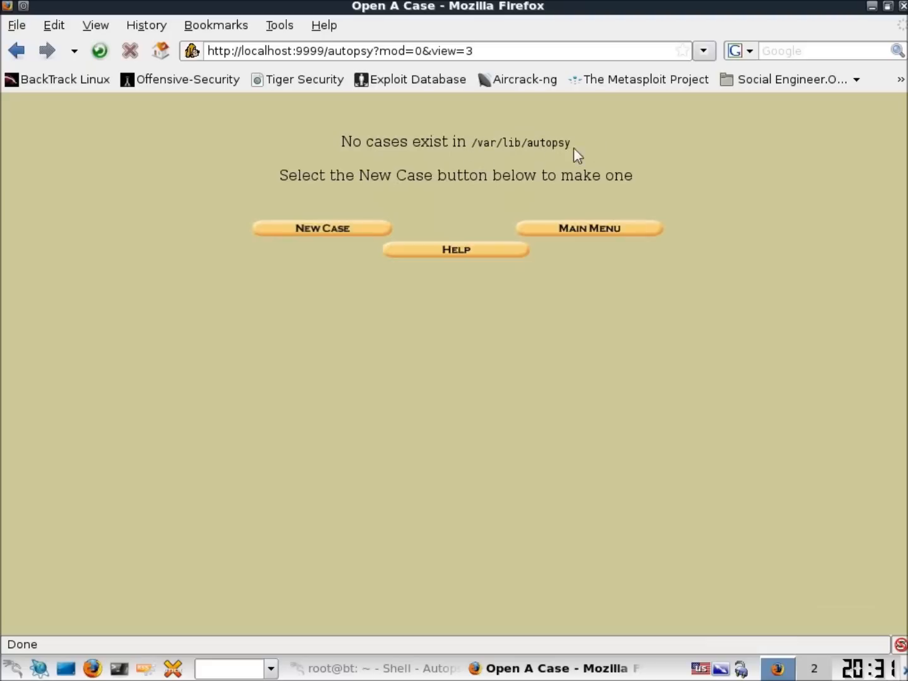
pyautogui.moveTo(565, 163)
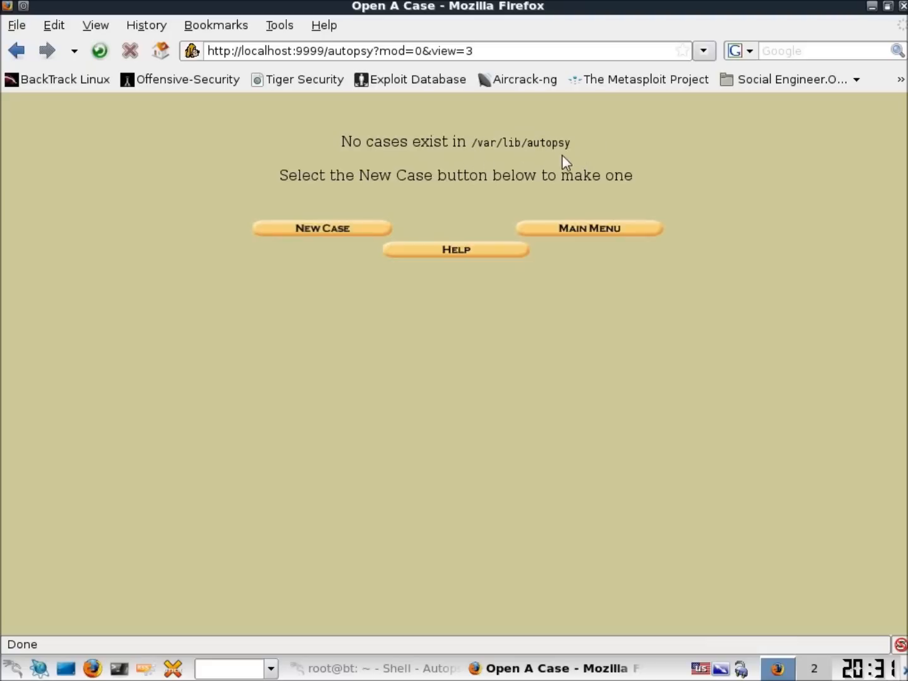
pyautogui.moveTo(261, 187)
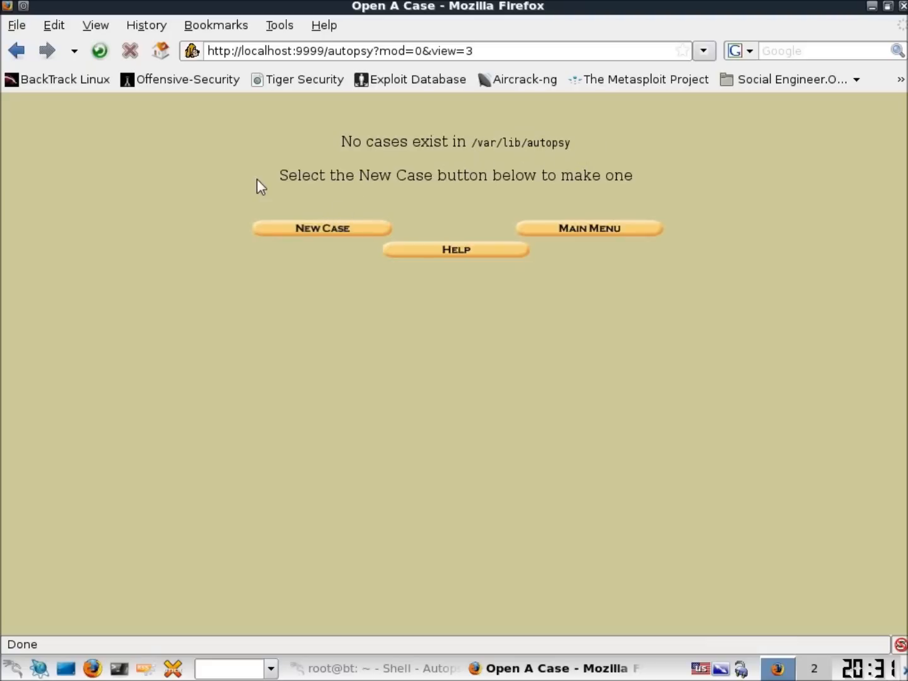
pyautogui.click(589, 228)
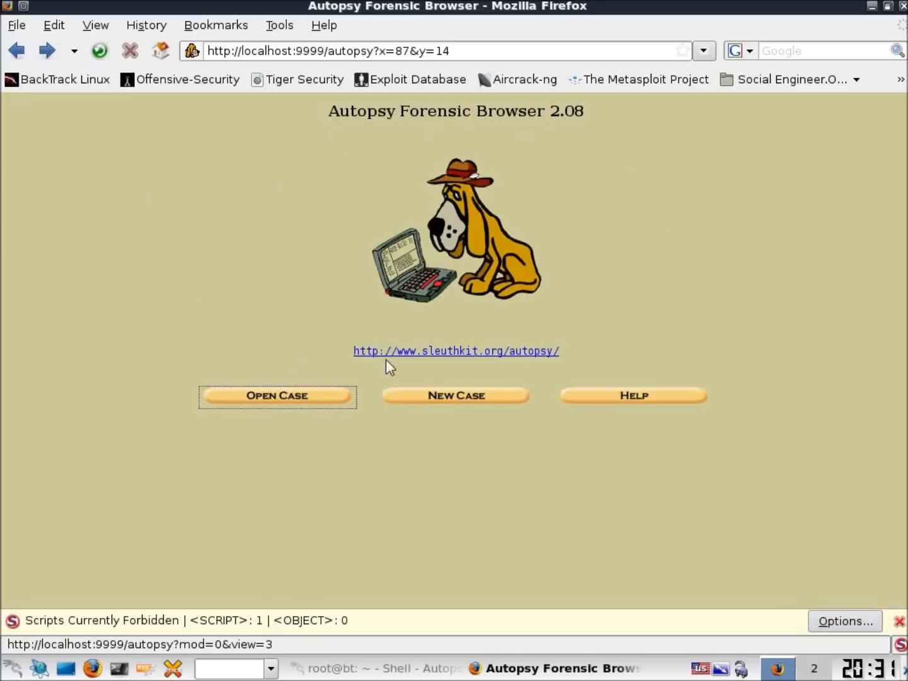
# Start a new case named 001, described 'Suspect in Crime', with investigator 'Mat...'
pyautogui.click(456, 395)
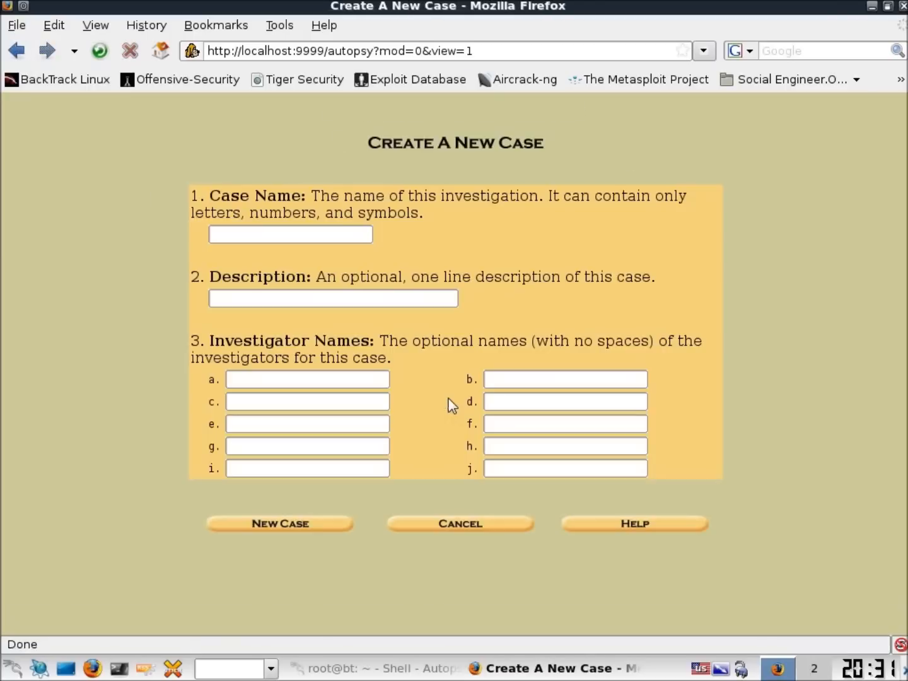
pyautogui.moveTo(205, 255)
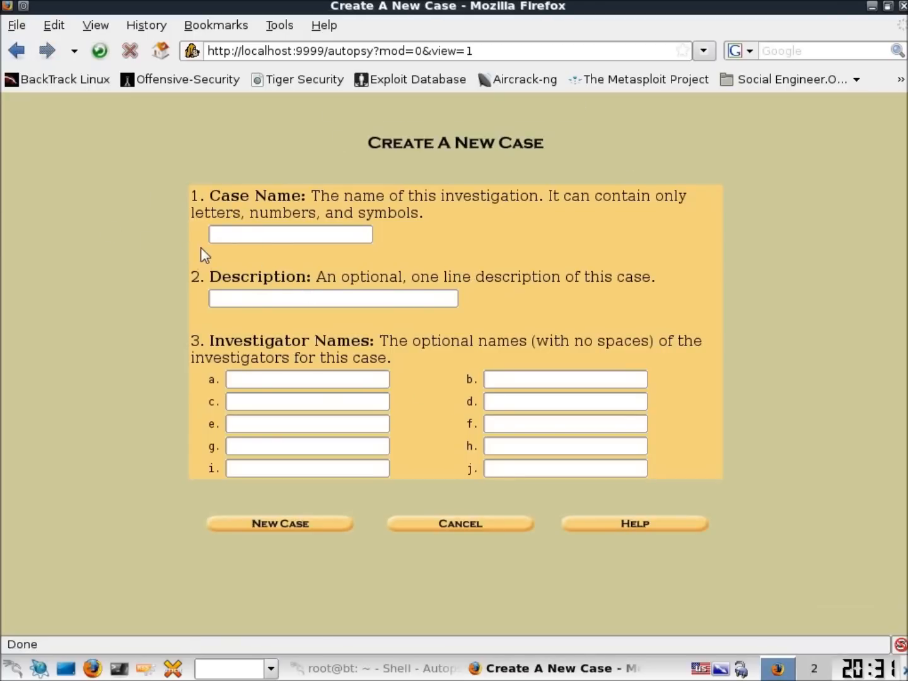
pyautogui.moveTo(255, 258)
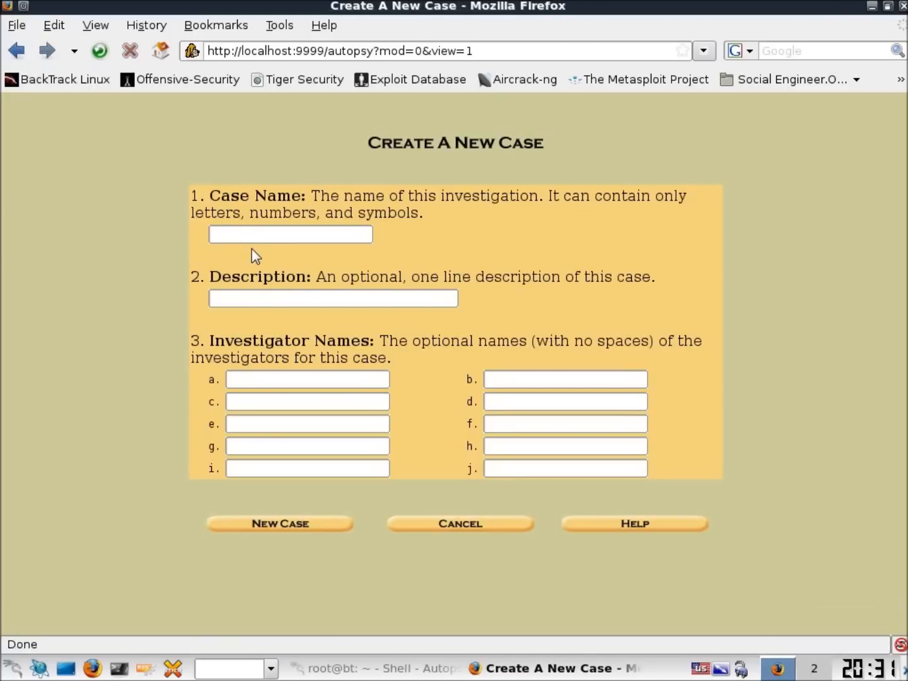
pyautogui.write('001')
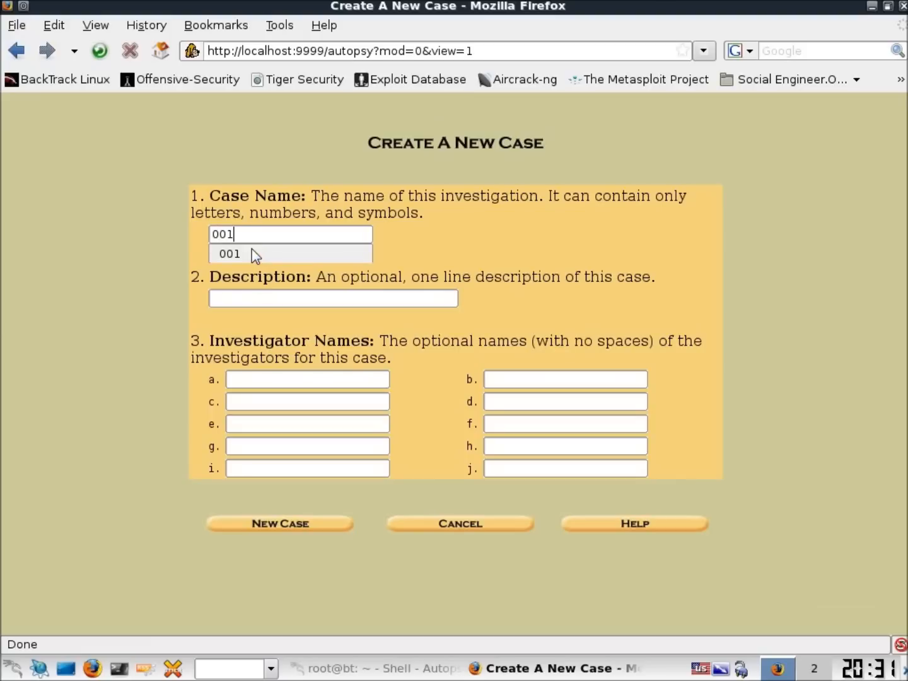
pyautogui.click(333, 297)
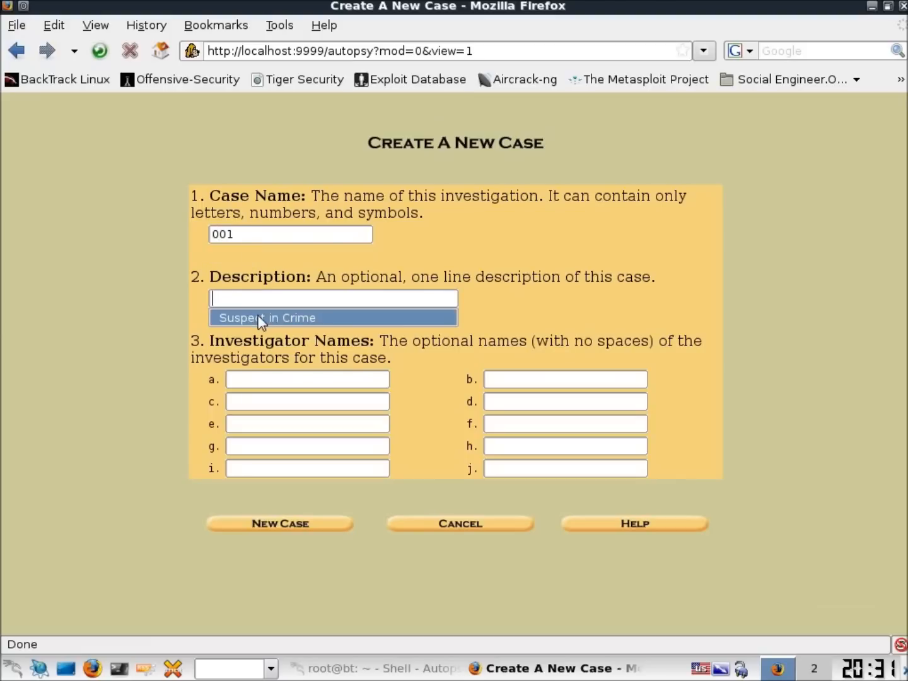
pyautogui.click(267, 317)
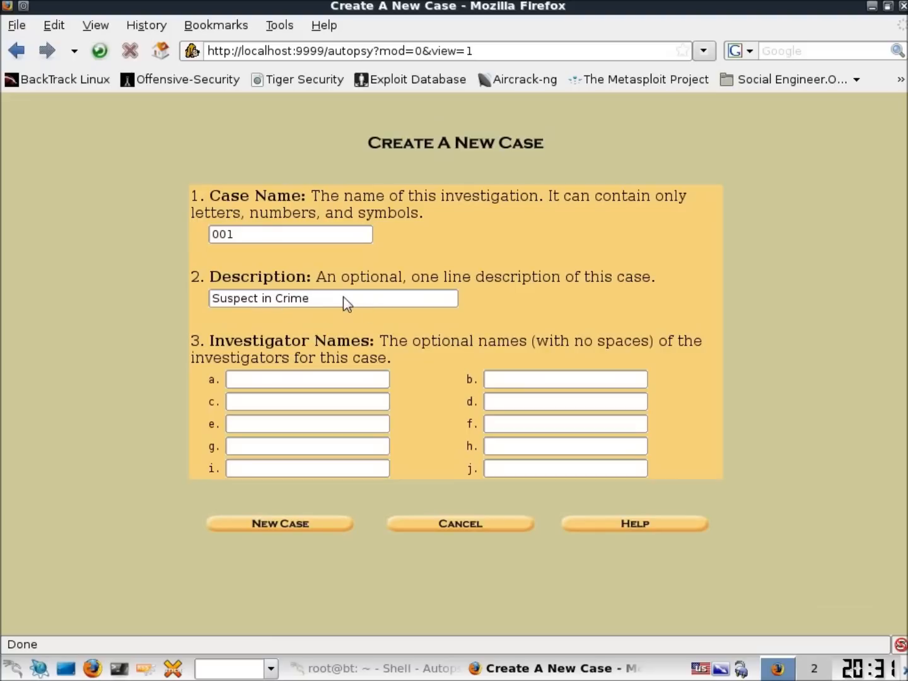
pyautogui.click(307, 379)
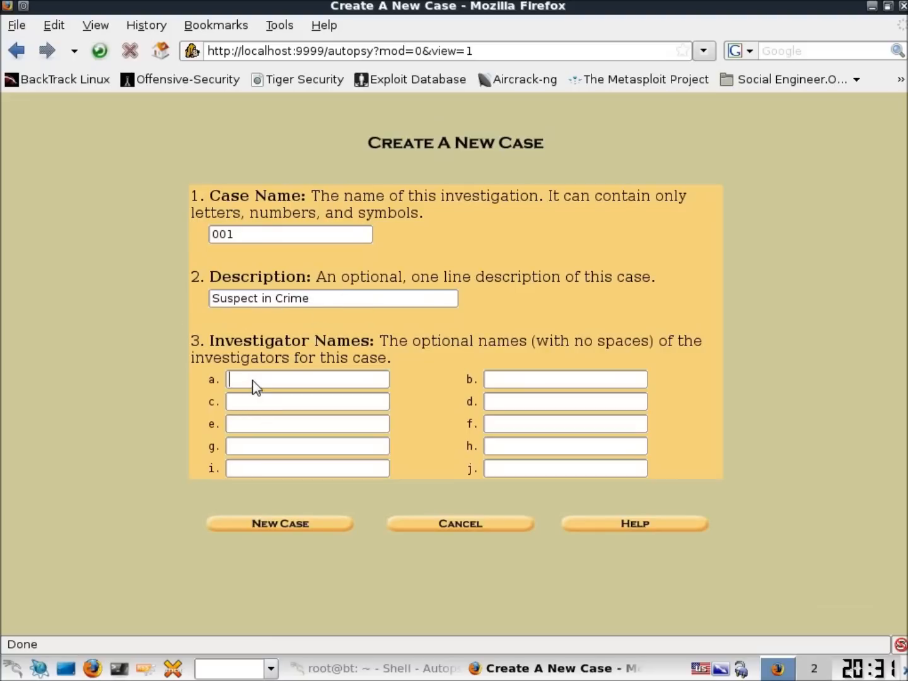
pyautogui.write('Mat')
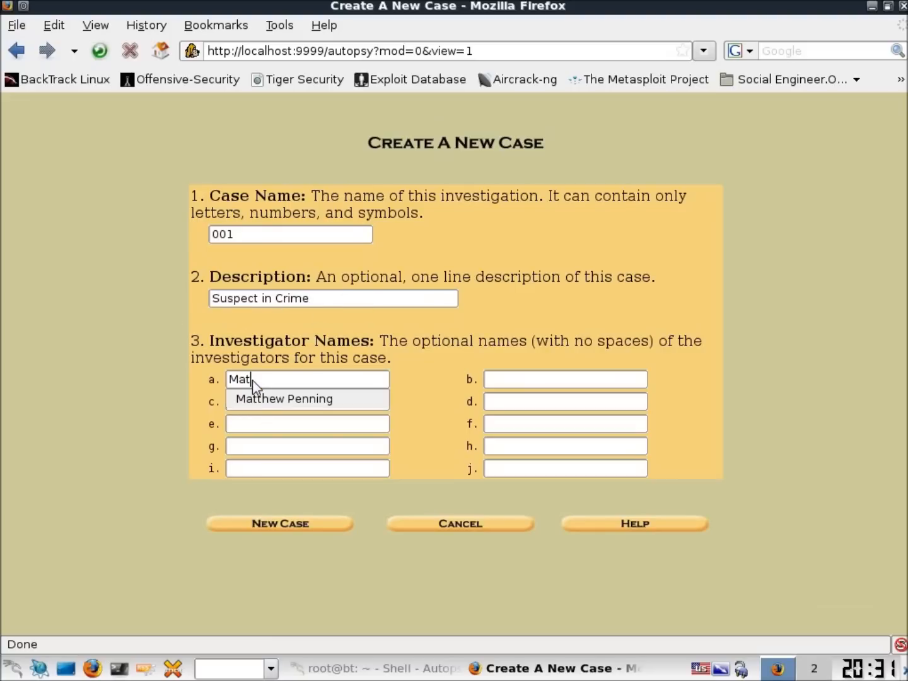
pyautogui.click(283, 399)
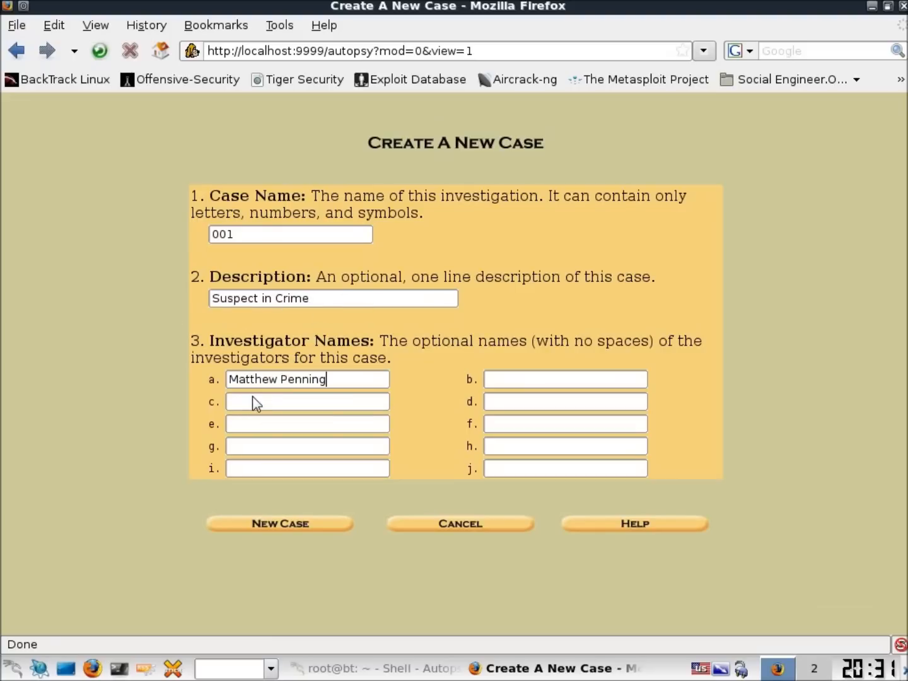
pyautogui.moveTo(332, 388)
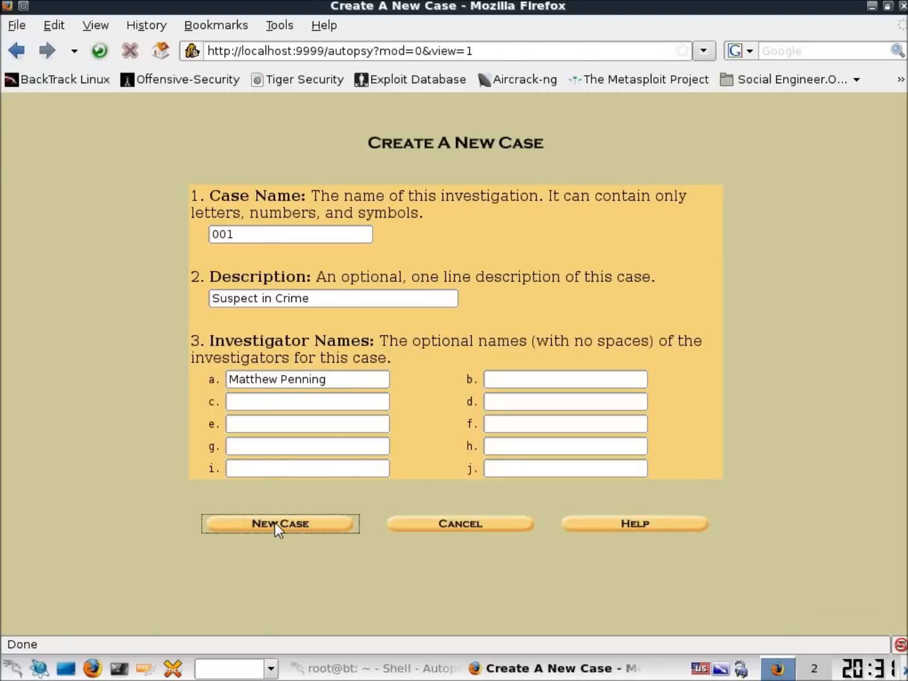
# Submit the New Case form to create case 001
pyautogui.click(280, 524)
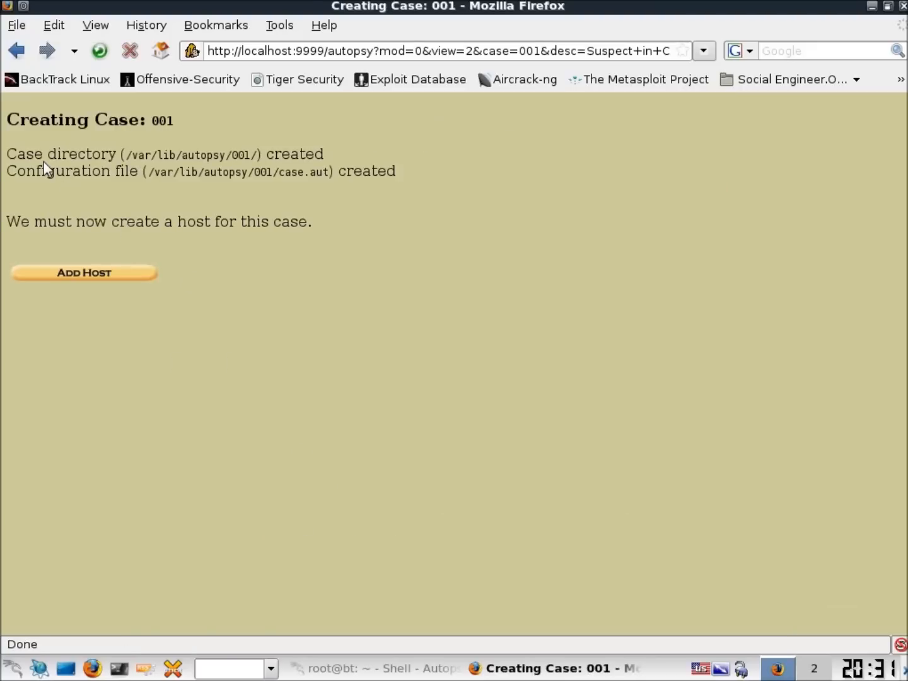
pyautogui.moveTo(138, 163)
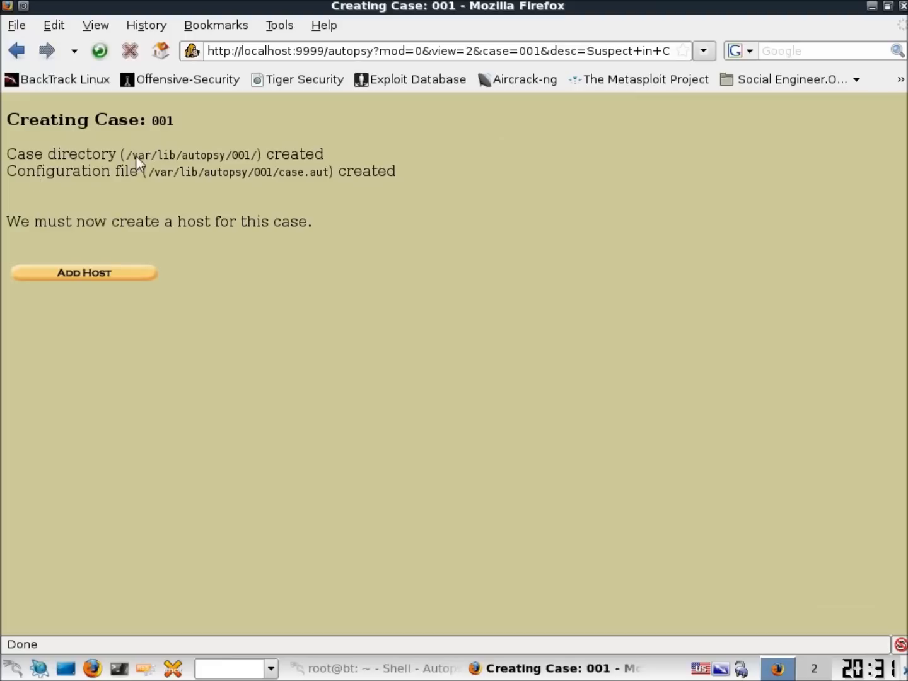
pyautogui.moveTo(222, 172)
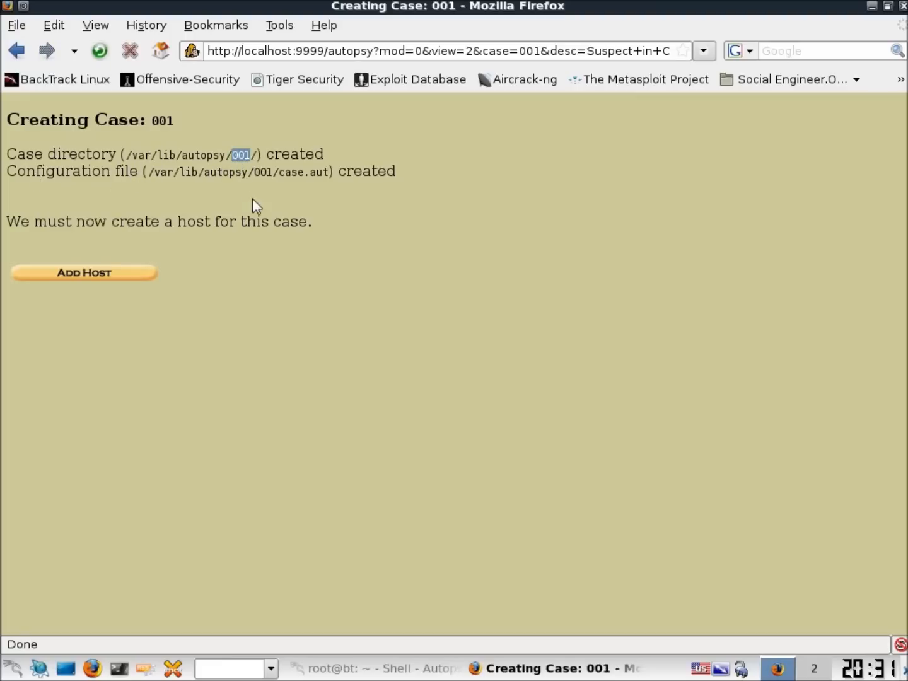
pyautogui.moveTo(343, 296)
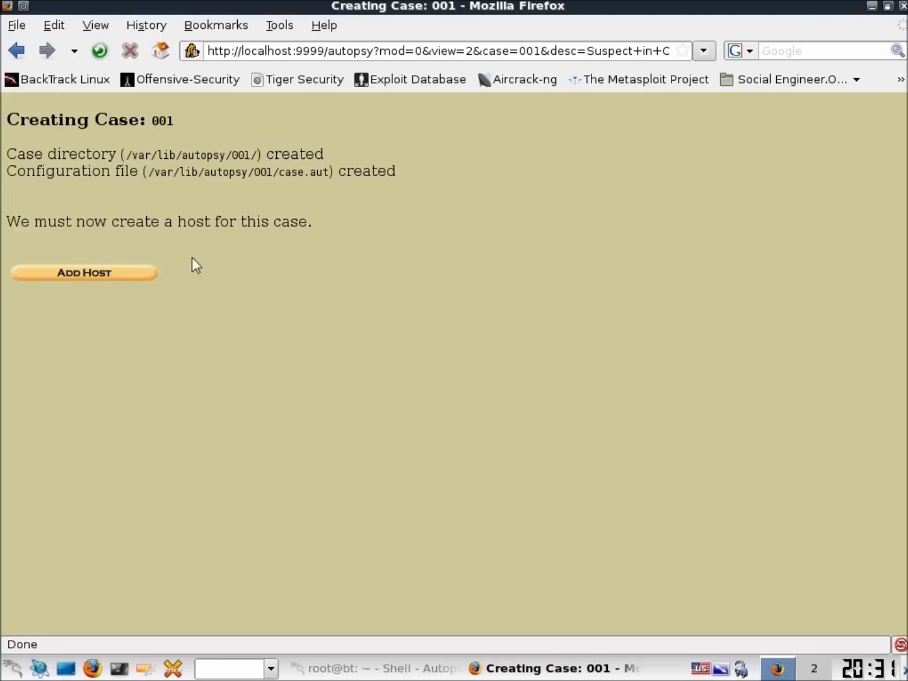
pyautogui.moveTo(208, 266)
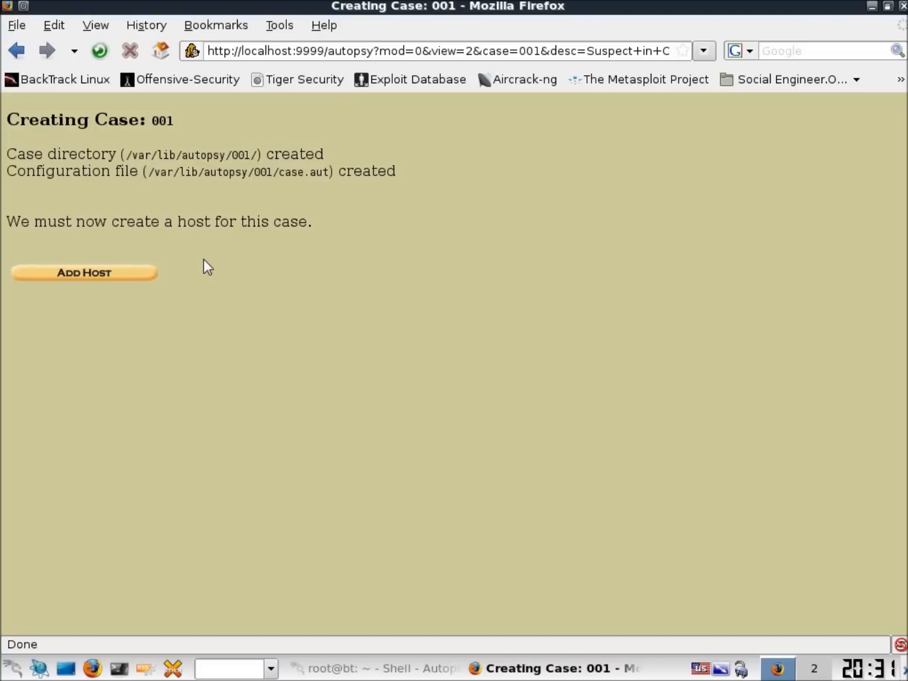
pyautogui.moveTo(185, 275)
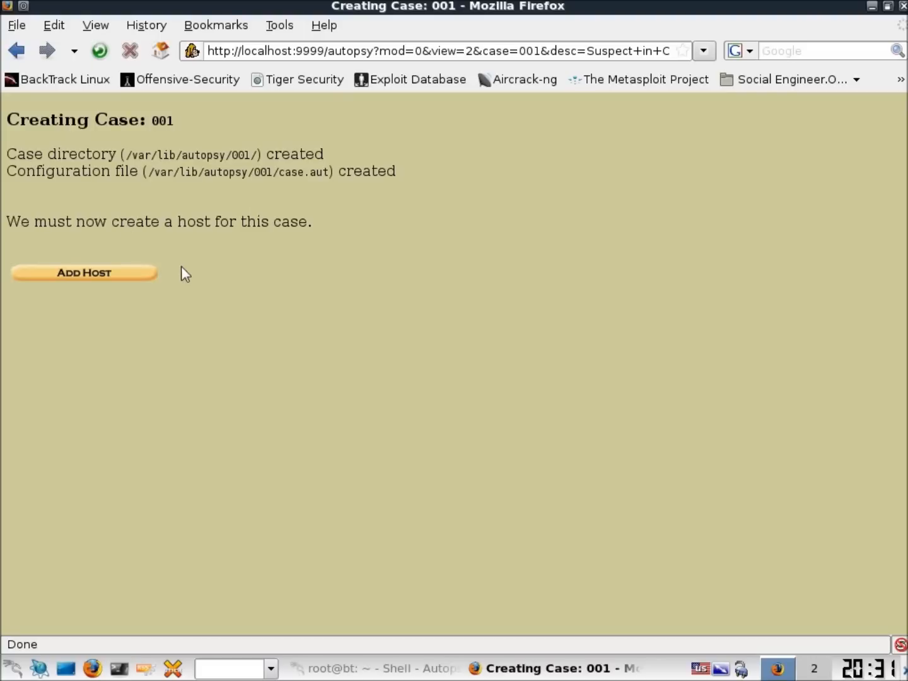
pyautogui.moveTo(233, 232)
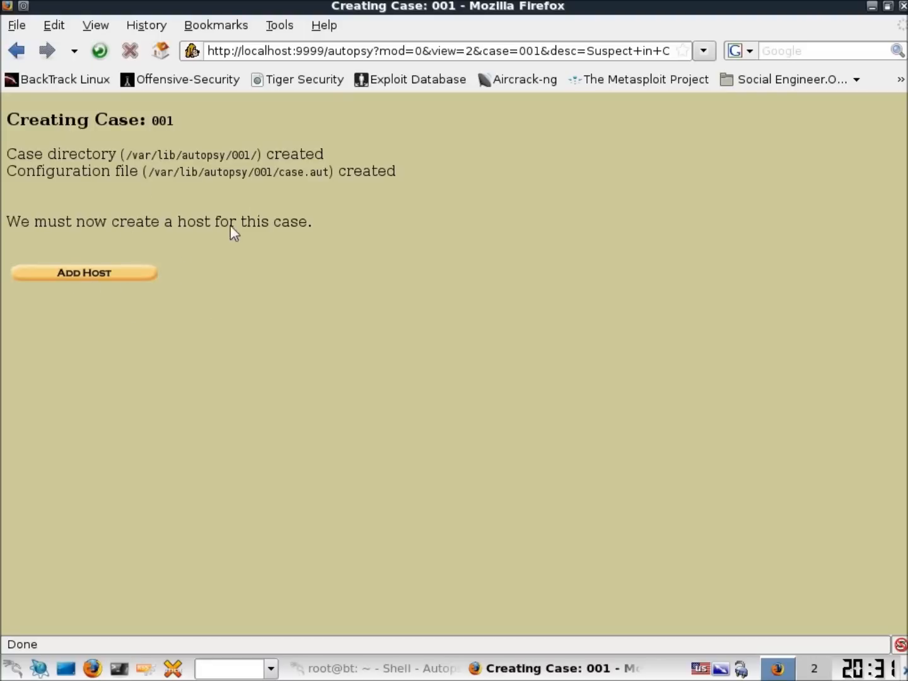
pyautogui.moveTo(88, 282)
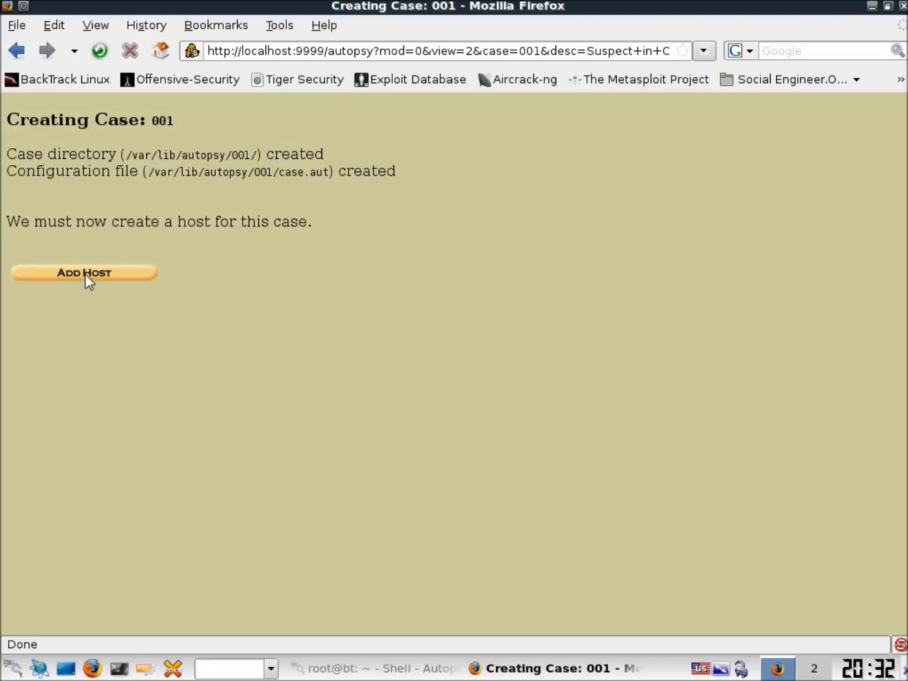
# Add a host named OfficeDesktop, described as 'Main computer in the office'
pyautogui.click(83, 272)
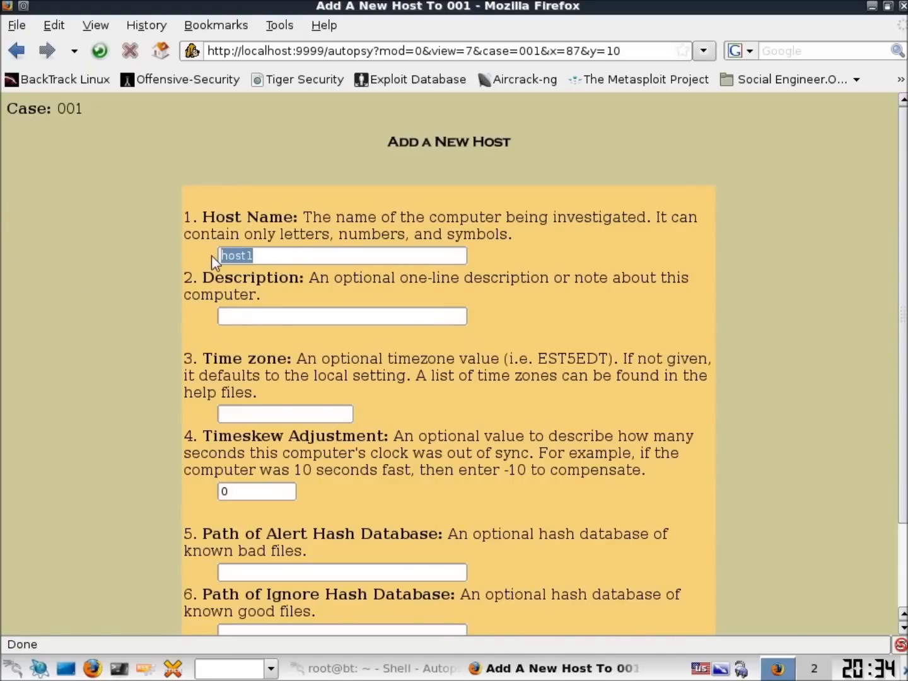
pyautogui.moveTo(256, 266)
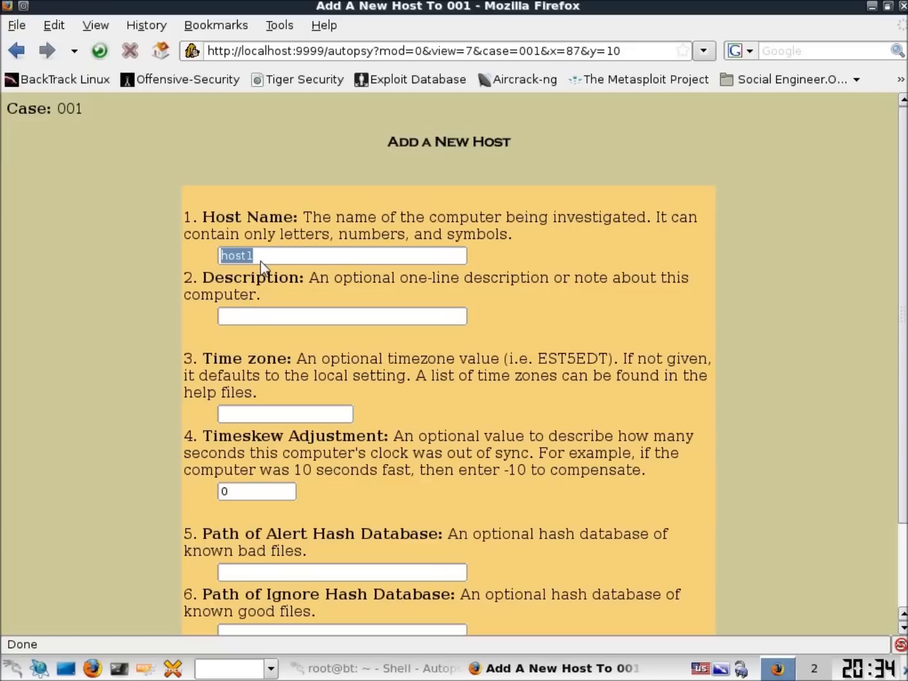
pyautogui.moveTo(270, 263)
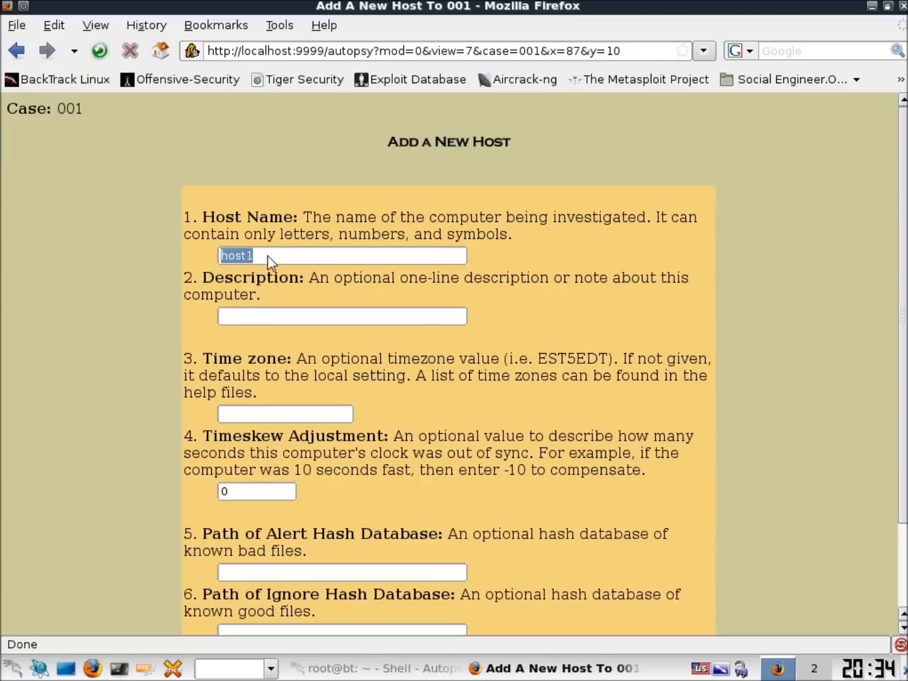
pyautogui.moveTo(371, 257)
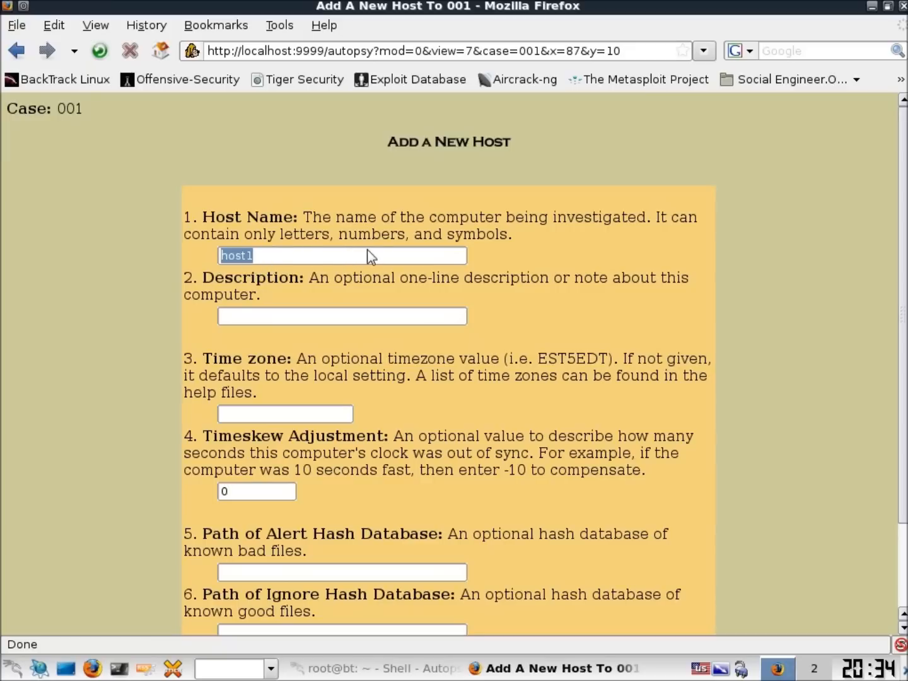
pyautogui.moveTo(199, 262)
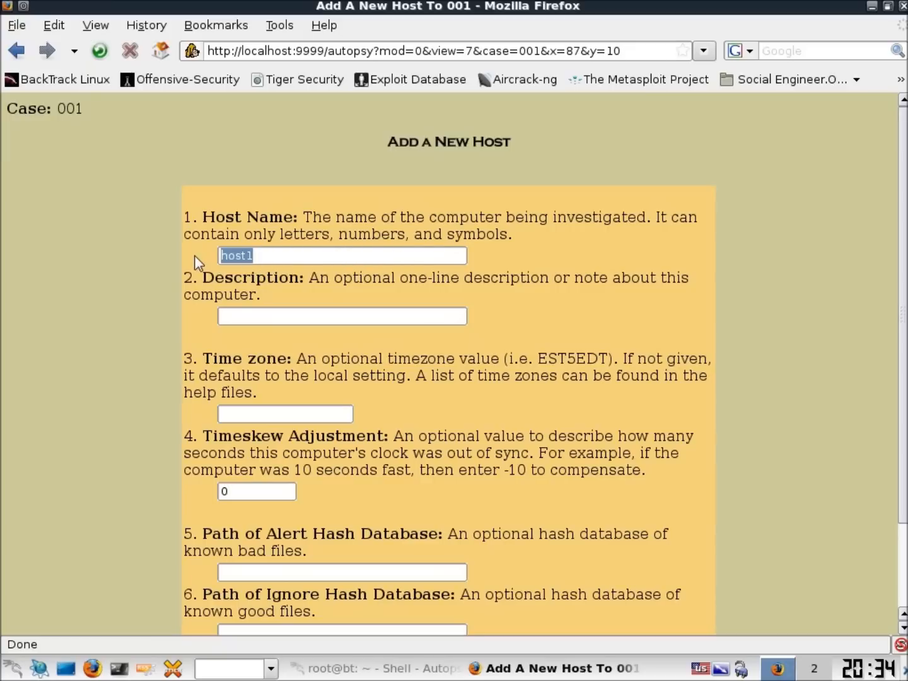
pyautogui.write('Offi')
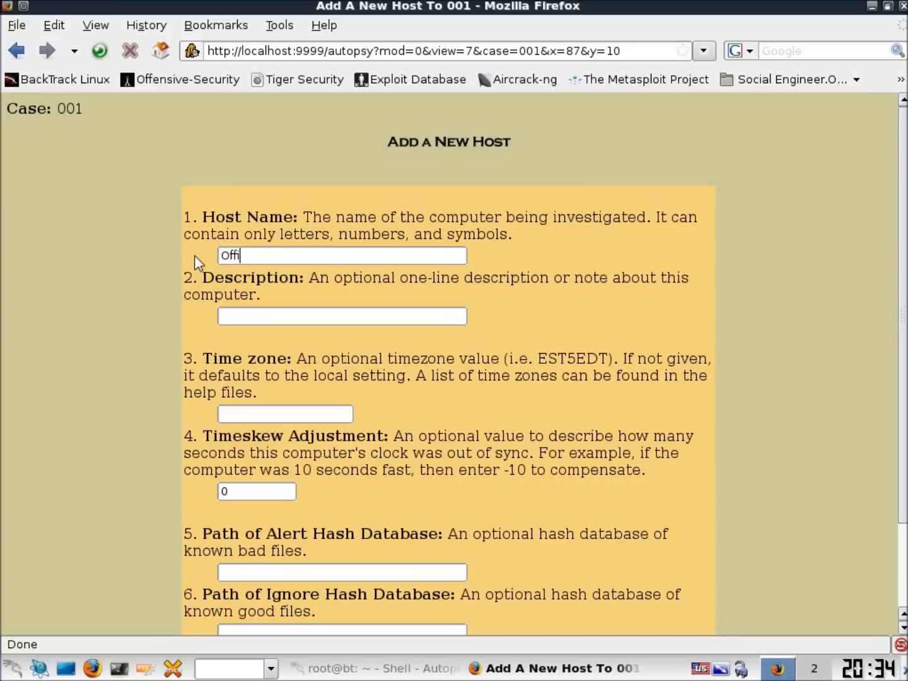
pyautogui.write('ceDesktop')
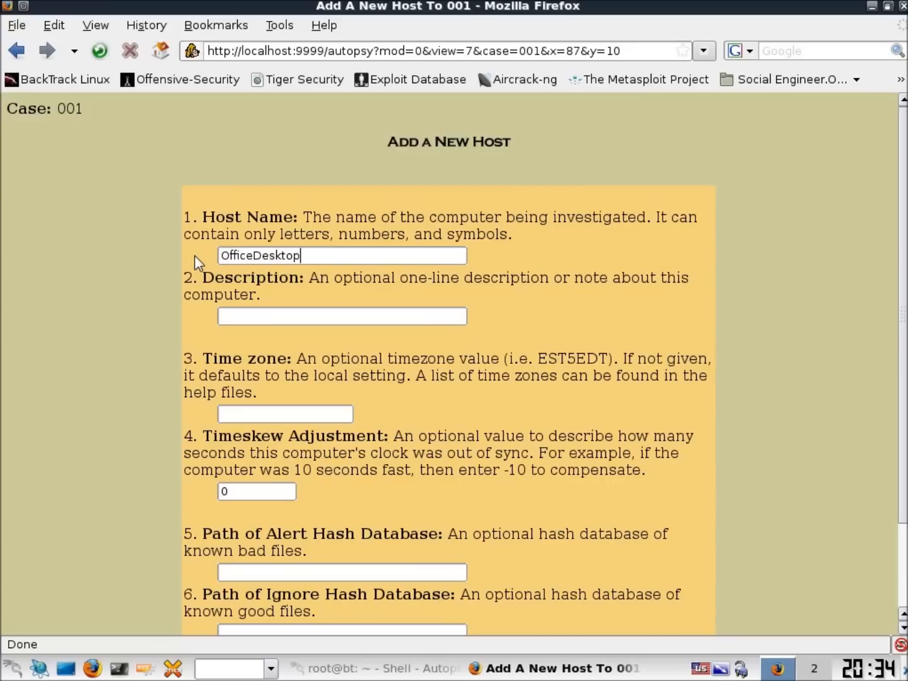
pyautogui.click(341, 316)
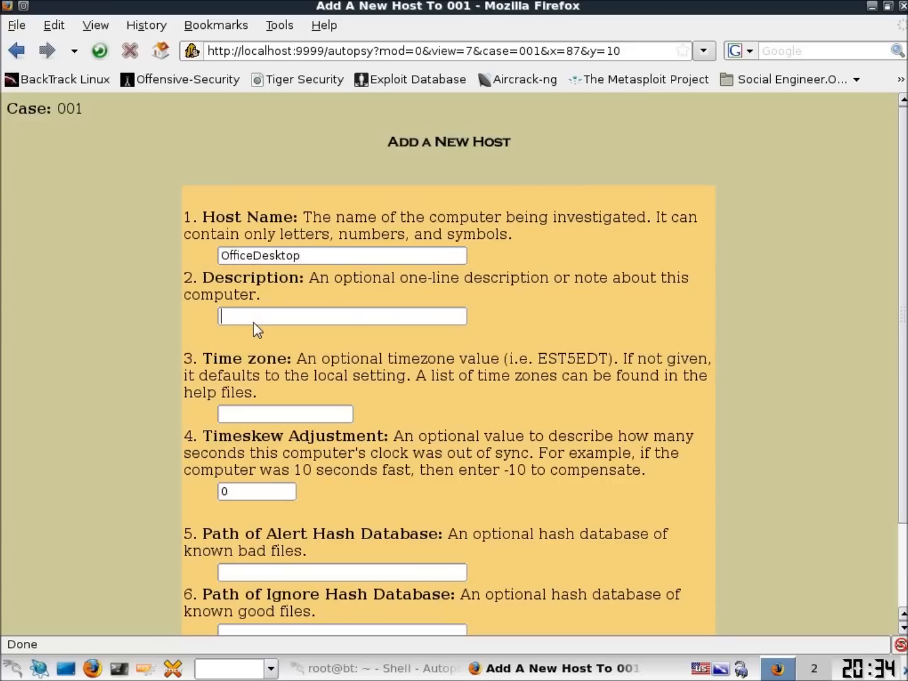
pyautogui.write('Main comu')
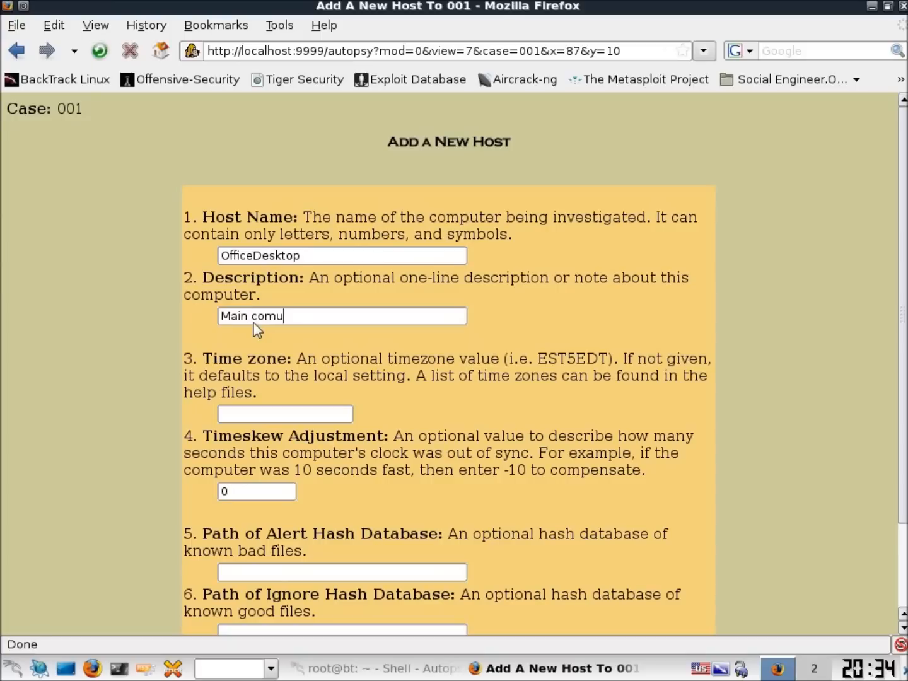
pyautogui.write('puter in')
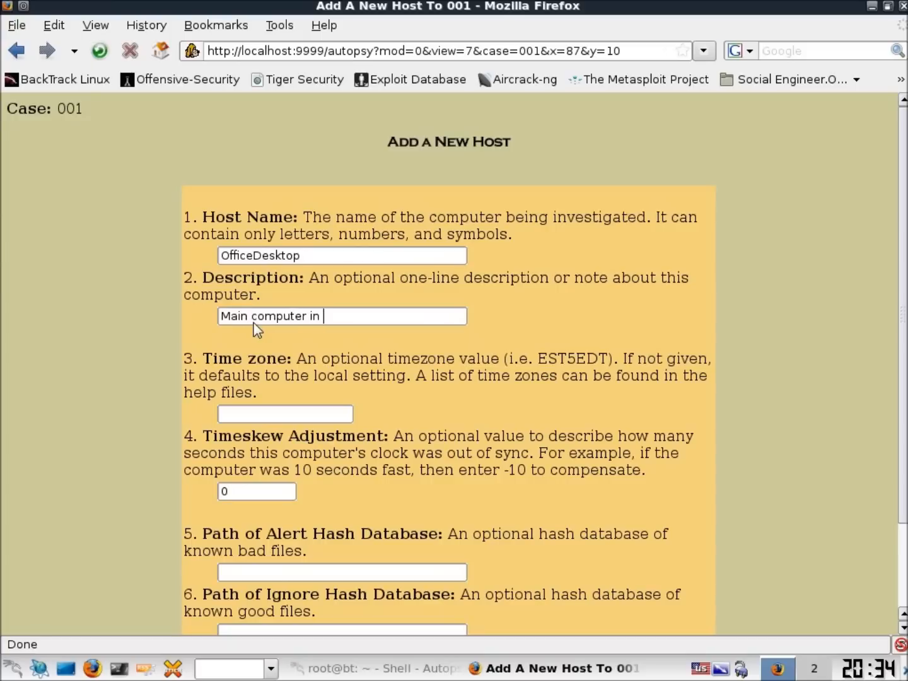
pyautogui.write('the office')
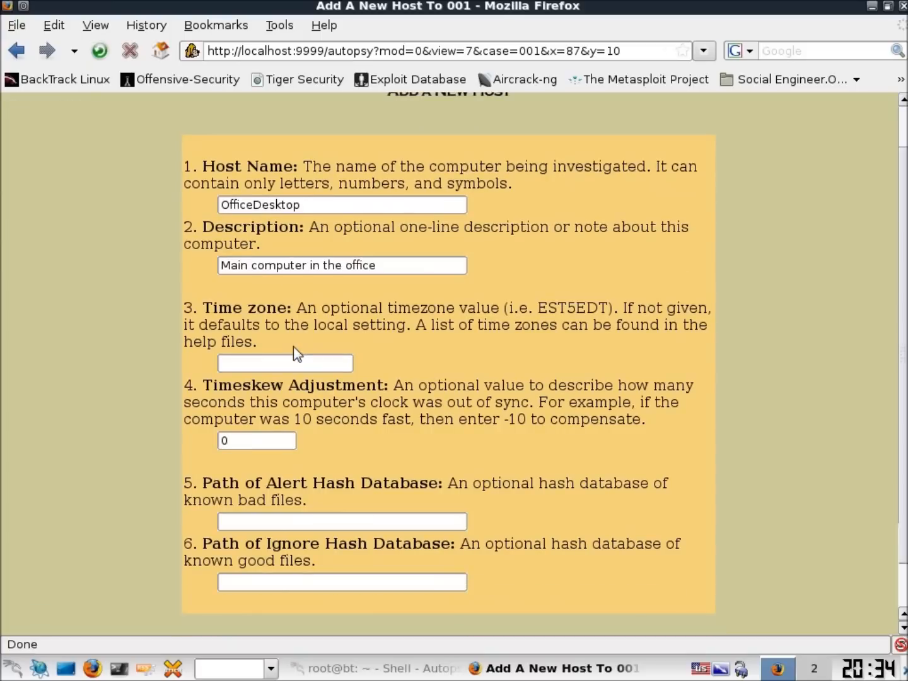
pyautogui.scroll(-3)
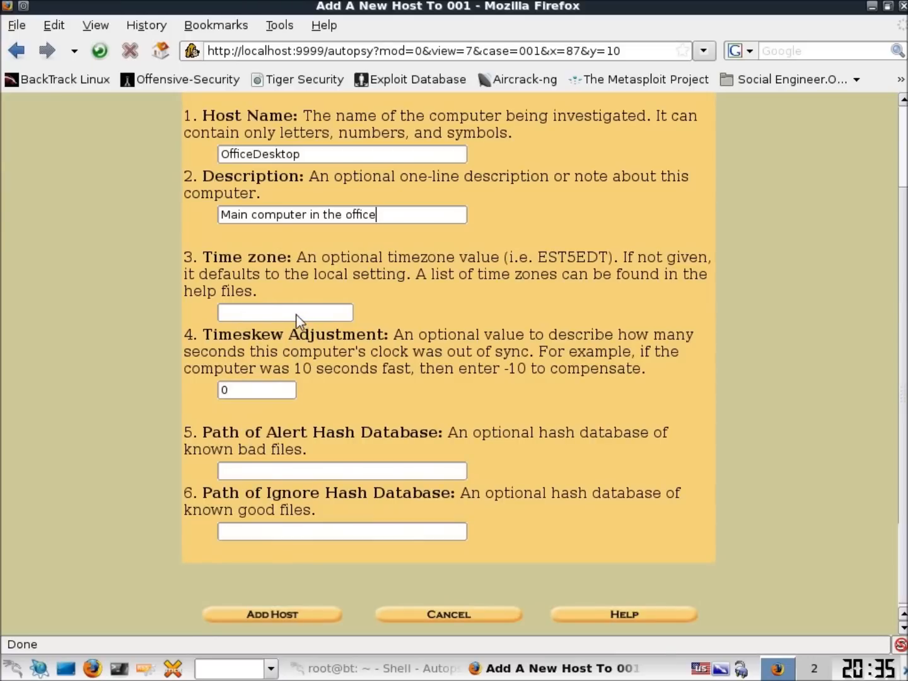
pyautogui.click(284, 312)
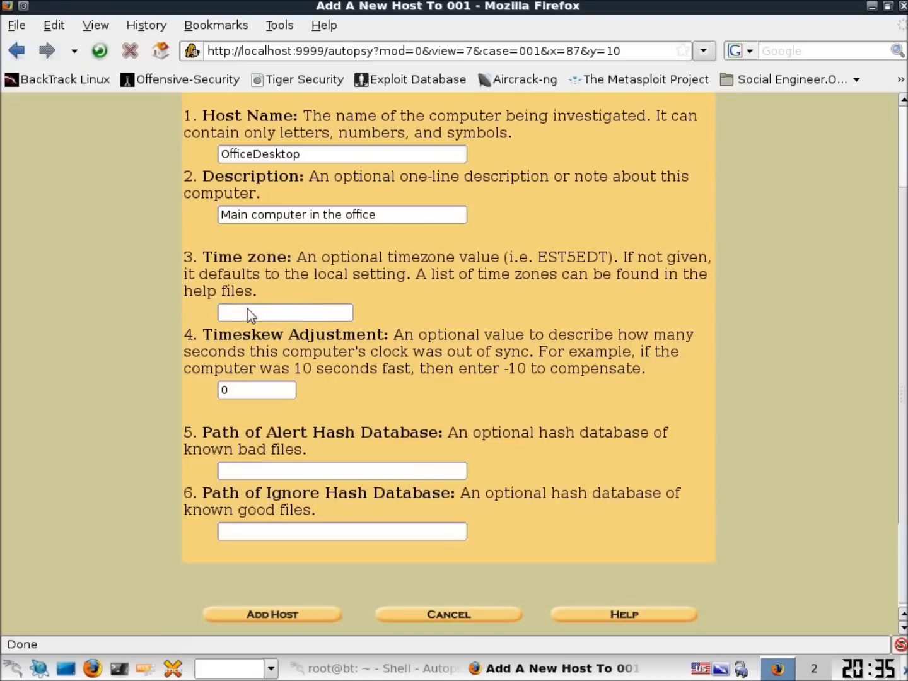
pyautogui.moveTo(483, 274)
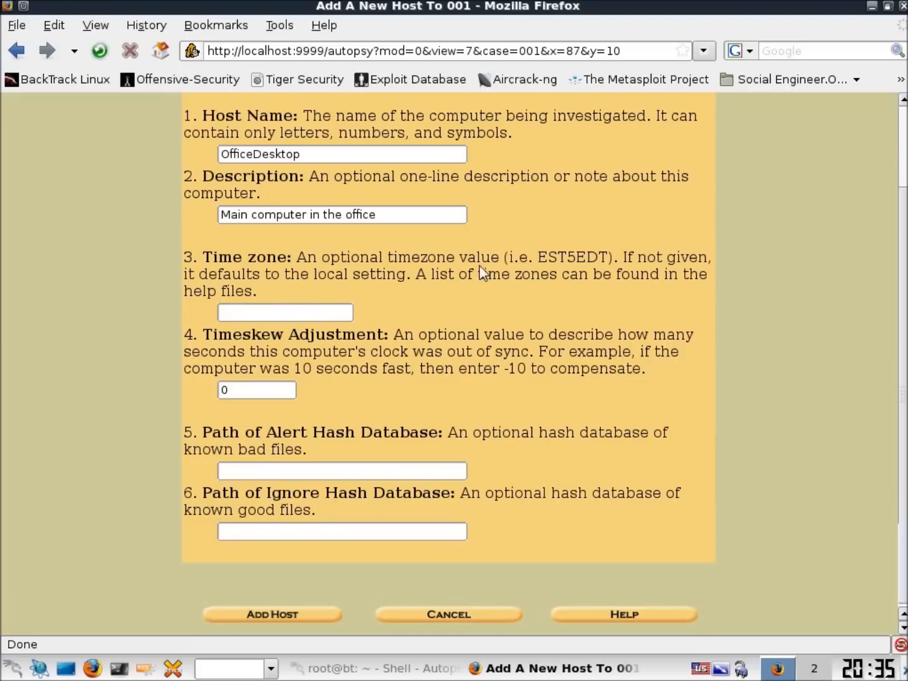
pyautogui.moveTo(365, 320)
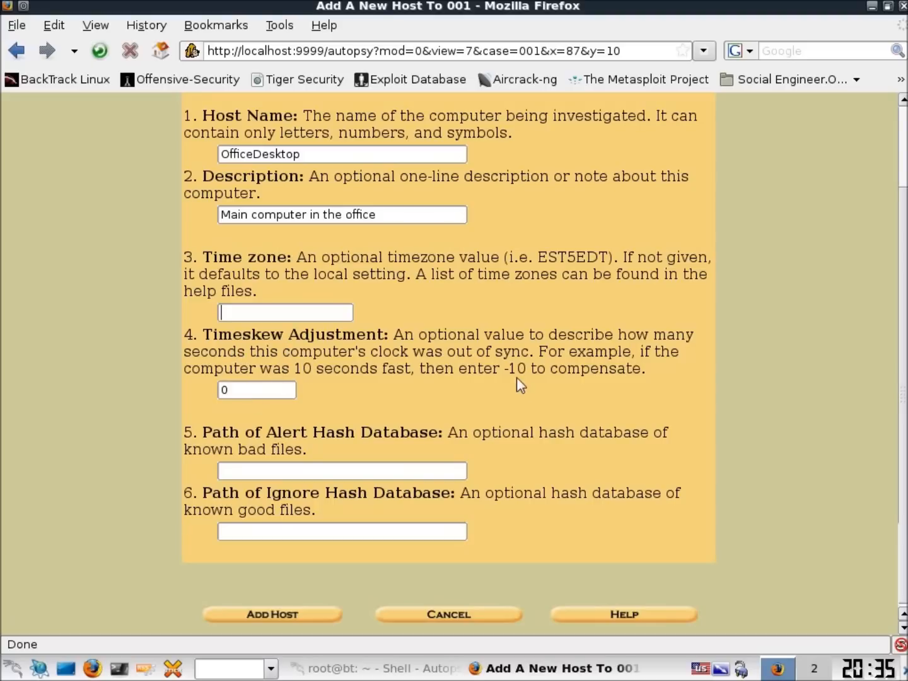
pyautogui.moveTo(382, 393)
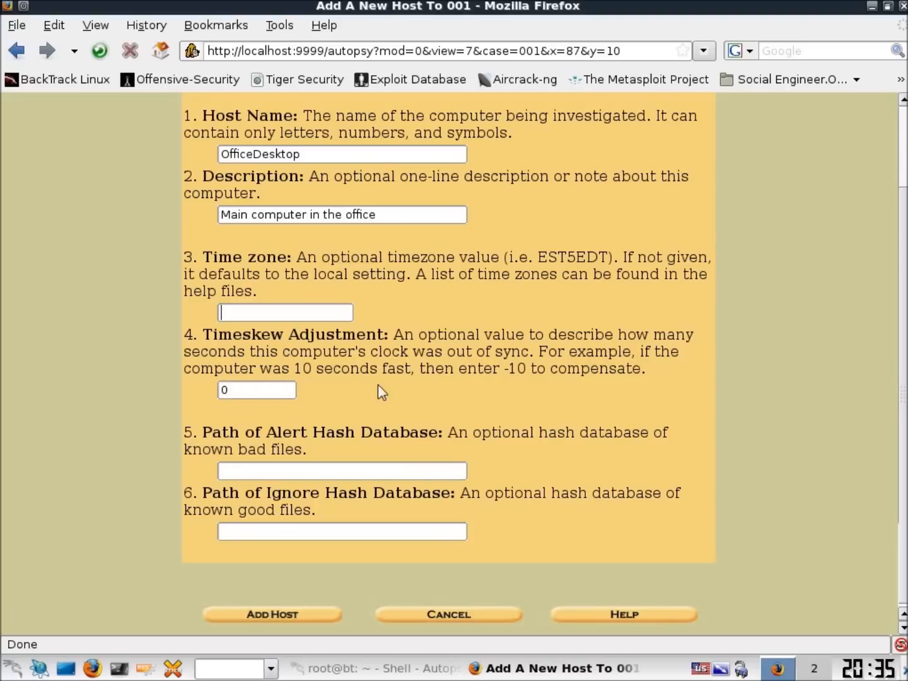
pyautogui.moveTo(283, 478)
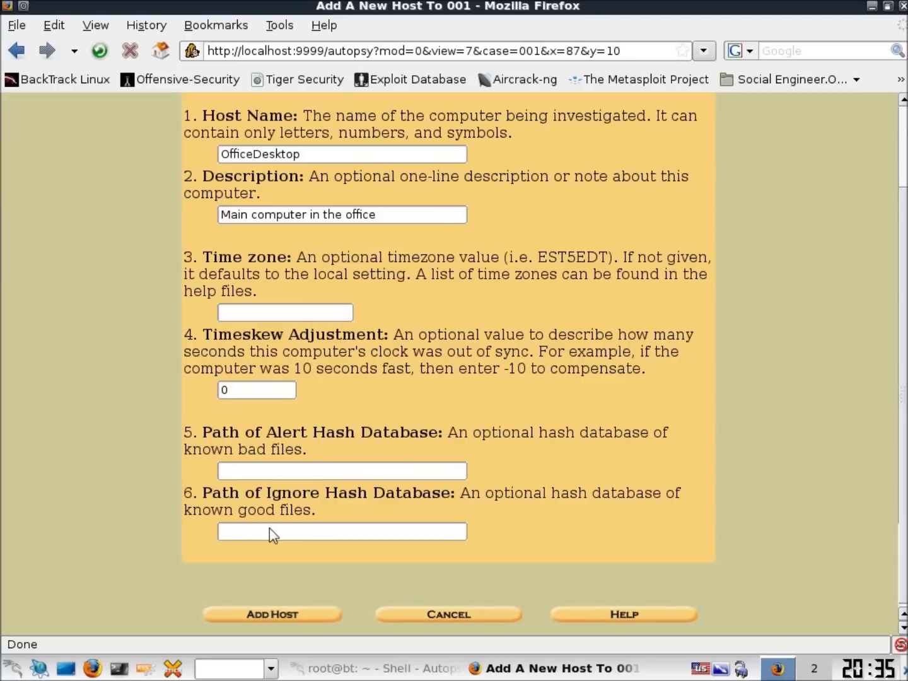
pyautogui.moveTo(232, 598)
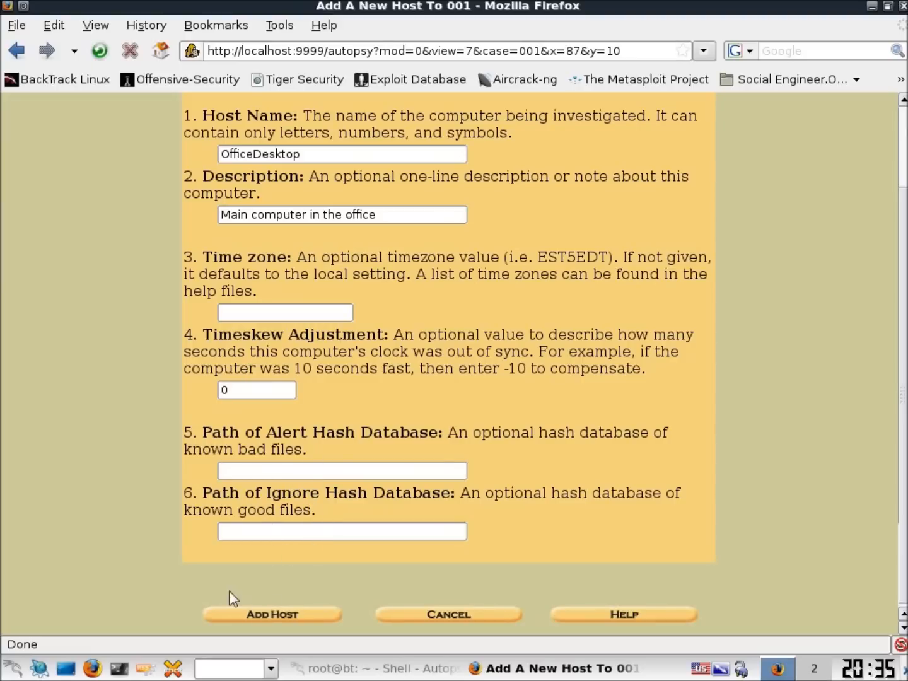
# Submit the Add Host form to create host OfficeDesktop in case 001
pyautogui.click(271, 614)
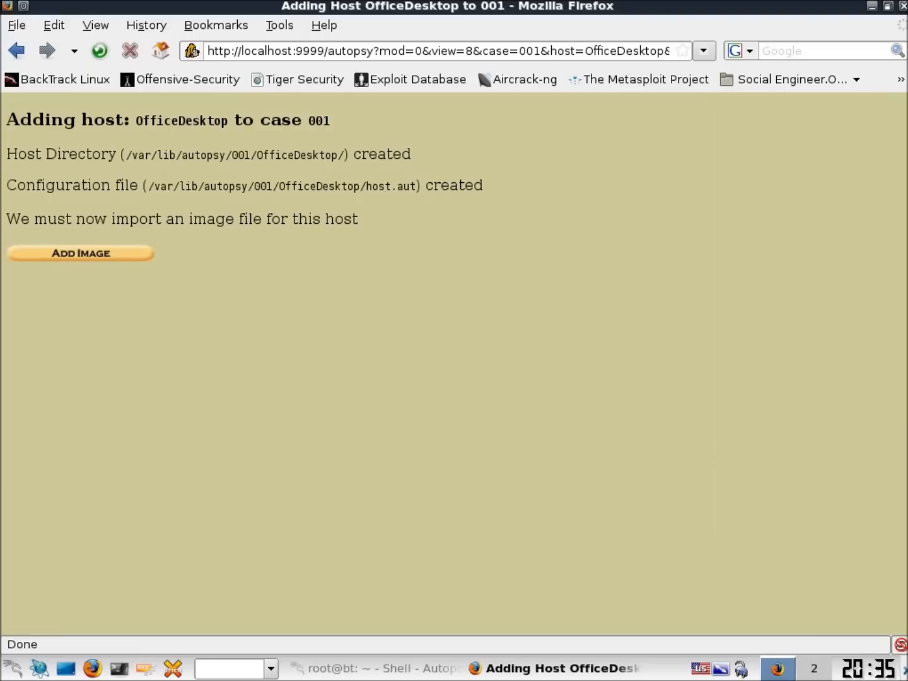
pyautogui.moveTo(277, 144)
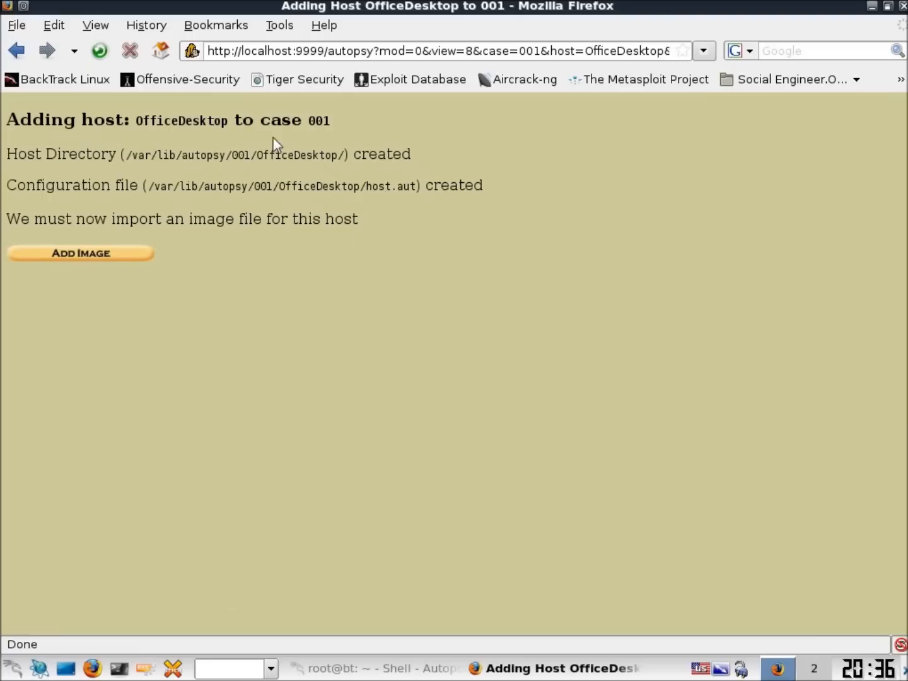
pyautogui.moveTo(166, 185)
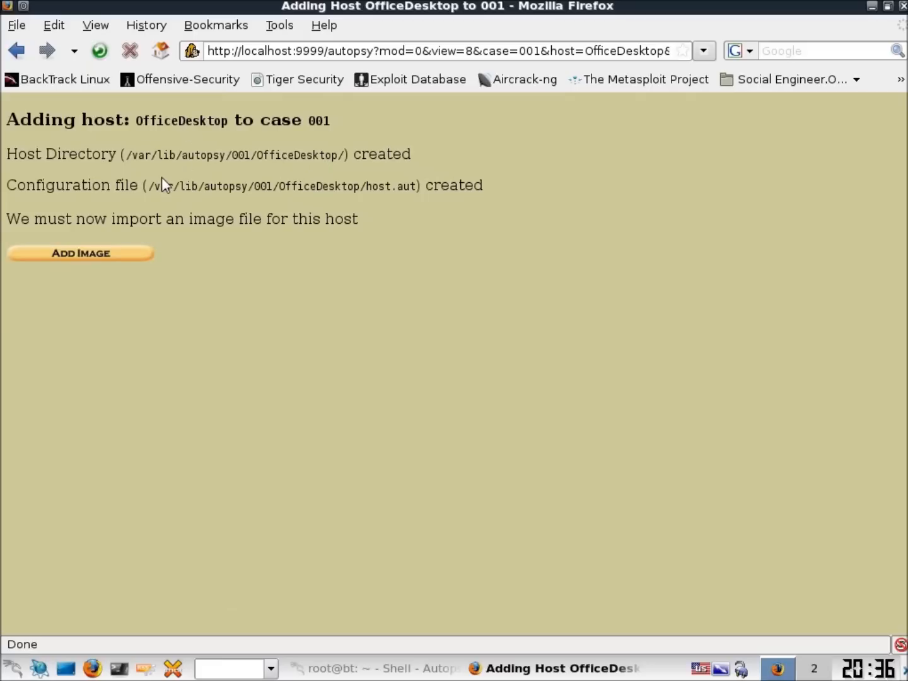
pyautogui.moveTo(184, 246)
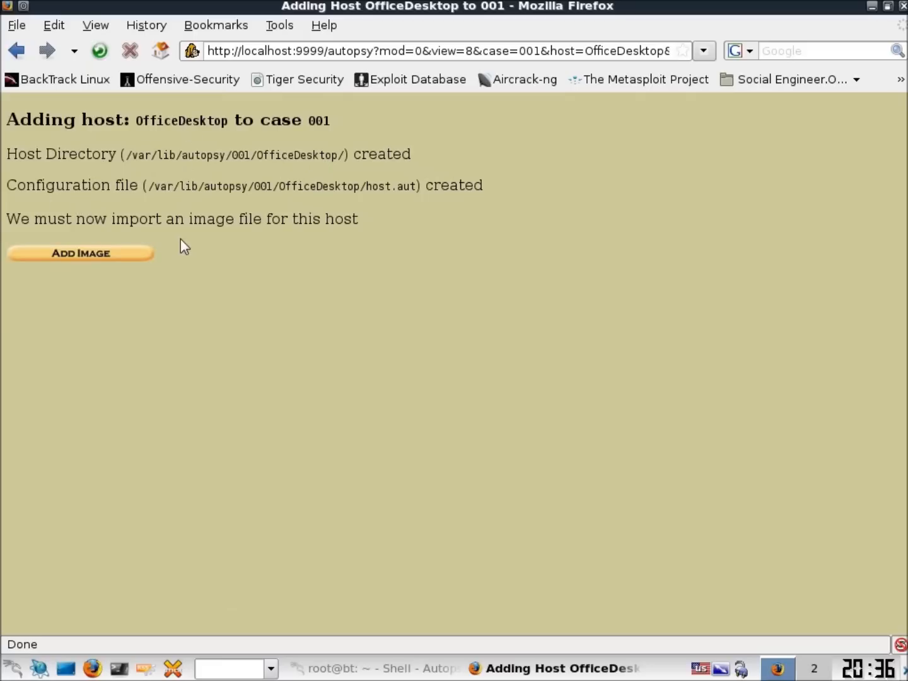
pyautogui.moveTo(81, 253)
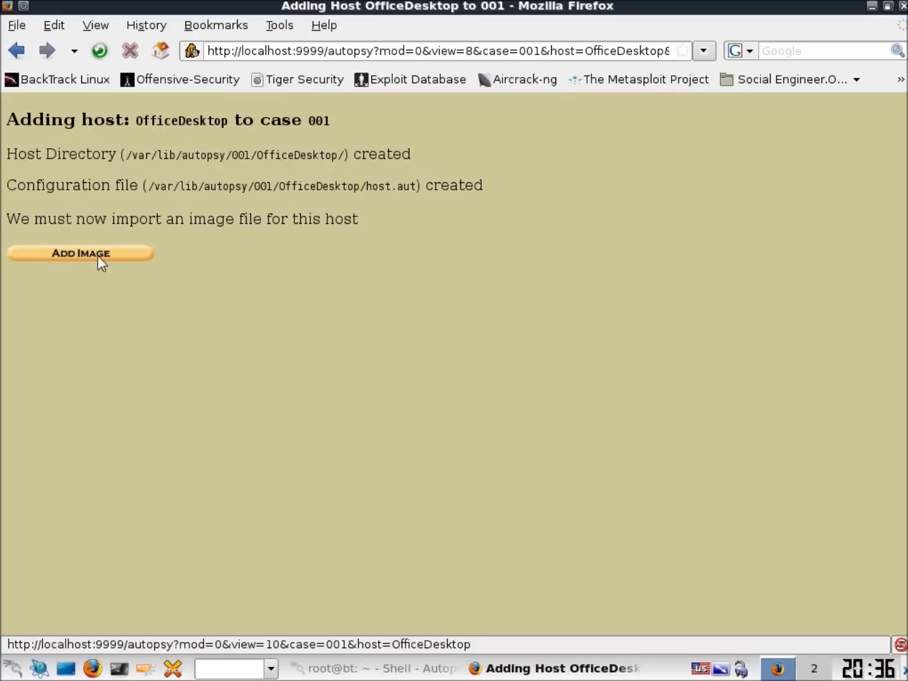
# Open the Add Image File form for host OfficeDesktop
pyautogui.click(80, 253)
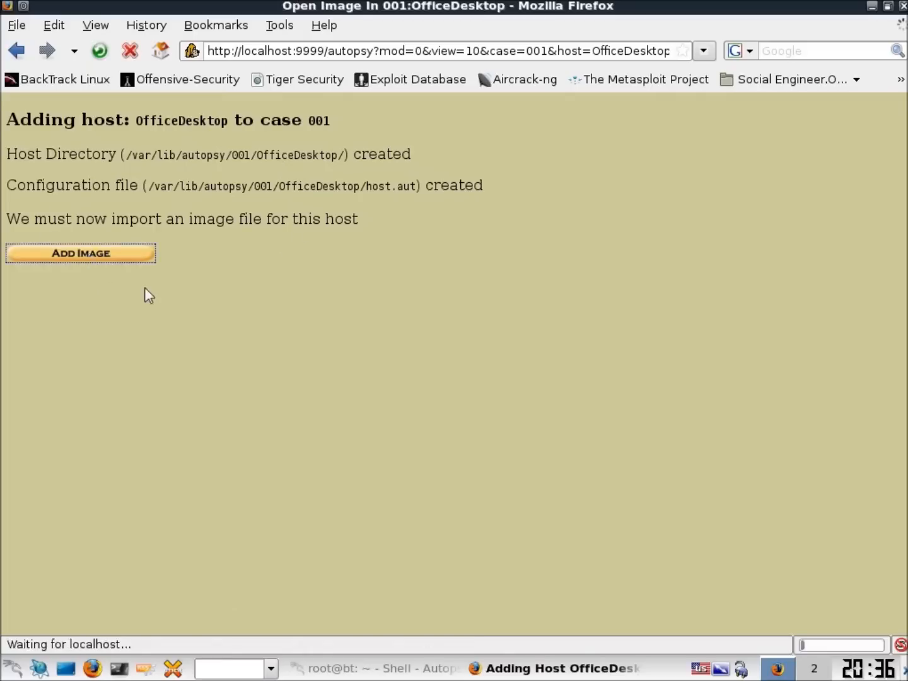
pyautogui.click(80, 253)
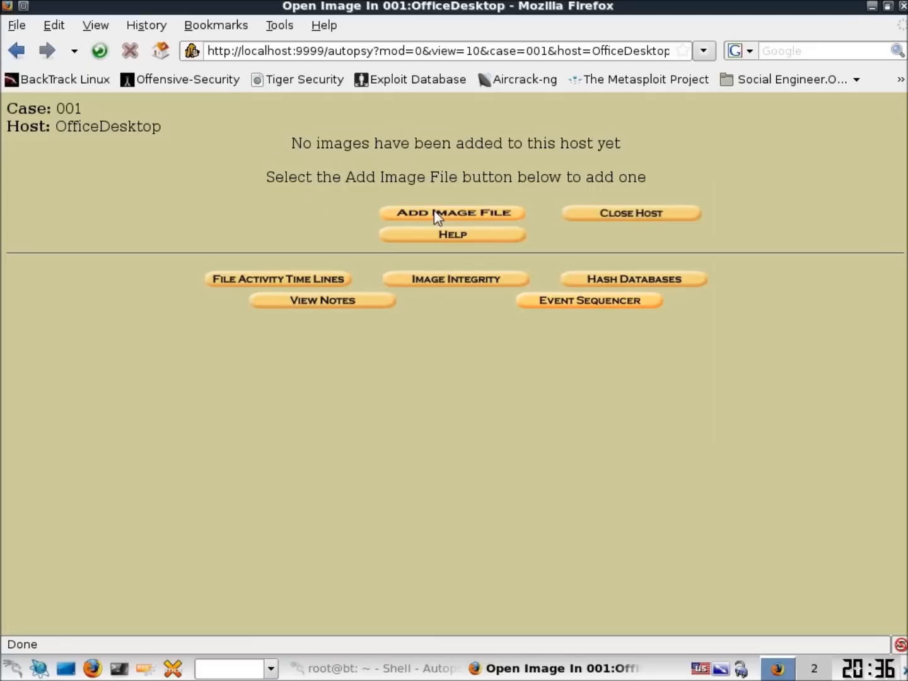
pyautogui.click(452, 213)
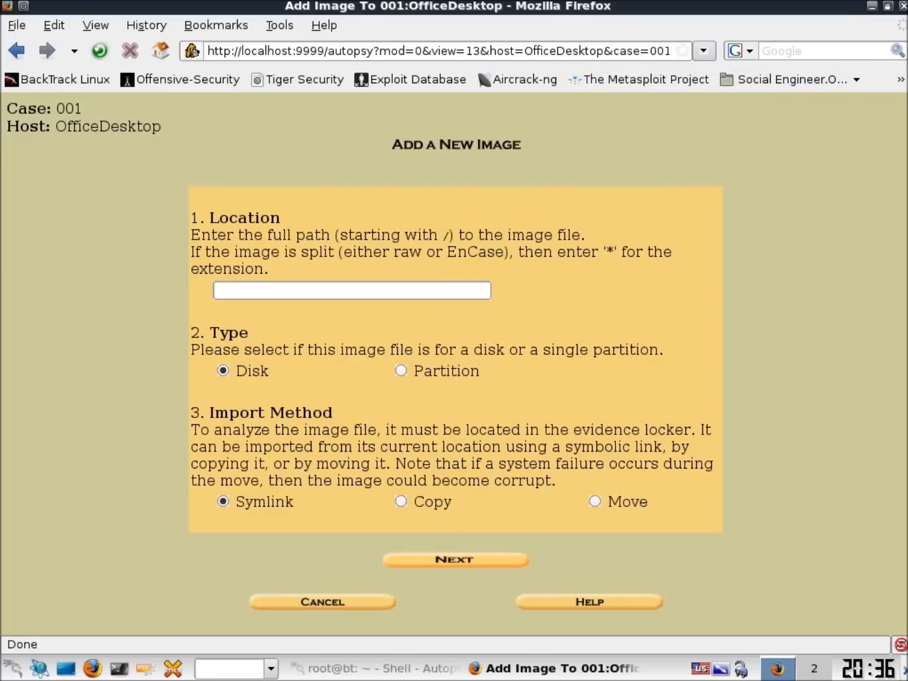
pyautogui.moveTo(850, 114)
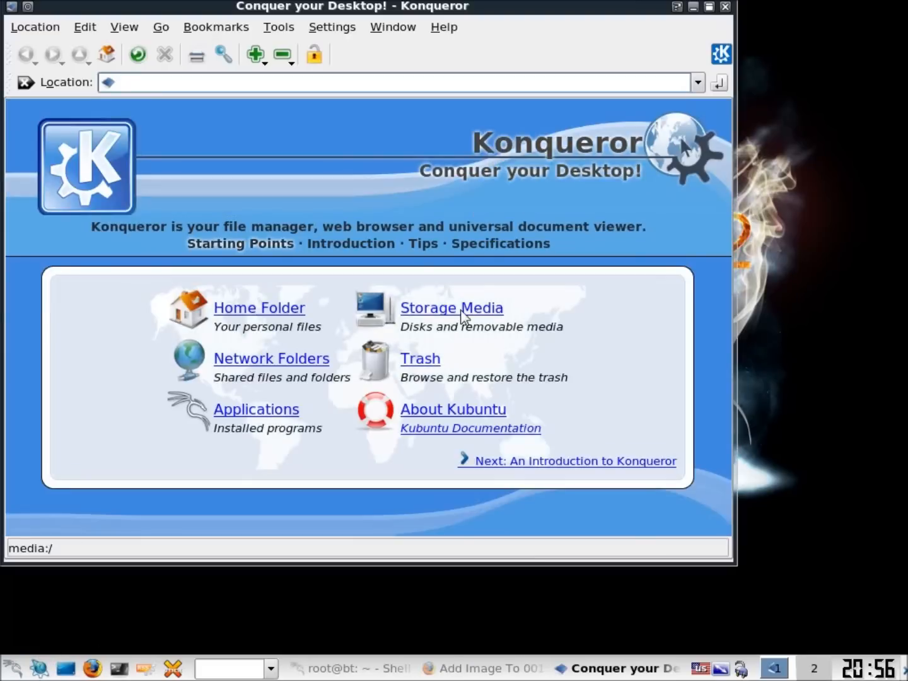
# Browse storage media in Konqueror, open New Volume, then go to /media/
pyautogui.click(452, 308)
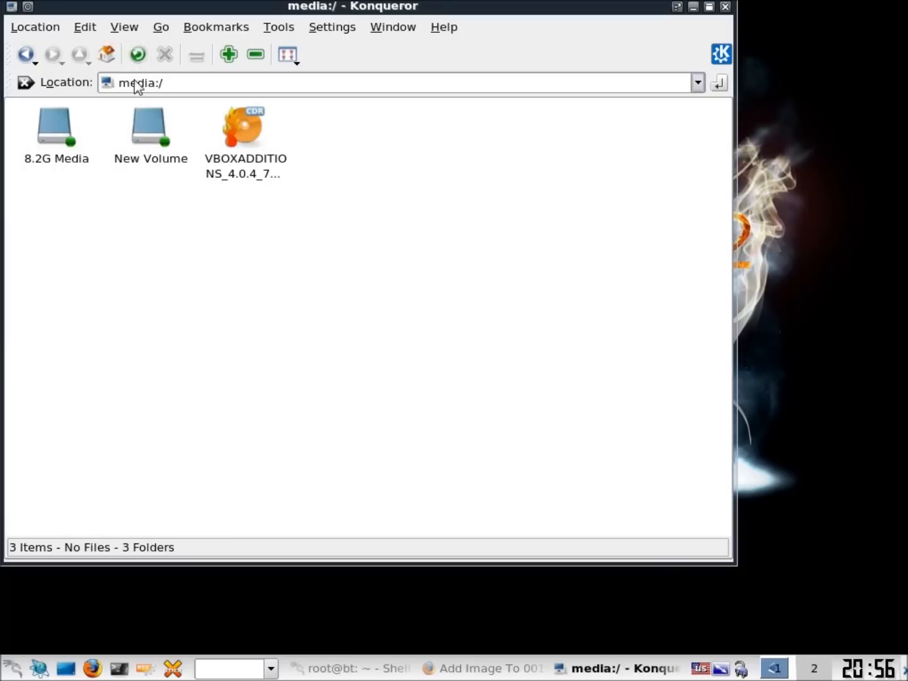
pyautogui.moveTo(150, 129)
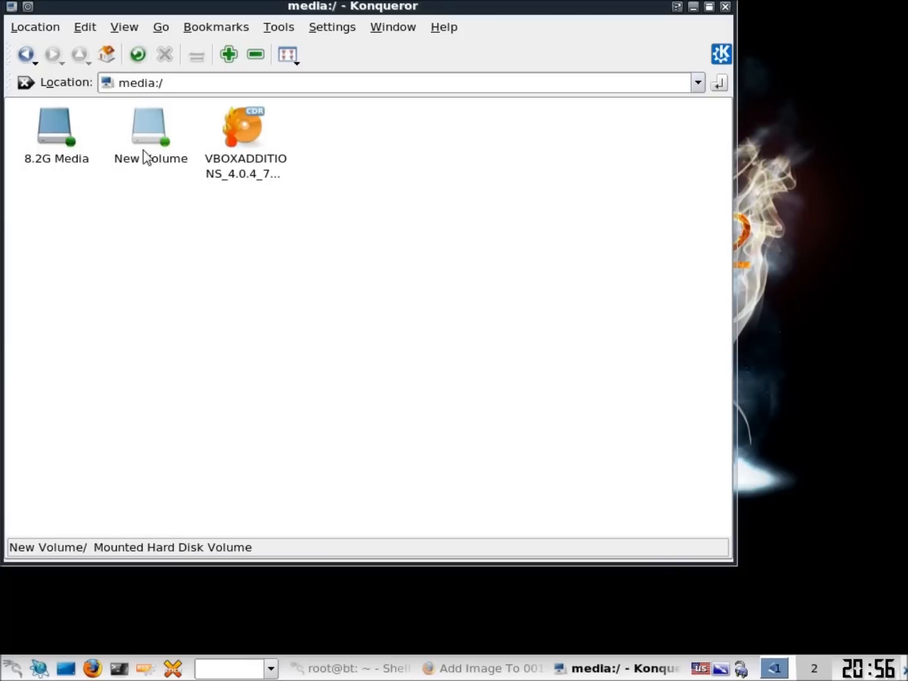
pyautogui.moveTo(186, 224)
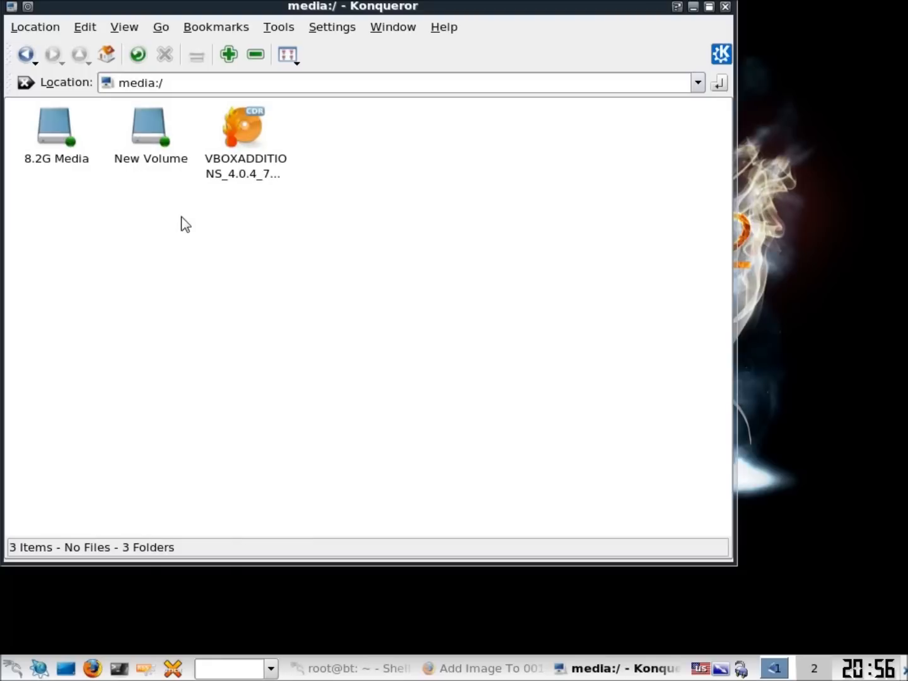
pyautogui.moveTo(151, 126)
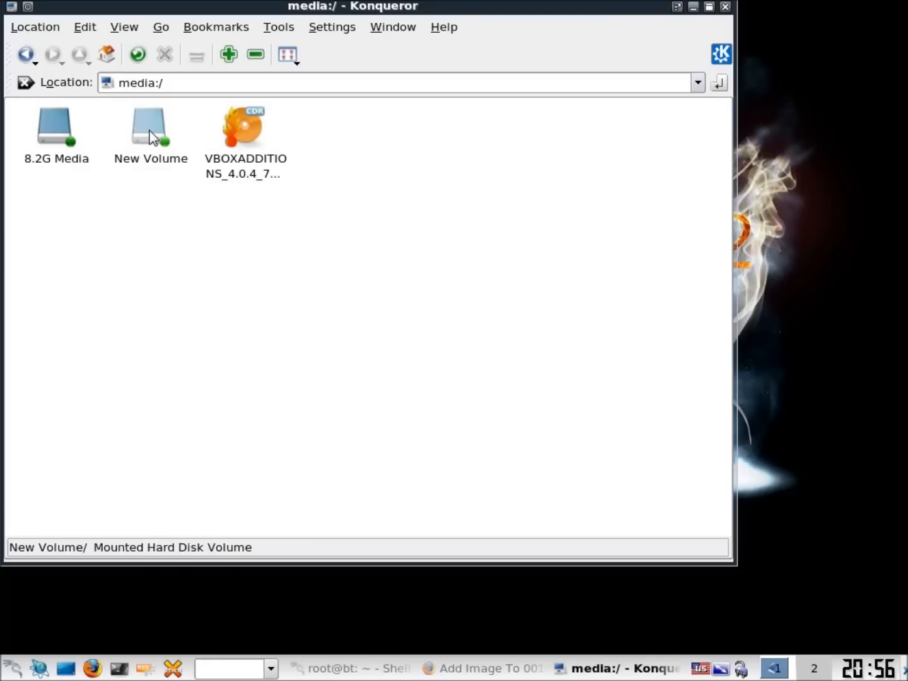
pyautogui.doubleClick(150, 126)
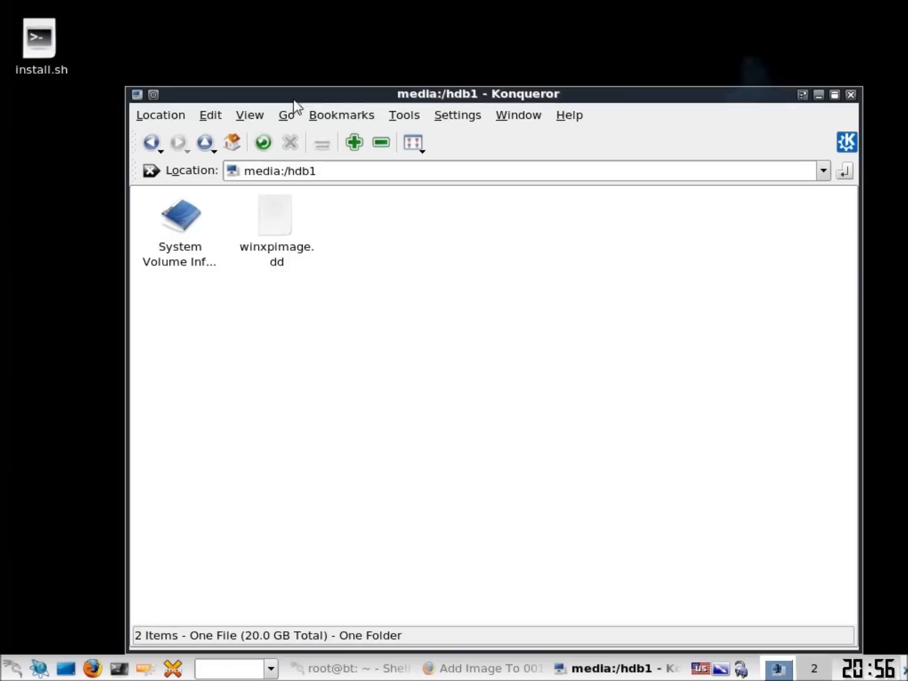
pyautogui.moveTo(308, 180)
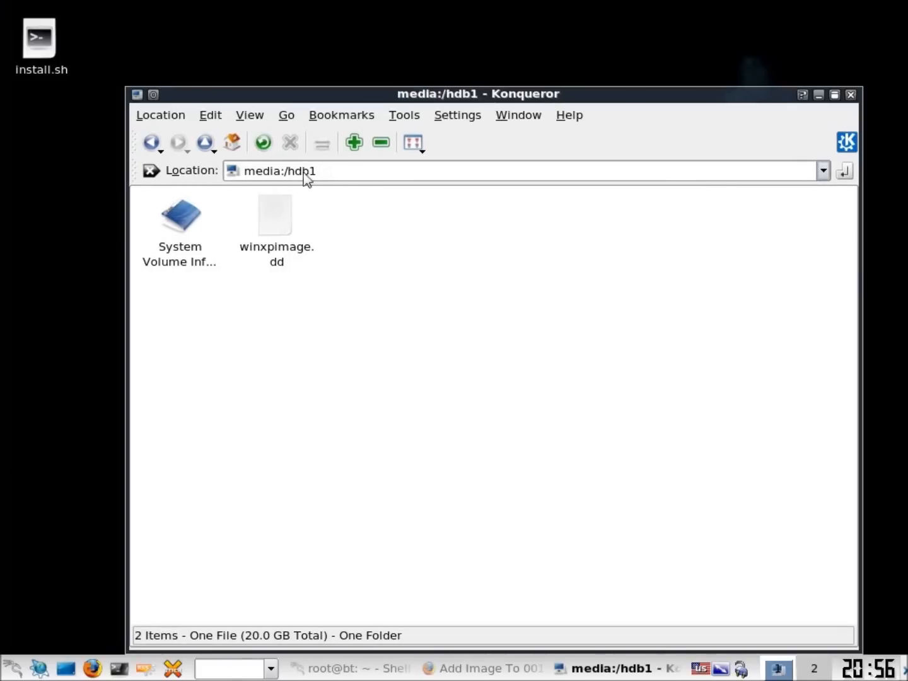
pyautogui.write('/m')
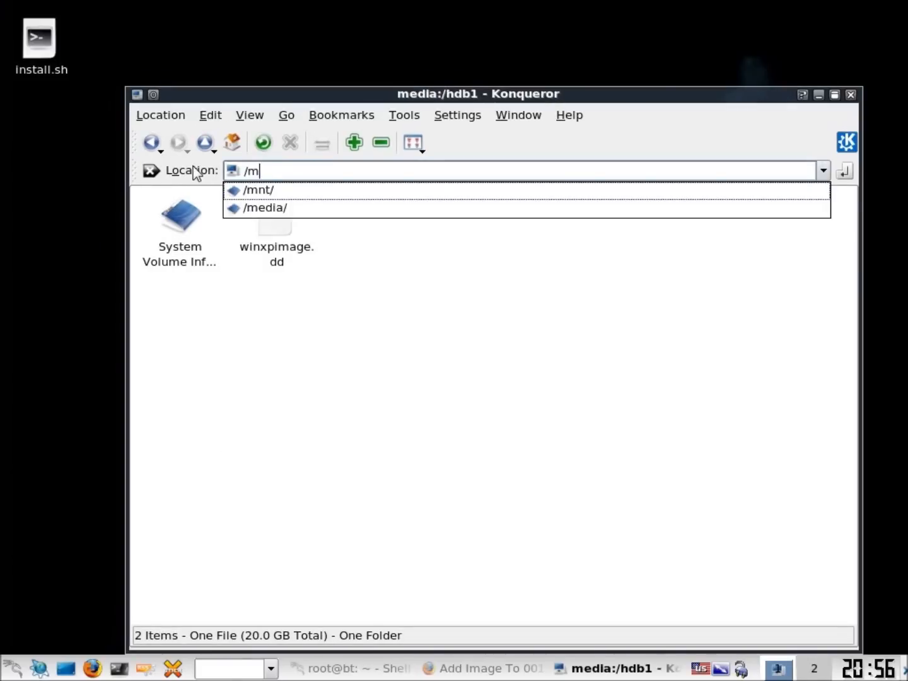
pyautogui.click(264, 208)
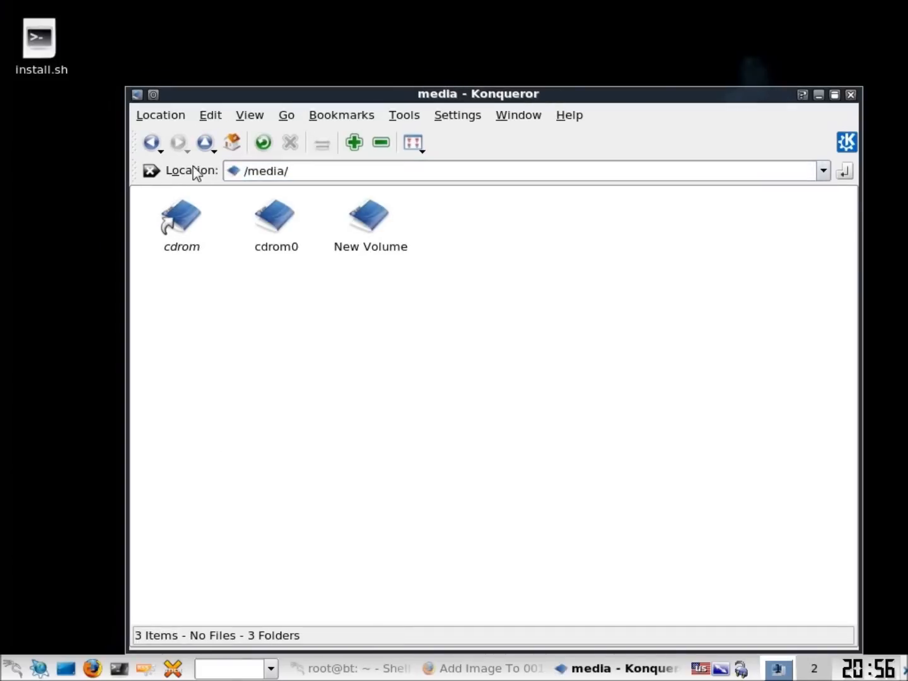
pyautogui.moveTo(414, 212)
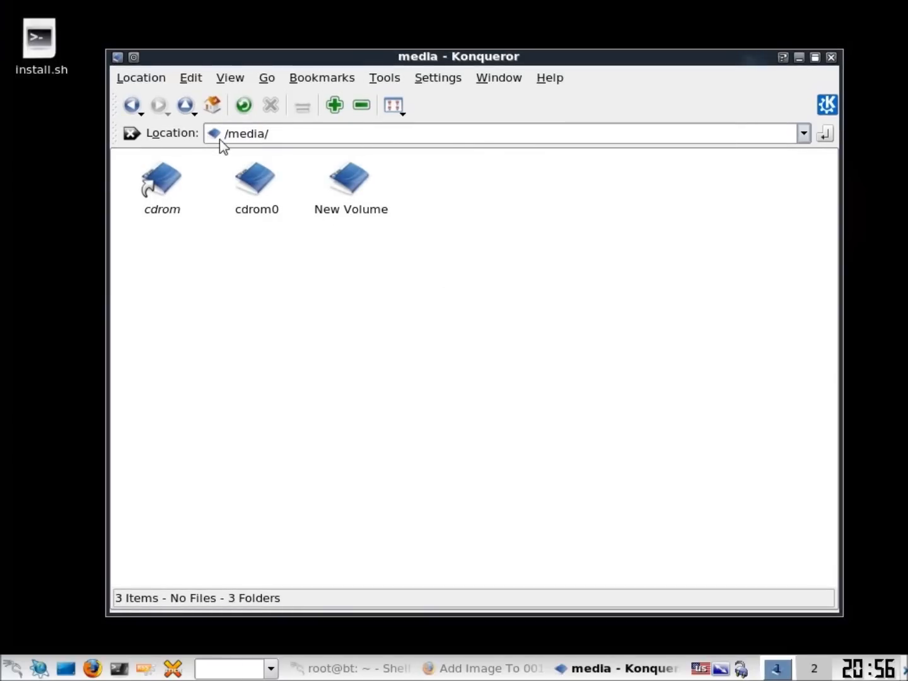
pyautogui.moveTo(321, 229)
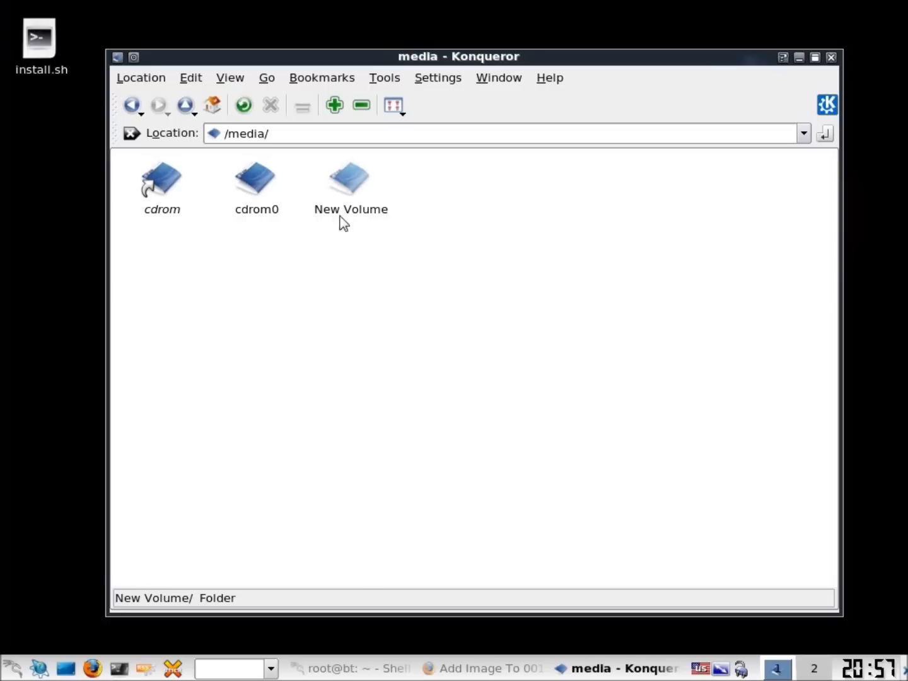
pyautogui.moveTo(341, 229)
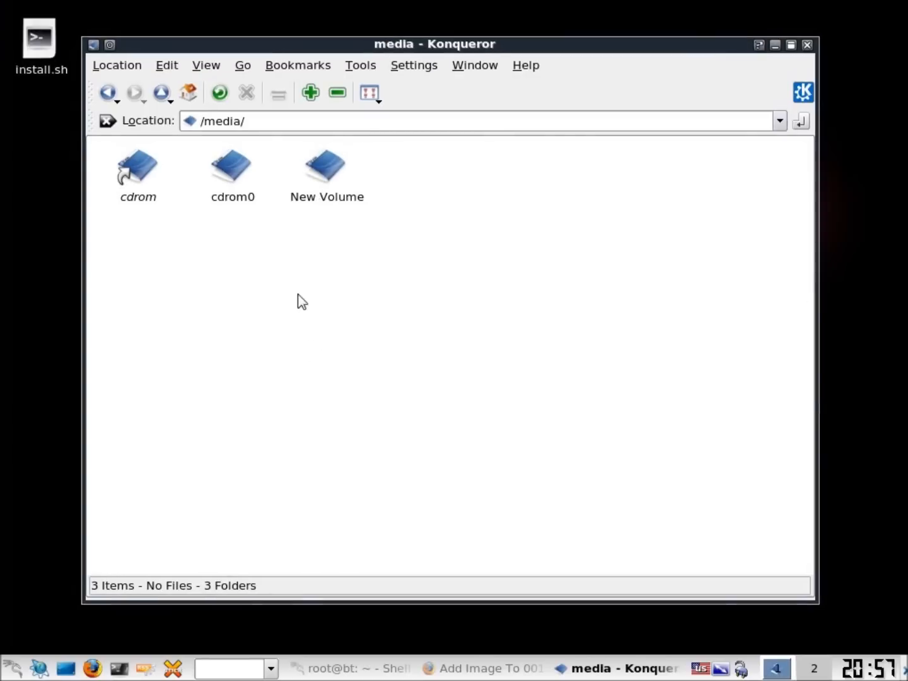
# Switch back to Autopsy's Add a New Image page and focus the empty Location field
pyautogui.click(486, 669)
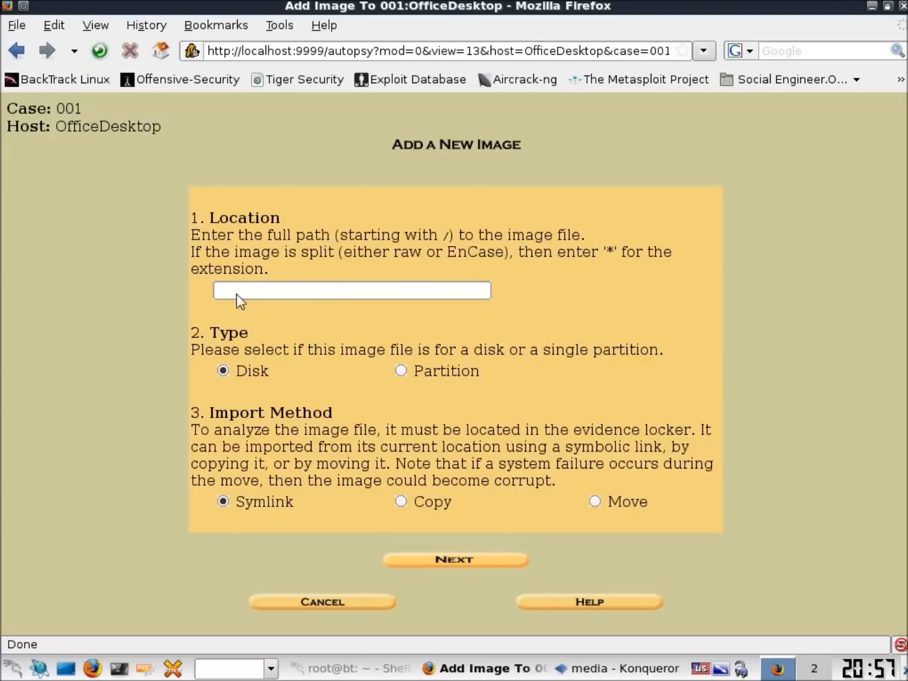
pyautogui.click(351, 290)
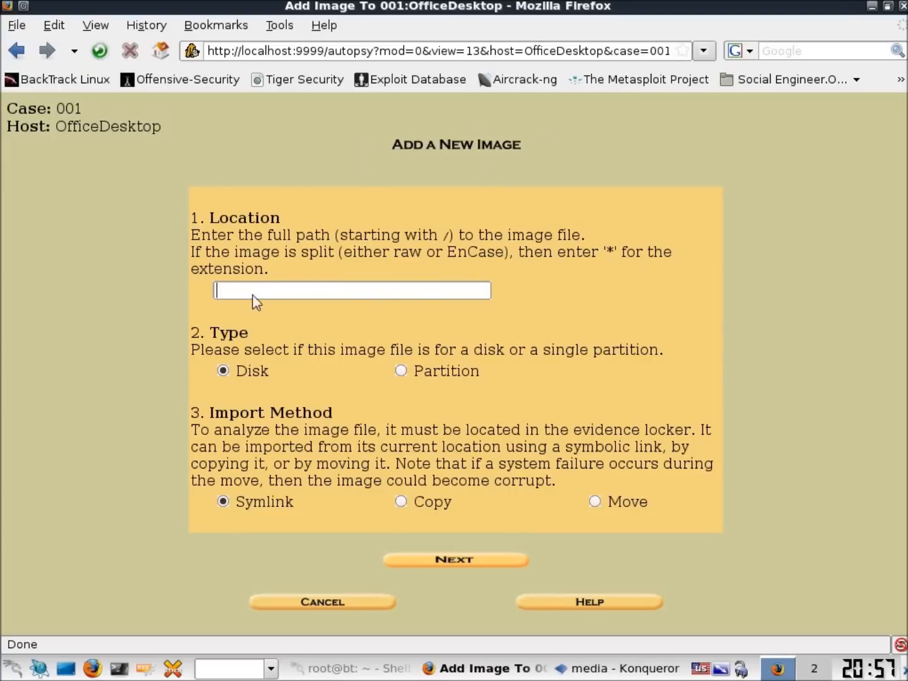
pyautogui.moveTo(279, 298)
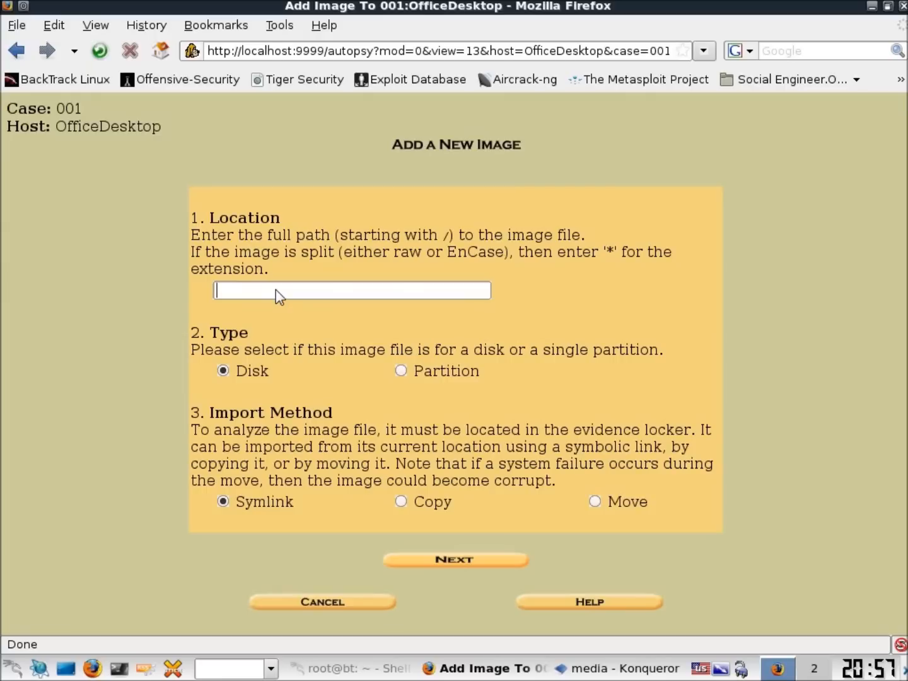
pyautogui.moveTo(293, 290)
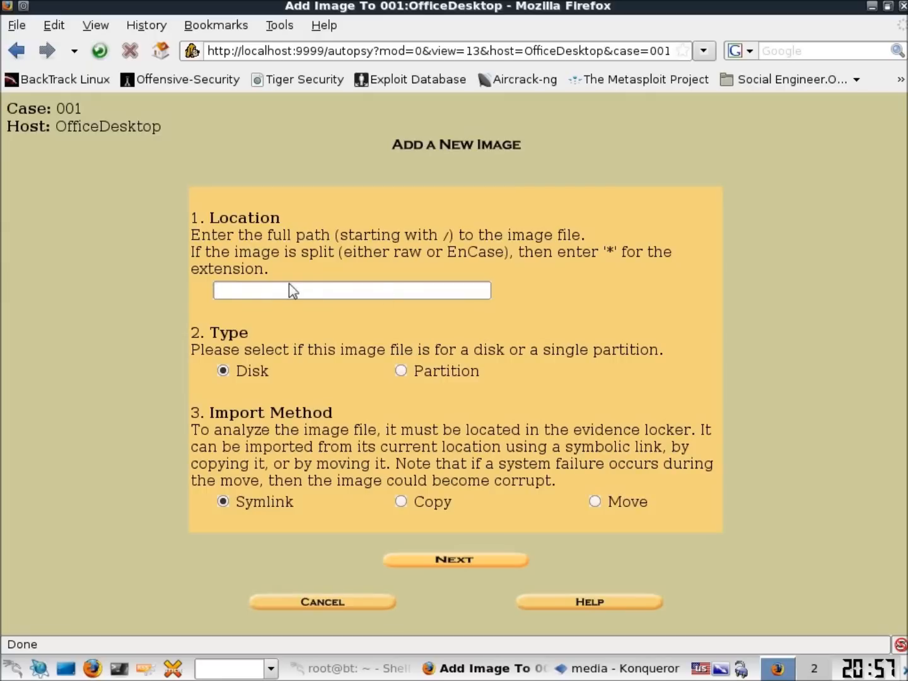
pyautogui.moveTo(410, 302)
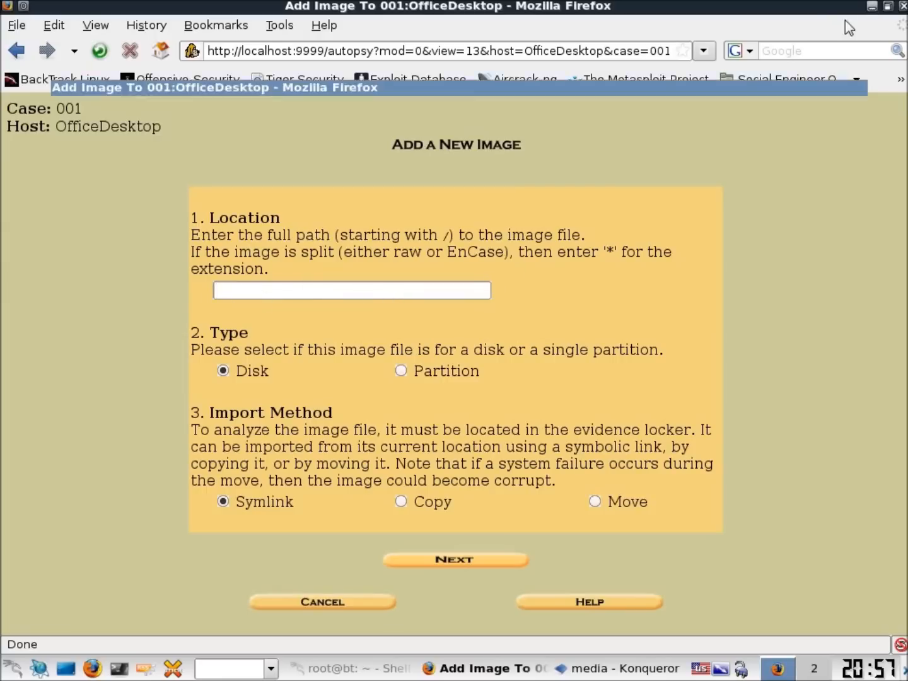
# Create a folder named Forensics inside /media in Konqueror
pyautogui.click(612, 668)
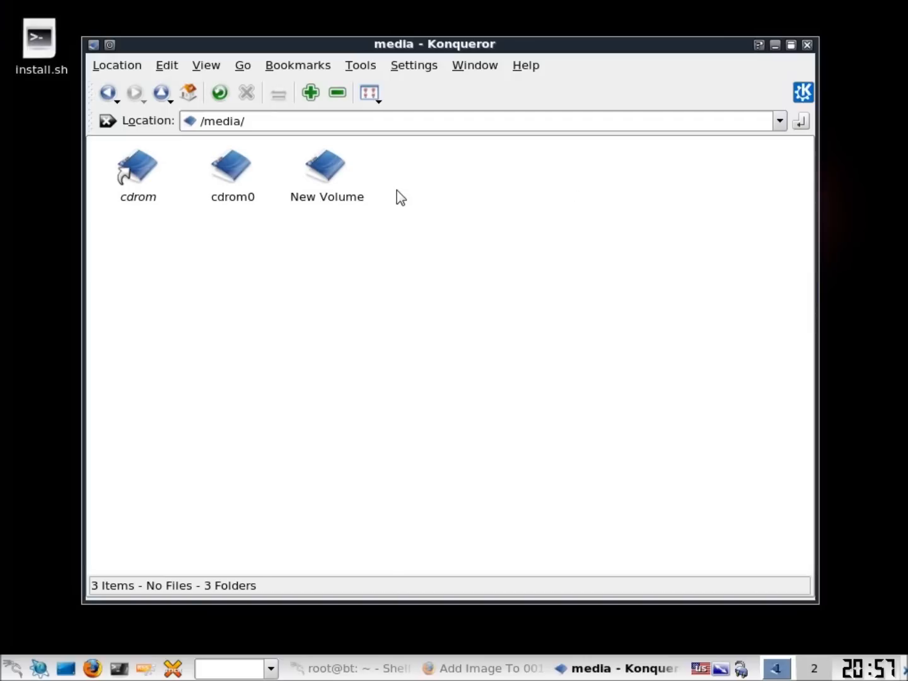
pyautogui.moveTo(326, 202)
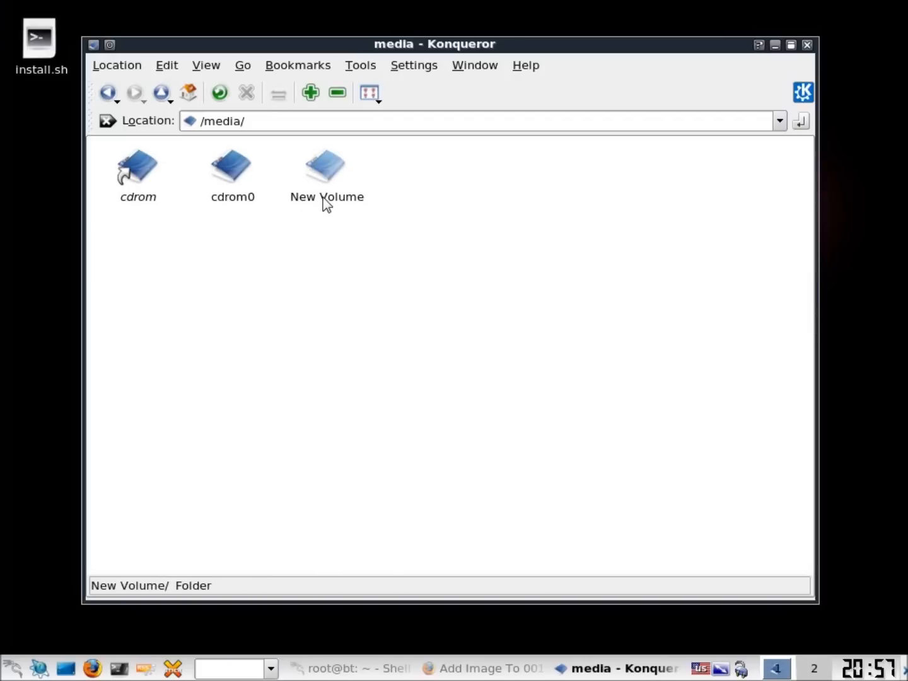
pyautogui.moveTo(423, 198)
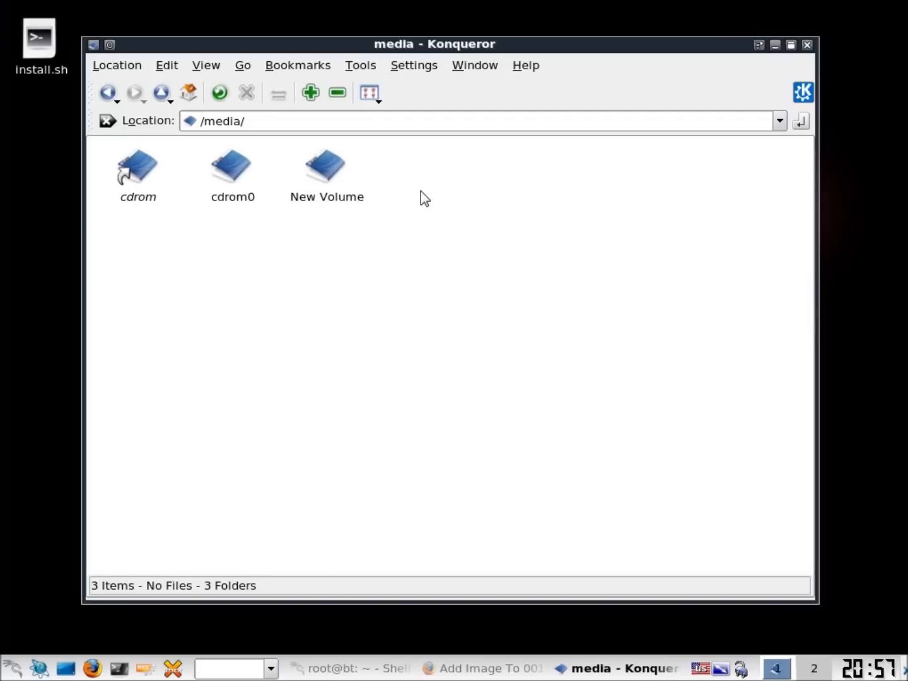
pyautogui.rightClick(423, 198)
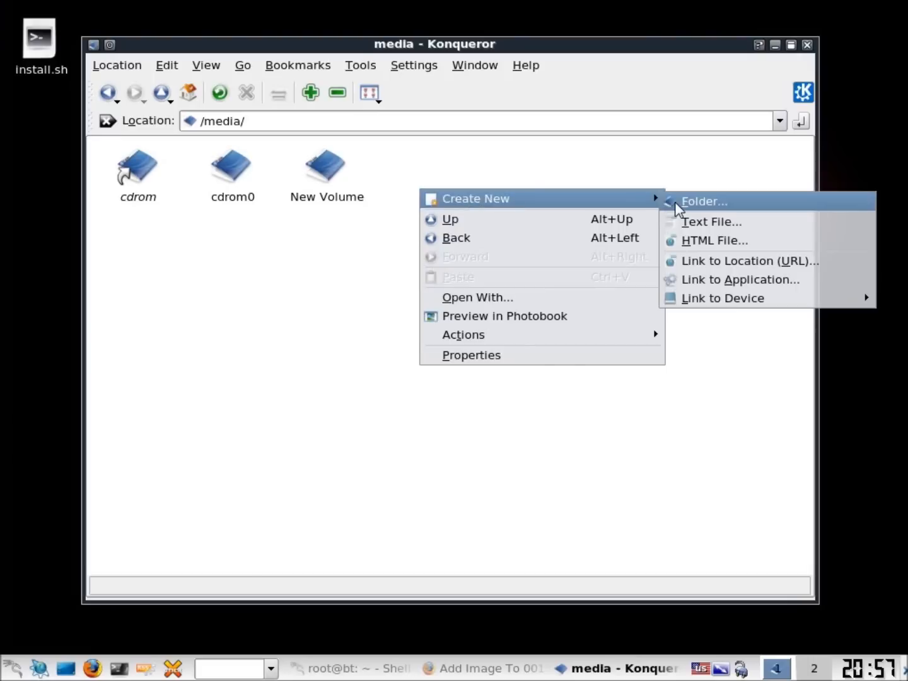
pyautogui.click(704, 200)
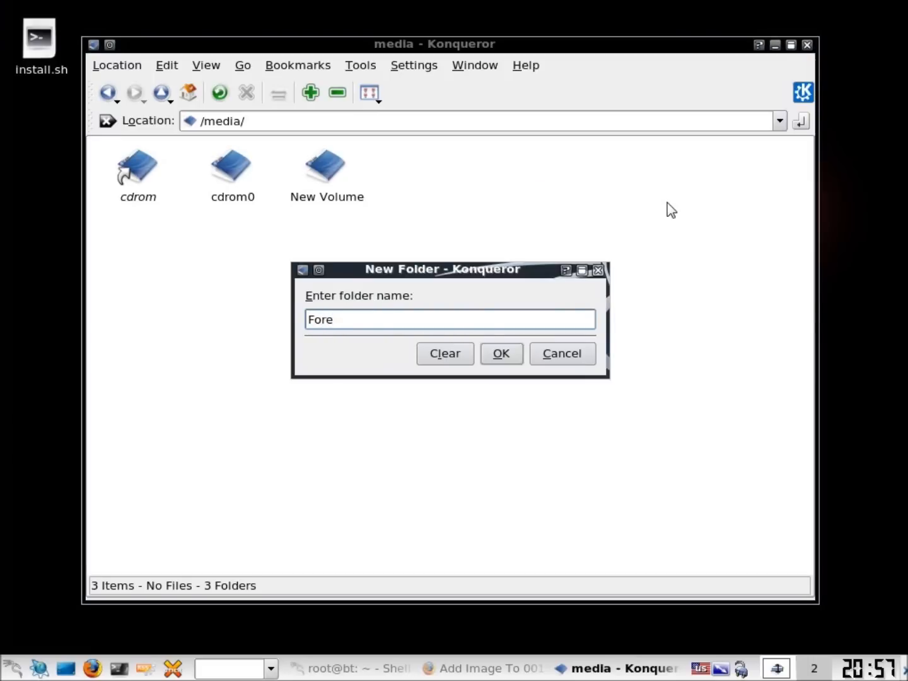
pyautogui.click(501, 353)
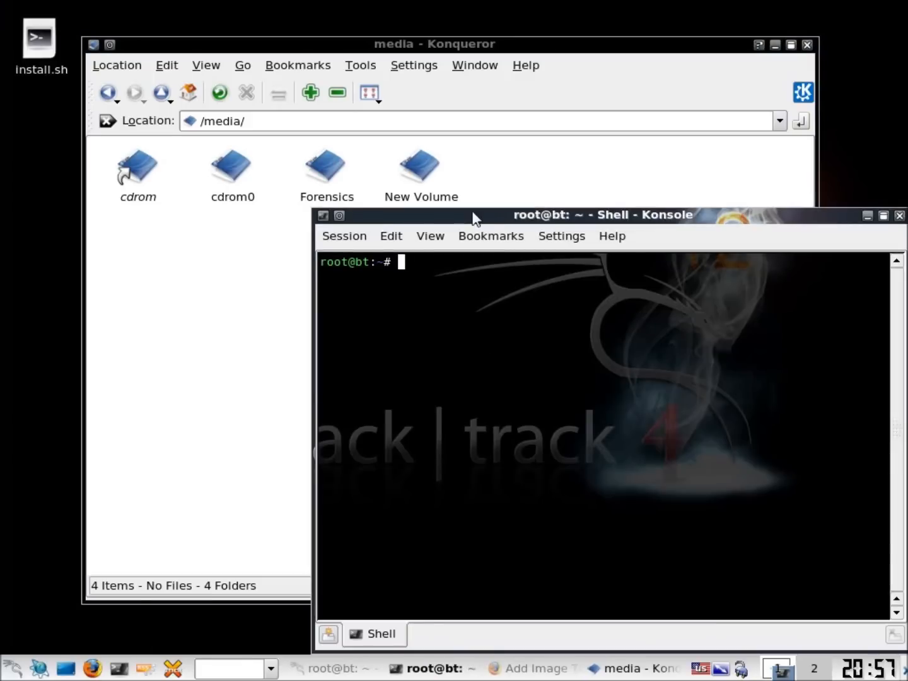
# Run ln -s "/media/New Volume/winxpimage.dd" /media/Forensics/ in Konsole
pyautogui.write('ln')
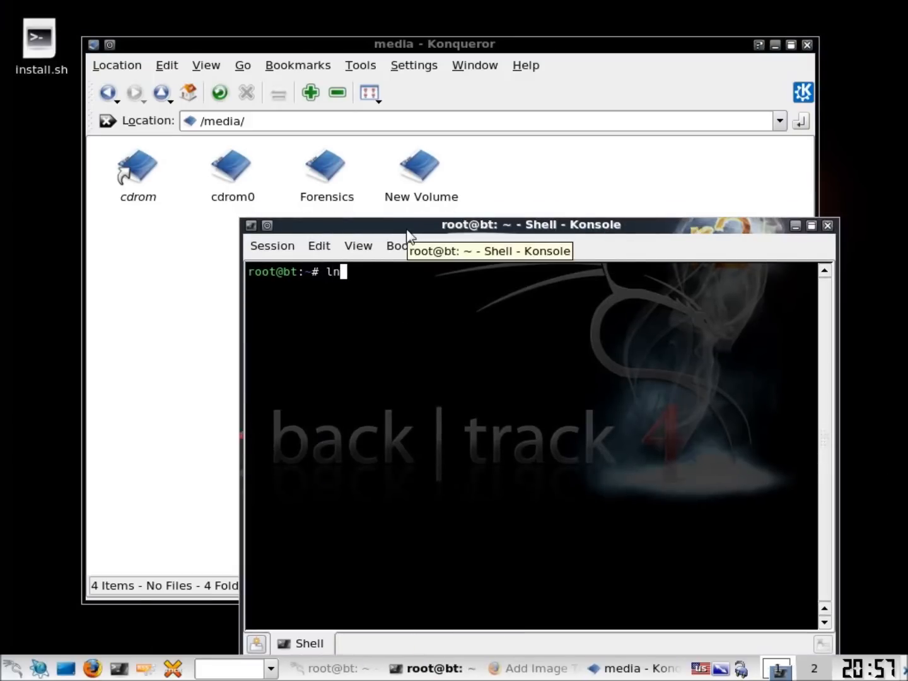
pyautogui.write('-')
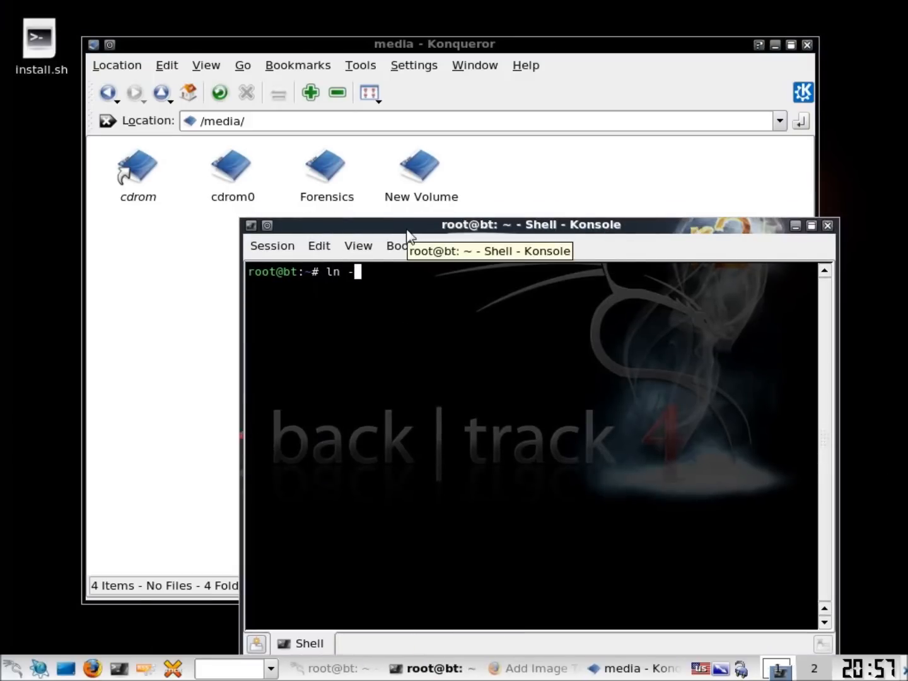
pyautogui.write('s')
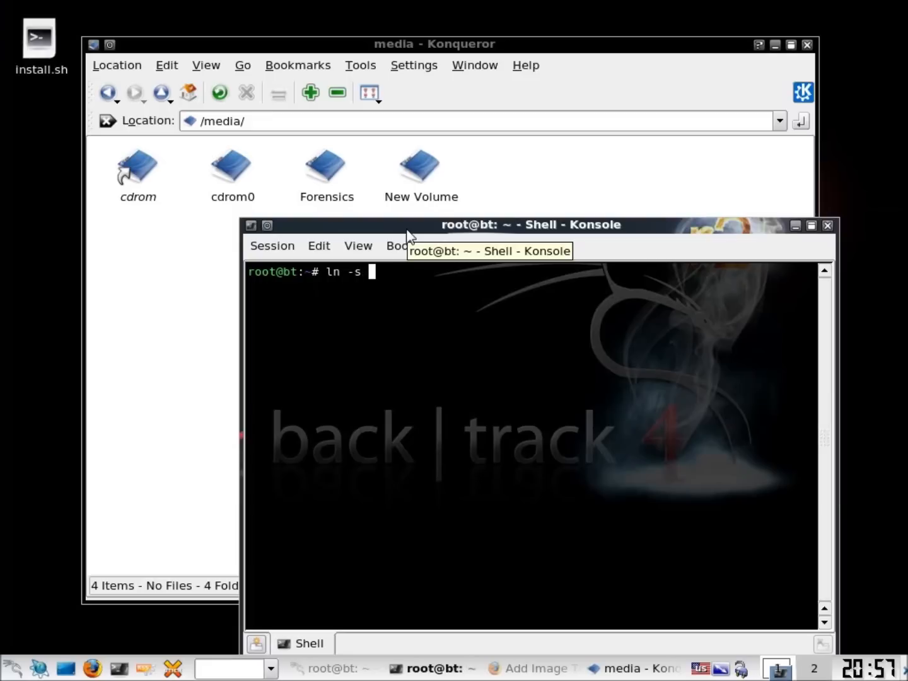
pyautogui.write('"')
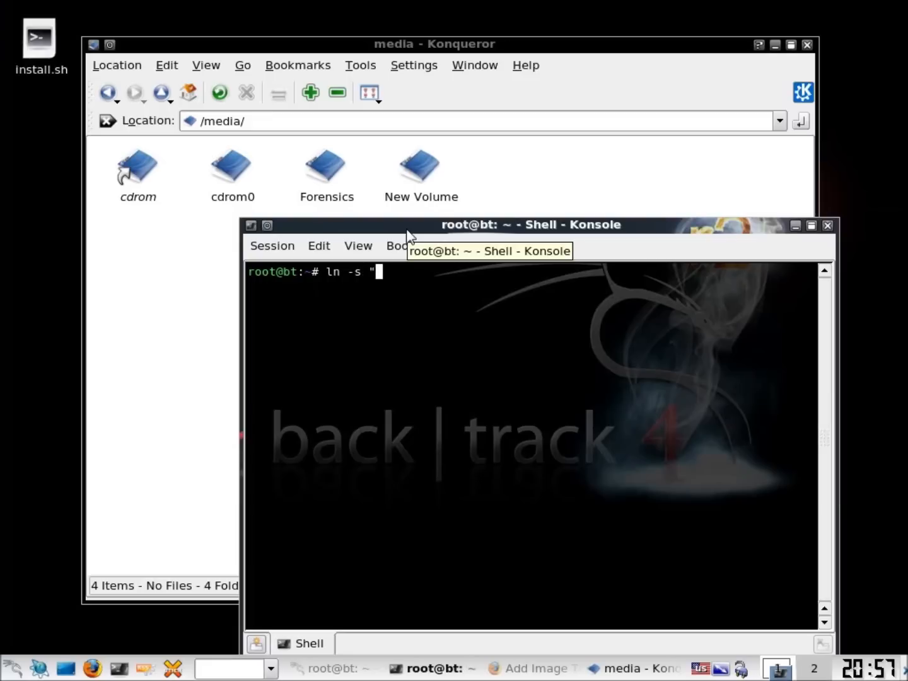
pyautogui.write('/media/')
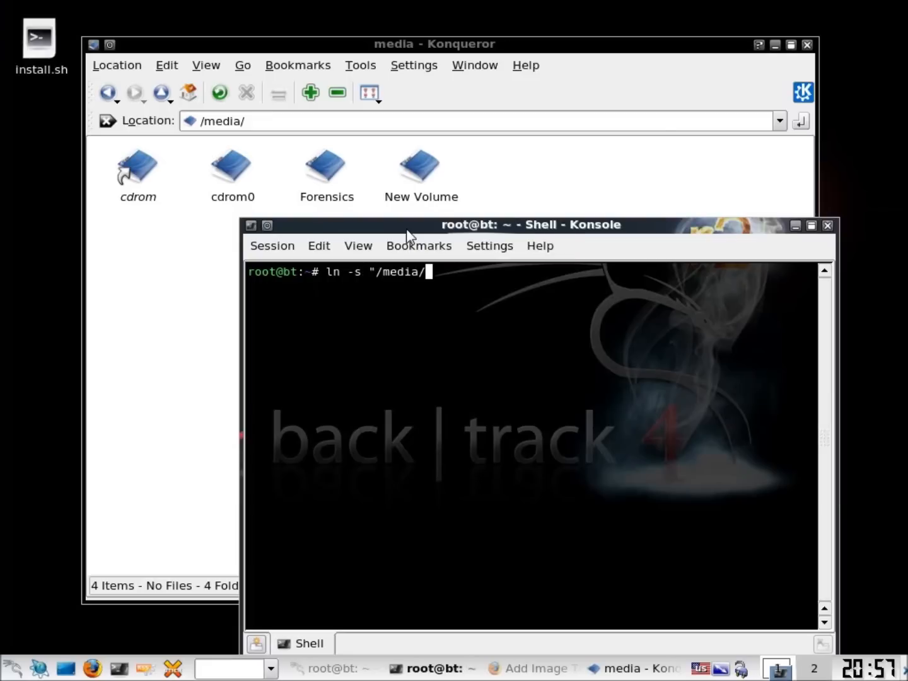
pyautogui.write('New')
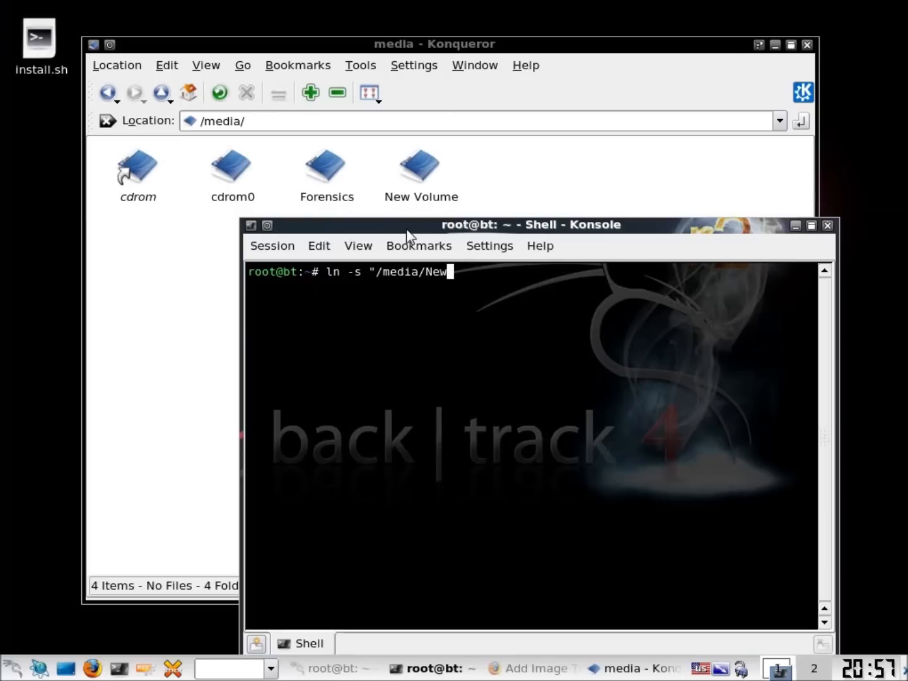
pyautogui.write('Volume')
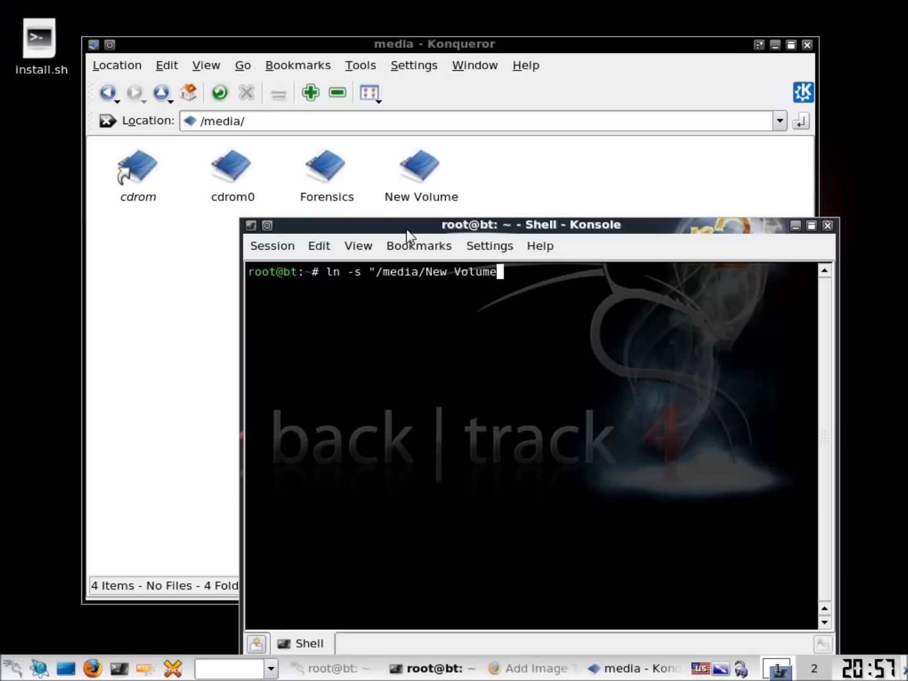
pyautogui.write('/')
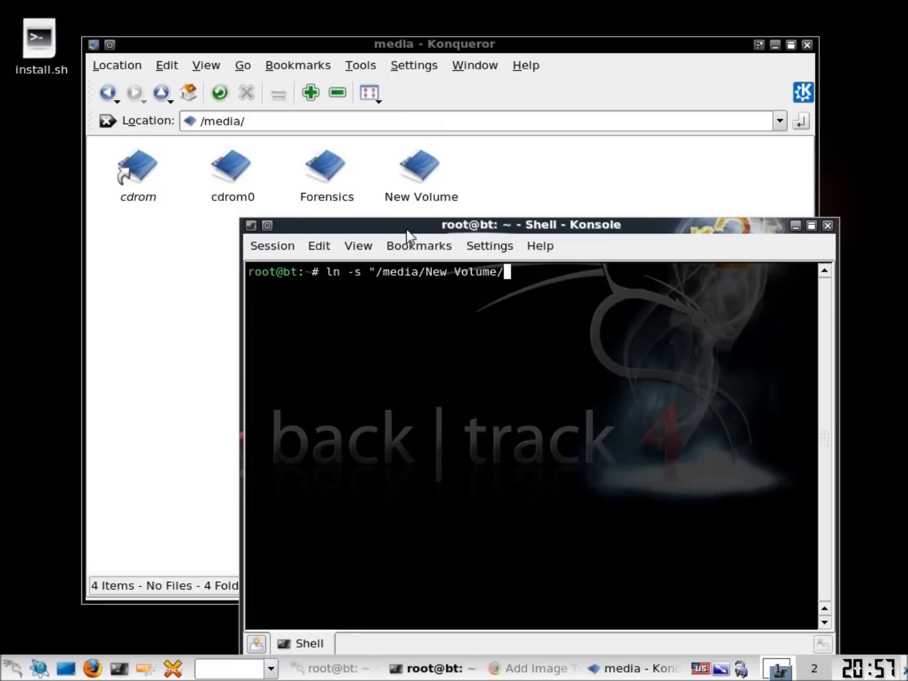
pyautogui.write('winxpimage.dd"')
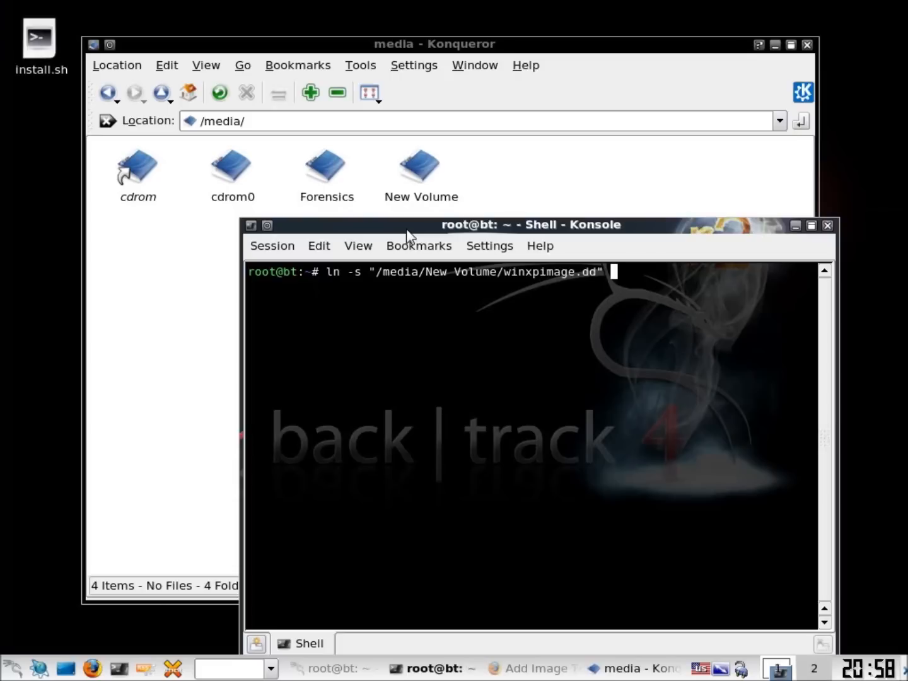
pyautogui.write('/me')
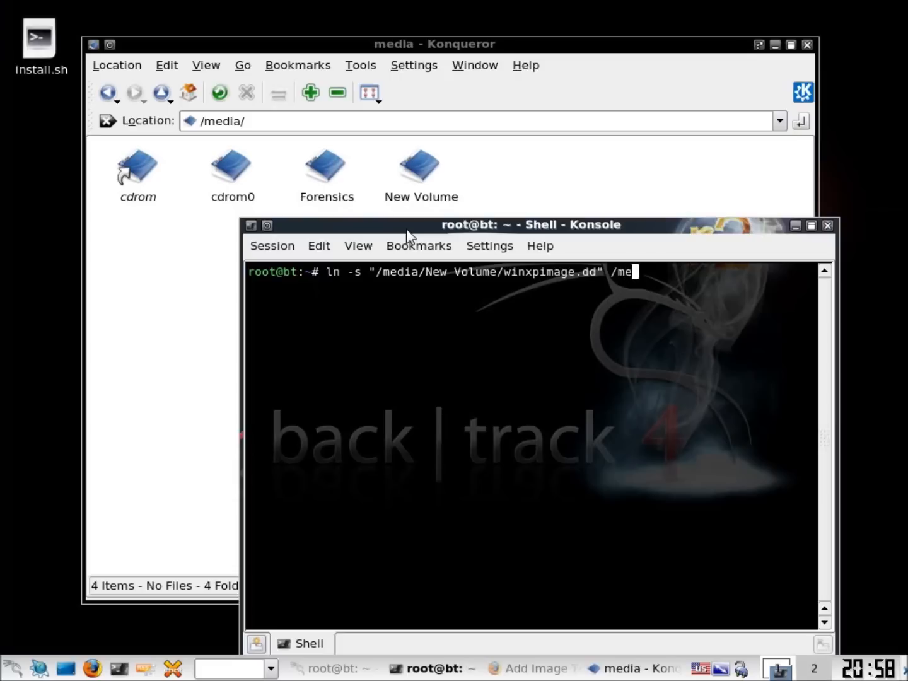
pyautogui.write('dia/Forensics/')
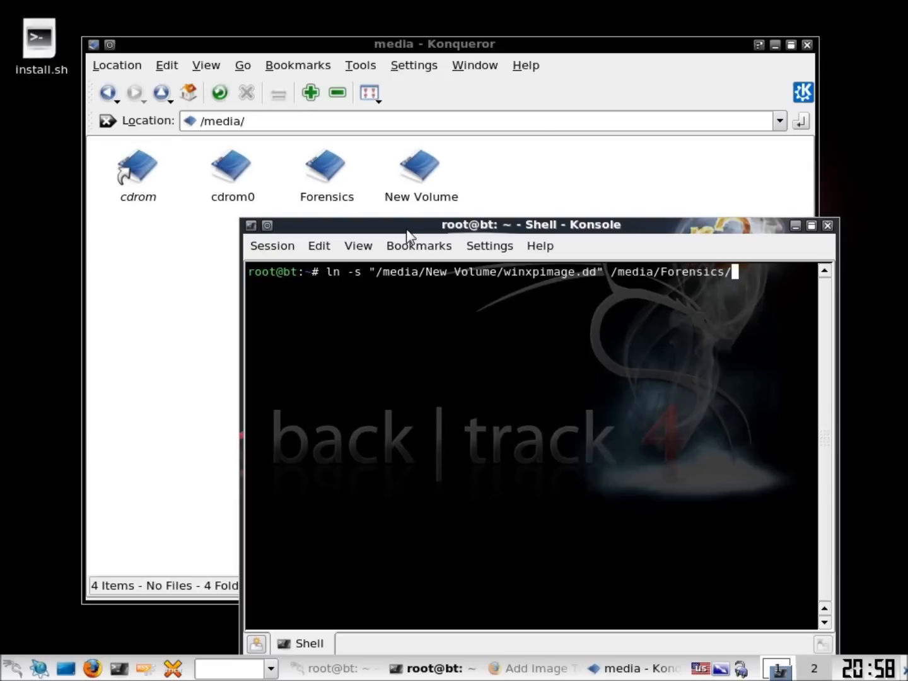
pyautogui.press('Return')
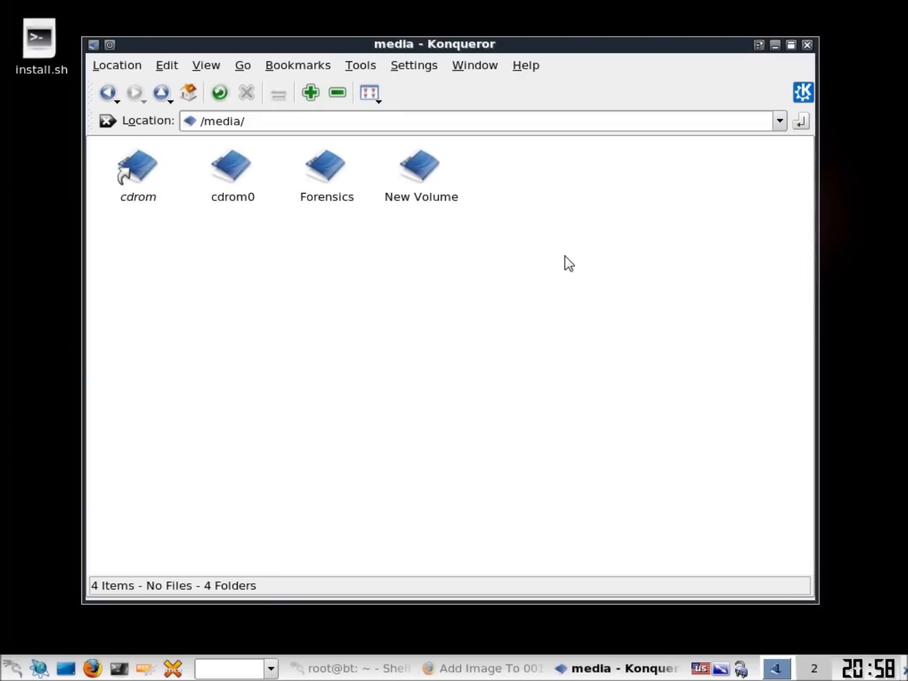
# Check the Forensics folder for the winxpimage.dd link, then return to /media
pyautogui.doubleClick(327, 165)
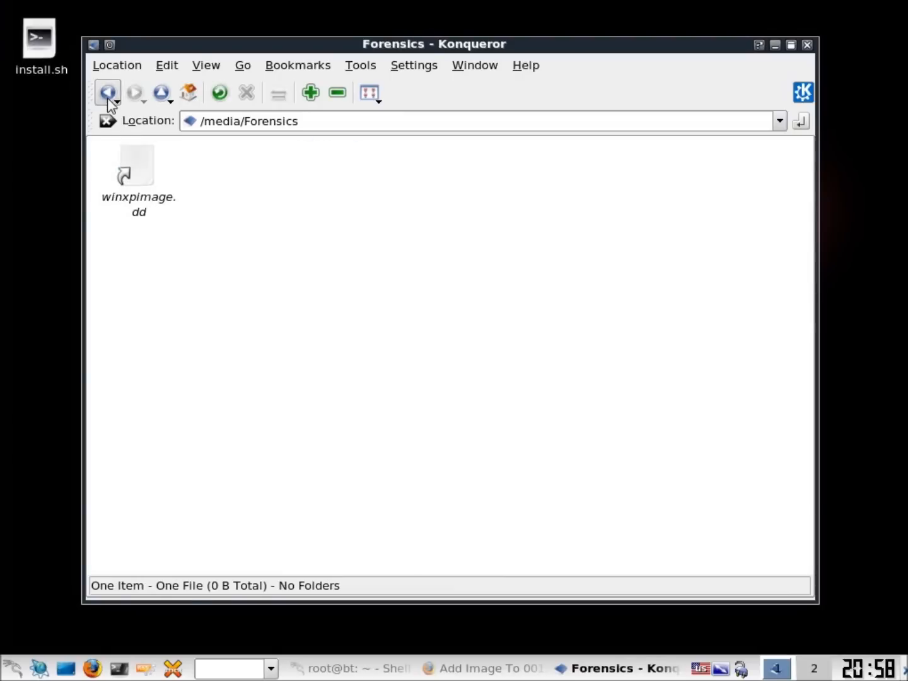
pyautogui.click(106, 93)
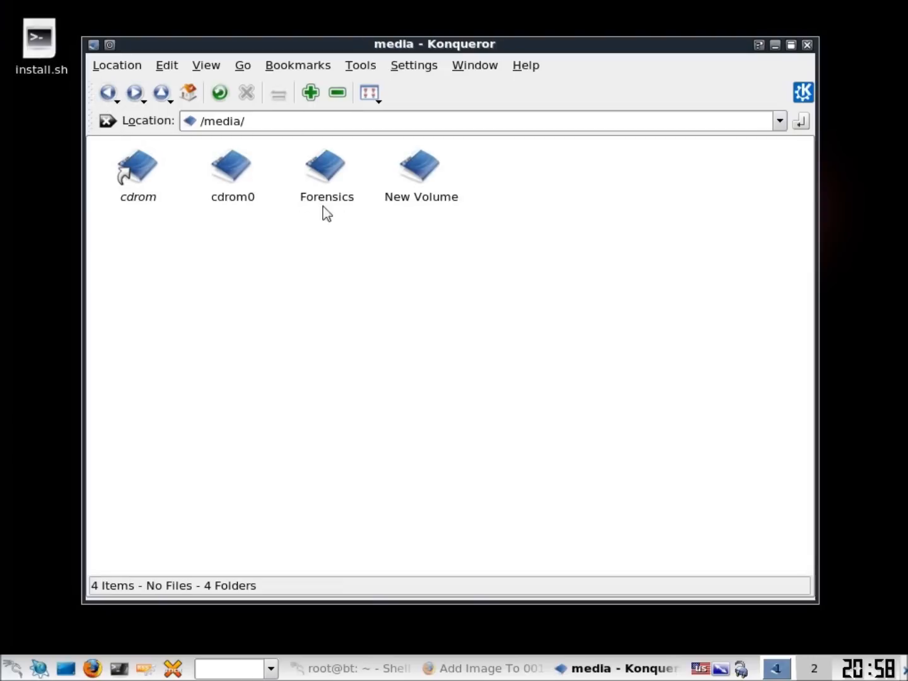
pyautogui.moveTo(419, 220)
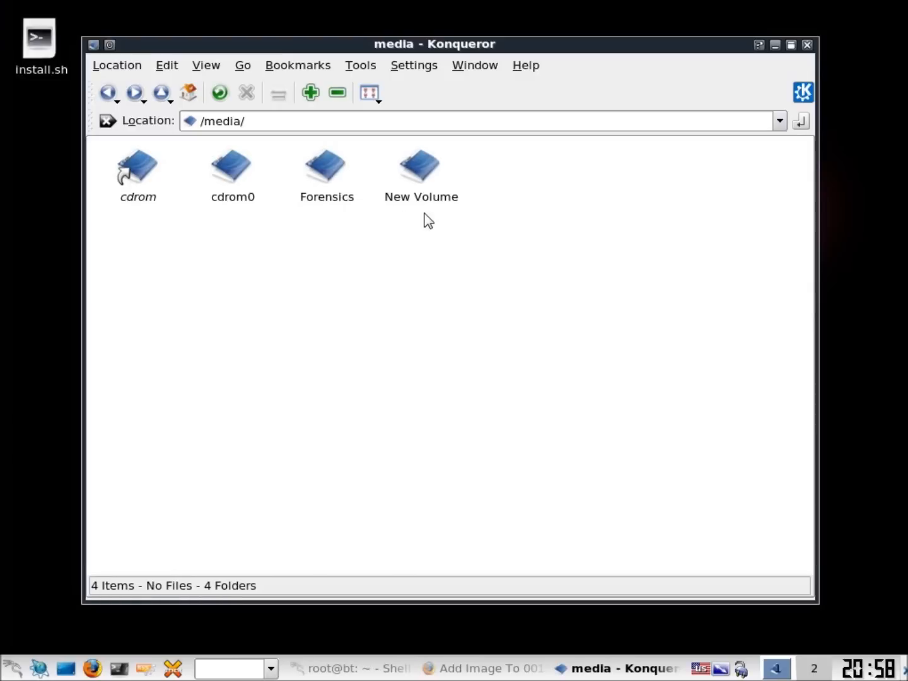
pyautogui.moveTo(353, 205)
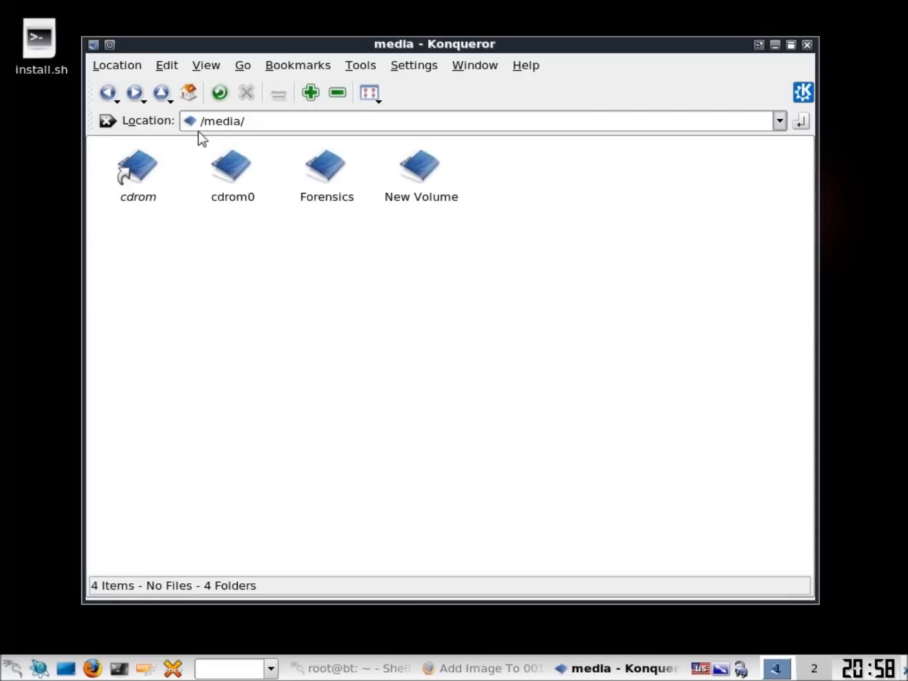
pyautogui.moveTo(243, 133)
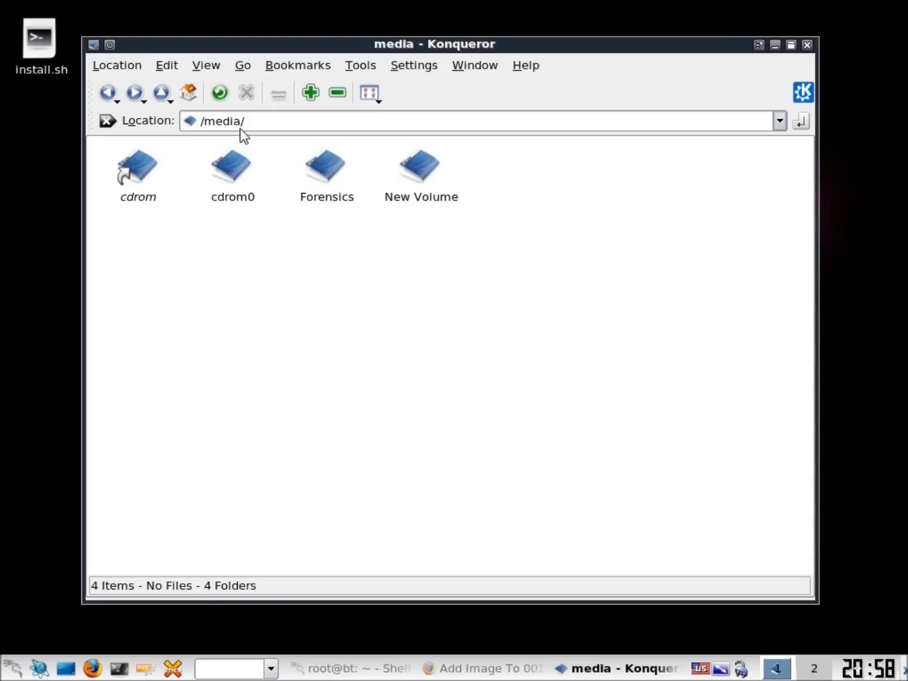
pyautogui.moveTo(326, 167)
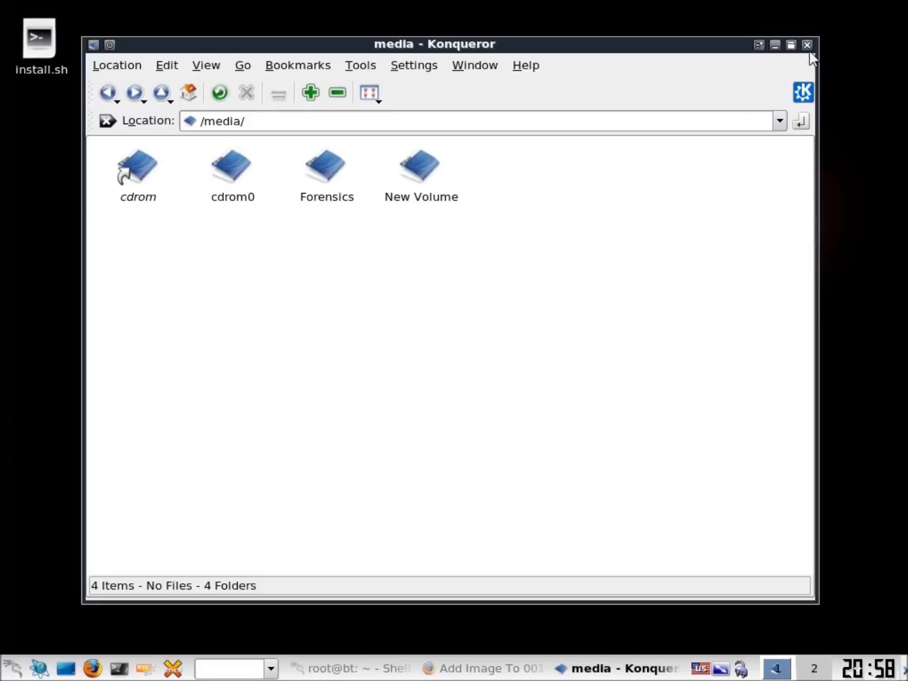
# Close Konqueror and submit /media/Forensics/winxpimage.dd as a Partition image in Autopsy
pyautogui.click(808, 45)
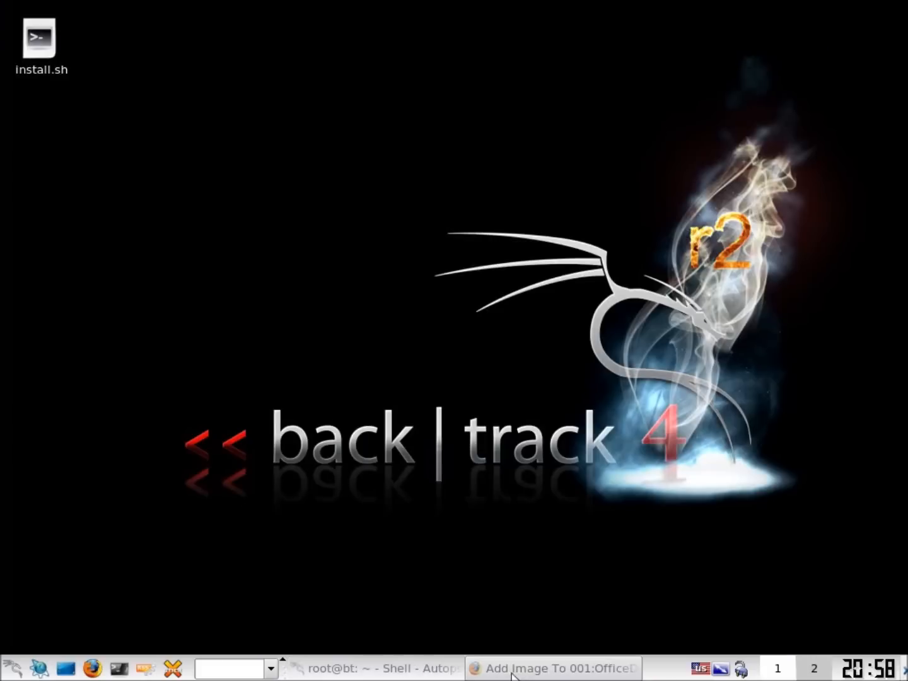
pyautogui.click(555, 669)
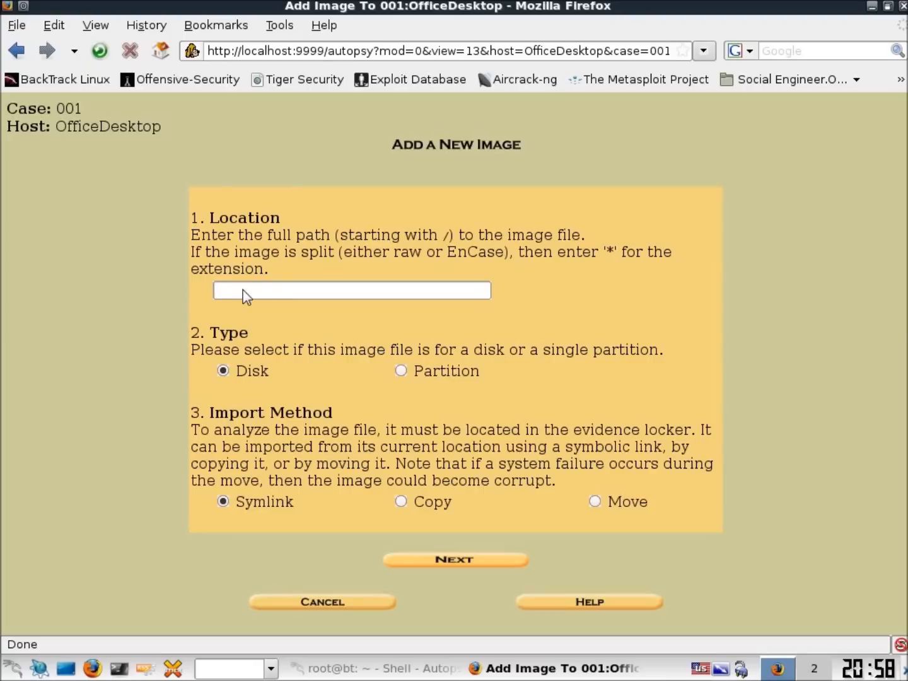
pyautogui.write('/media')
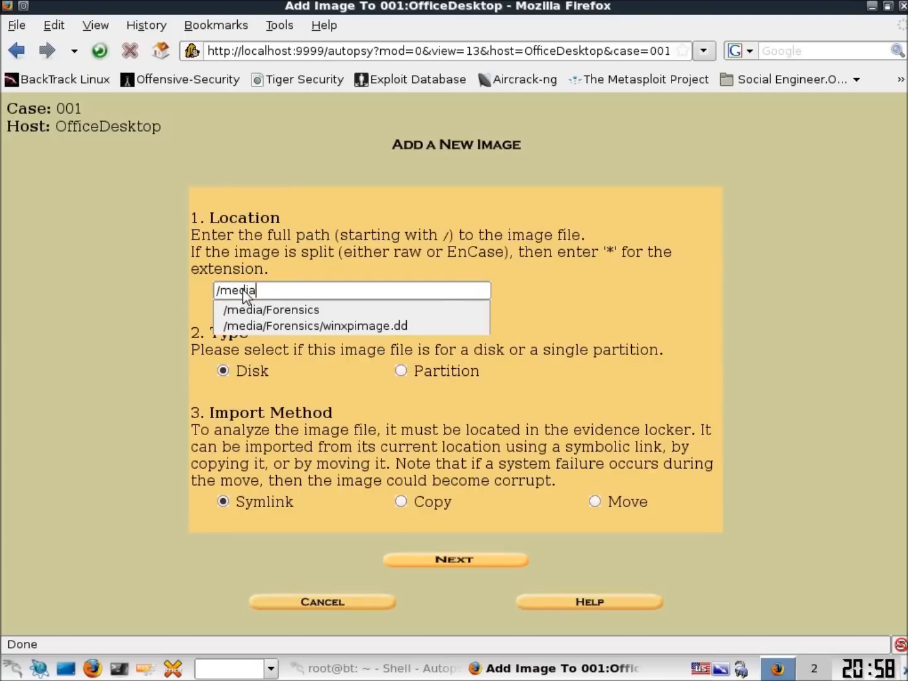
pyautogui.write('Forensics/w')
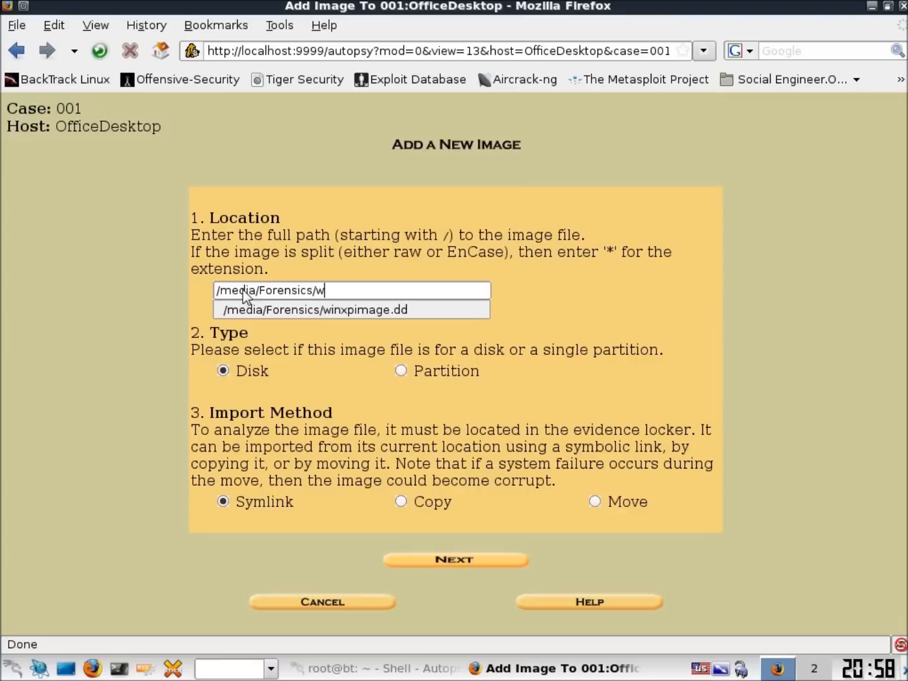
pyautogui.write('inxp')
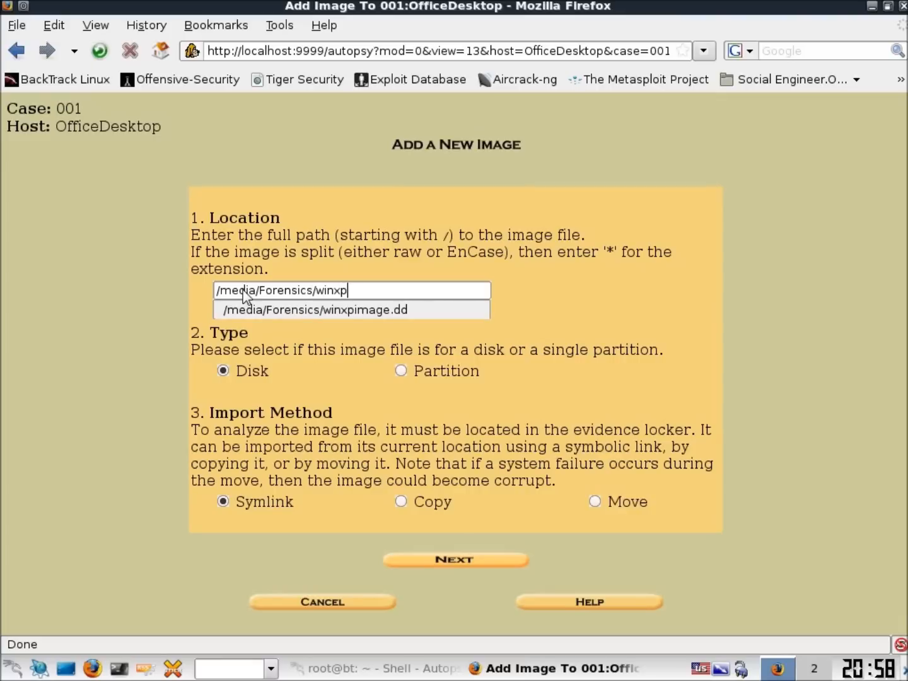
pyautogui.write('image.d')
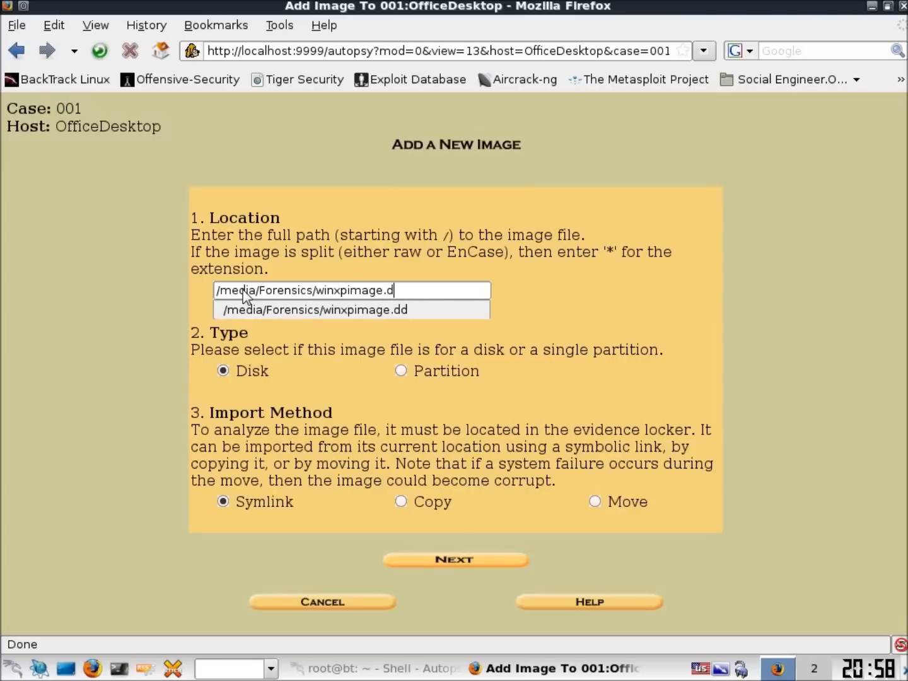
pyautogui.click(313, 310)
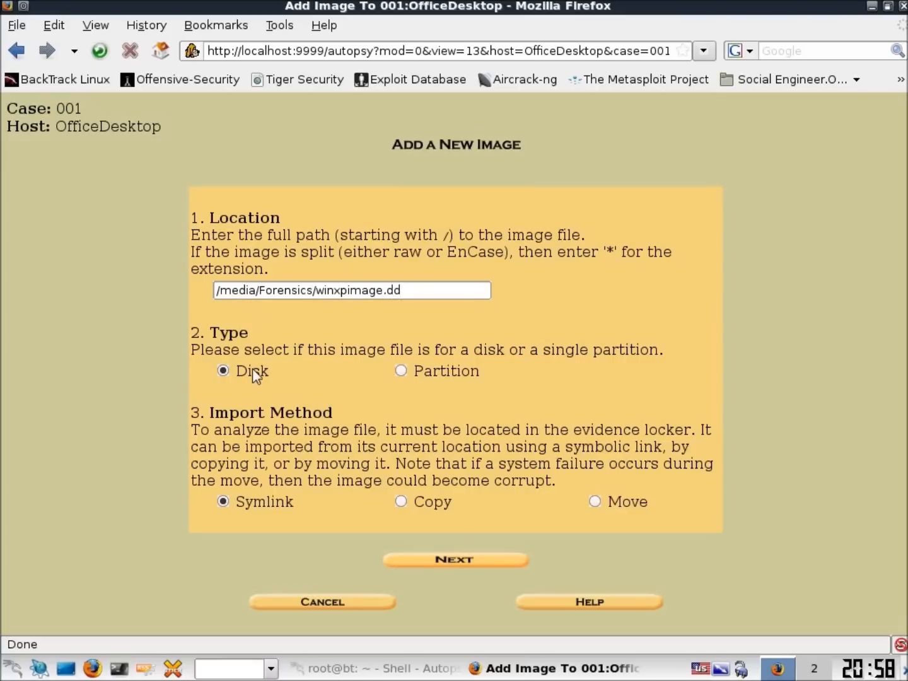
pyautogui.click(401, 371)
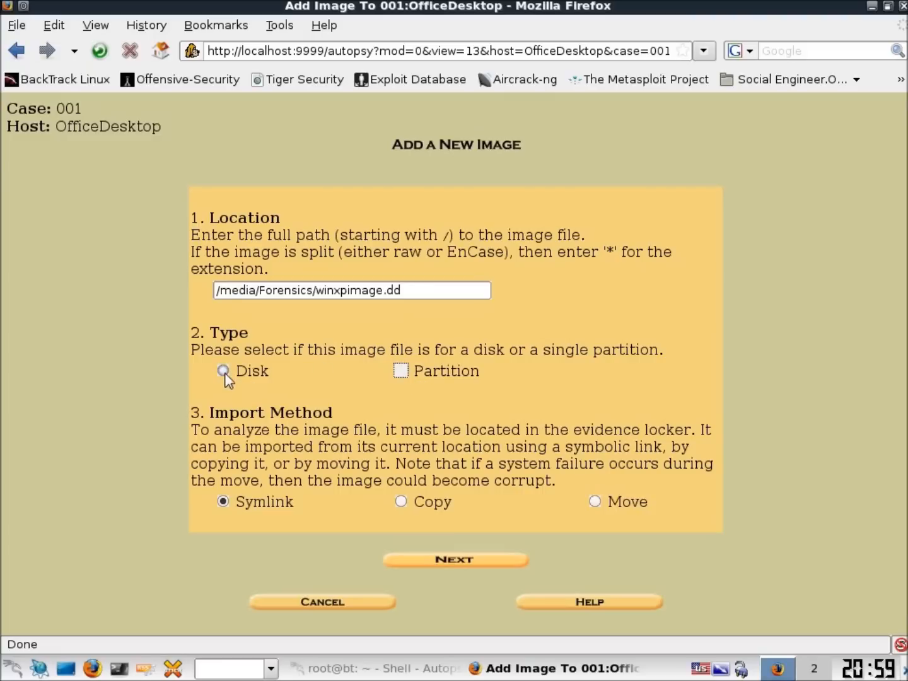
pyautogui.moveTo(447, 569)
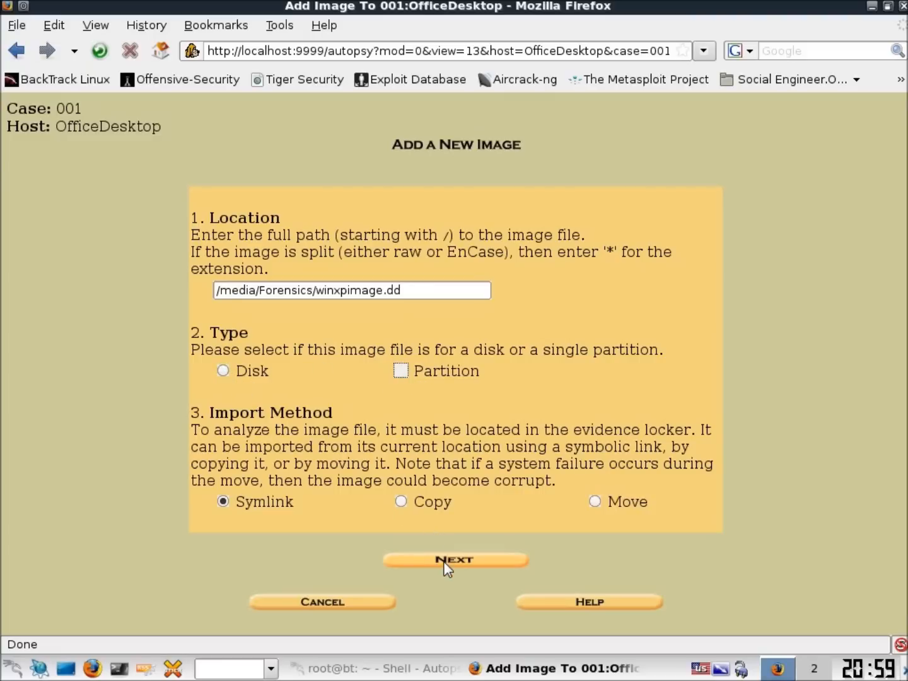
pyautogui.click(455, 560)
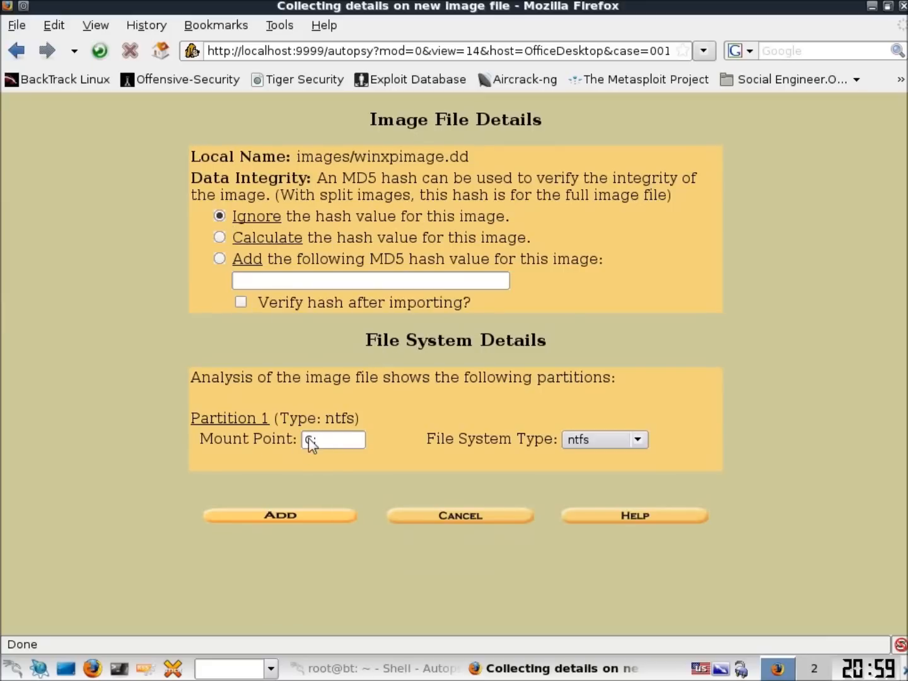
# Enter C: as the ntfs partition's mount point, keeping the hash option on Ignore
pyautogui.write('C:')
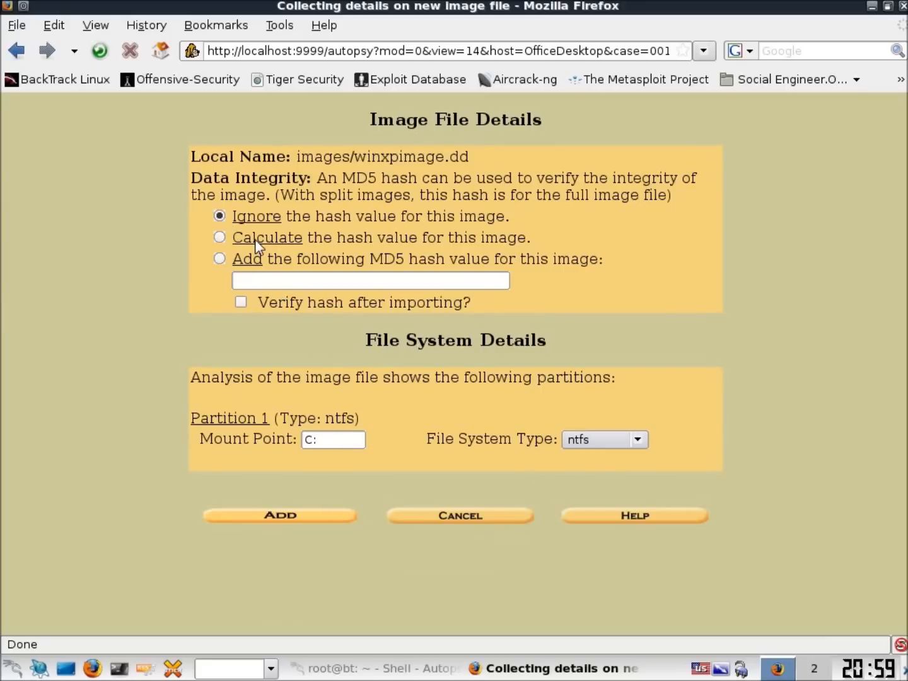
pyautogui.moveTo(371, 241)
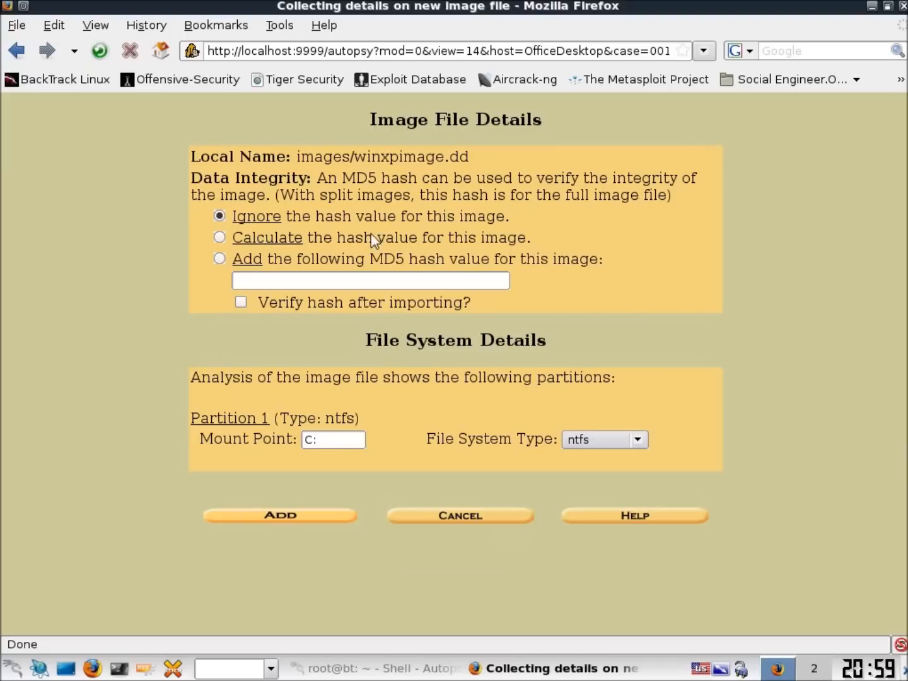
pyautogui.moveTo(446, 243)
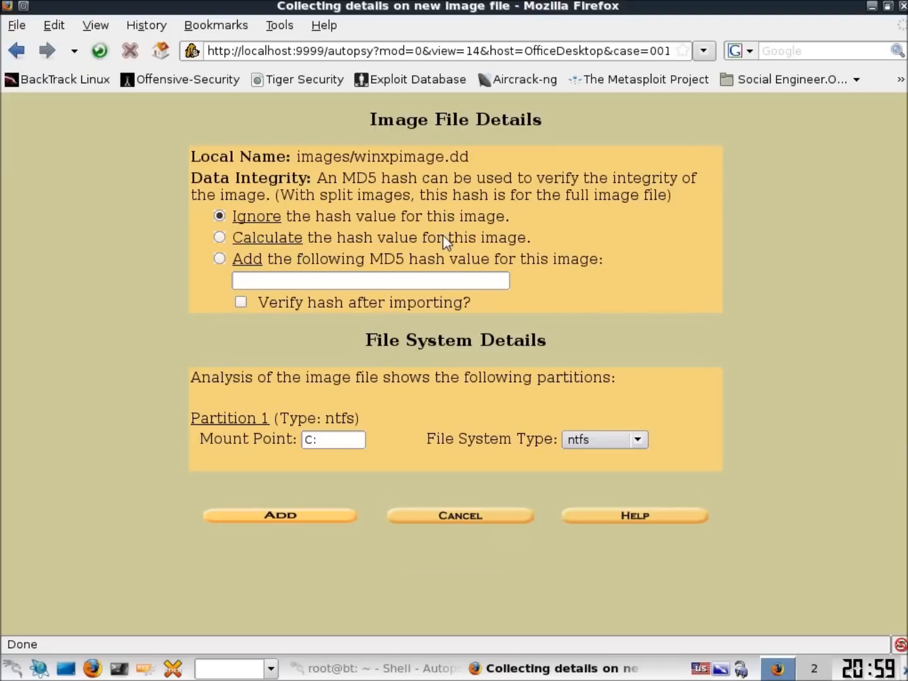
pyautogui.moveTo(492, 249)
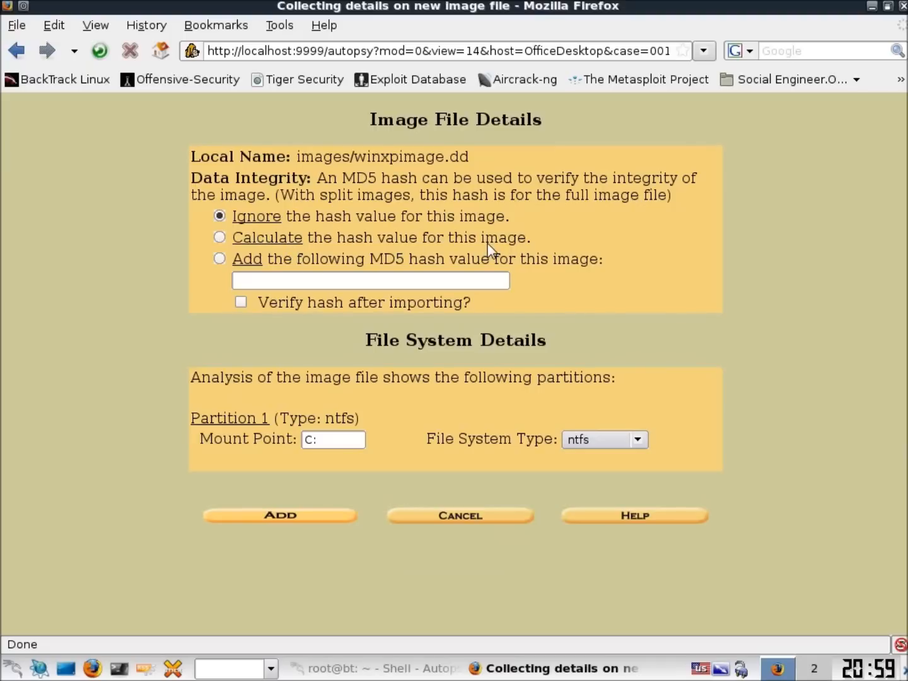
pyautogui.moveTo(334, 317)
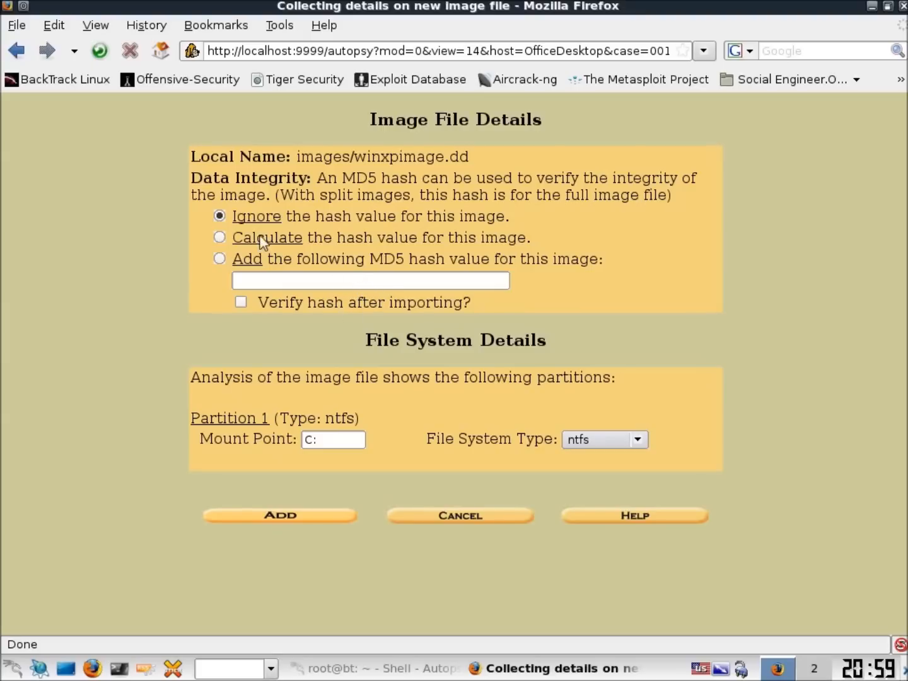
pyautogui.moveTo(306, 516)
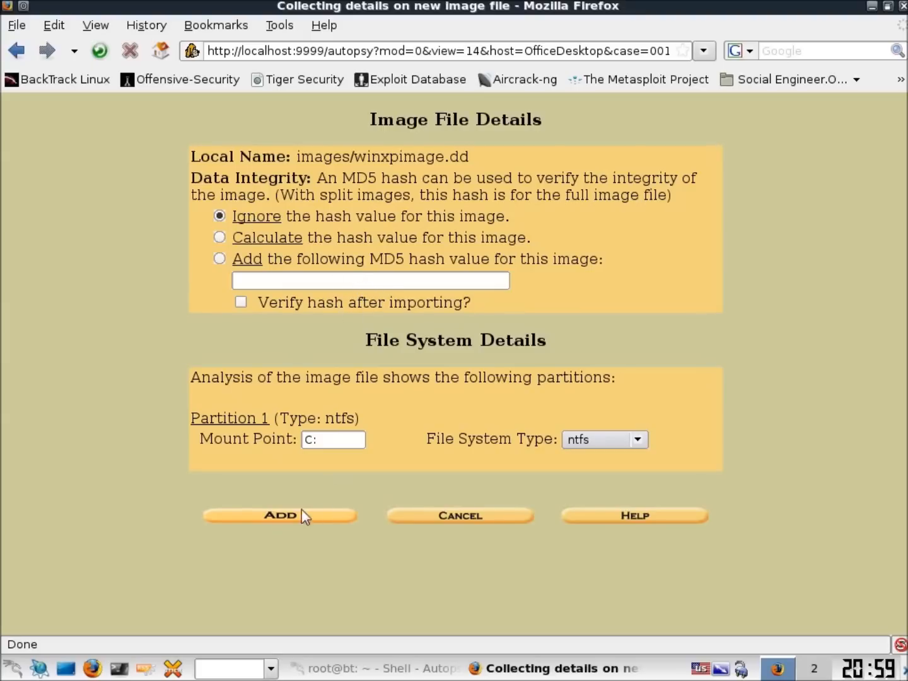
# Add winxpimage.dd to OfficeDesktop as img1 with ntfs volume vol1
pyautogui.click(280, 514)
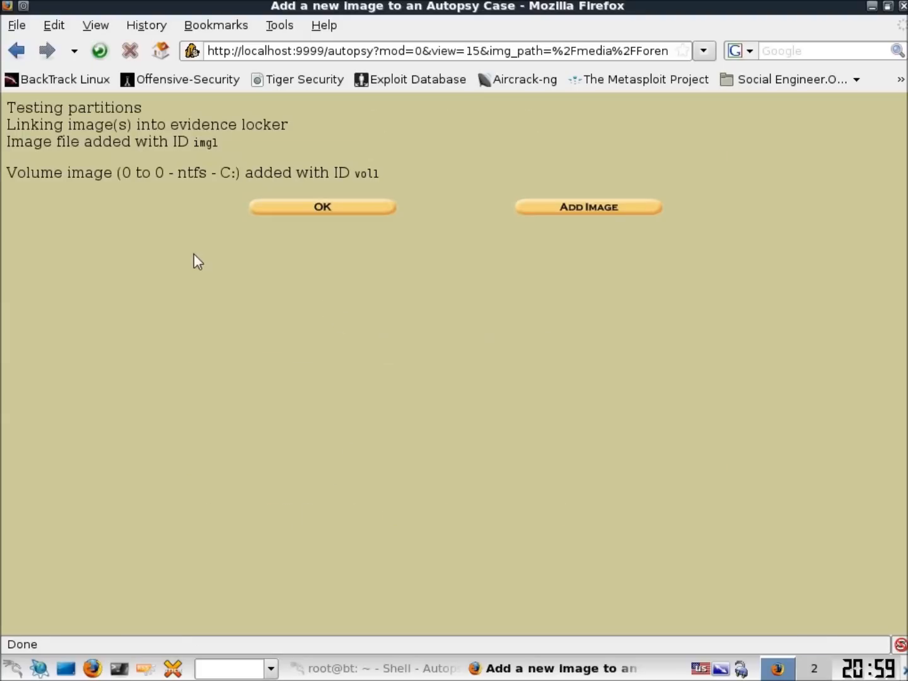
pyautogui.moveTo(113, 142)
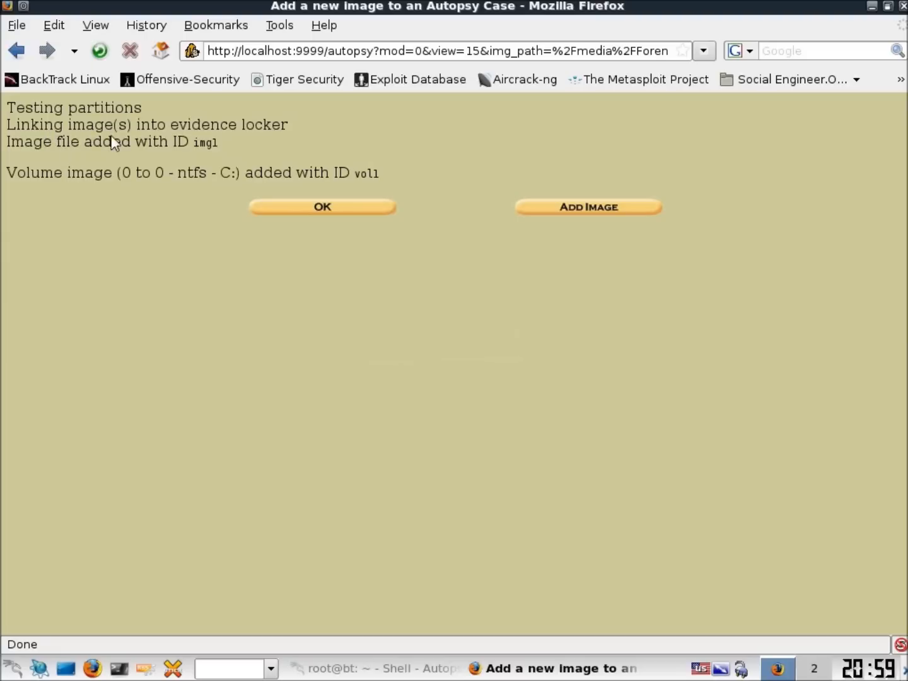
pyautogui.moveTo(63, 163)
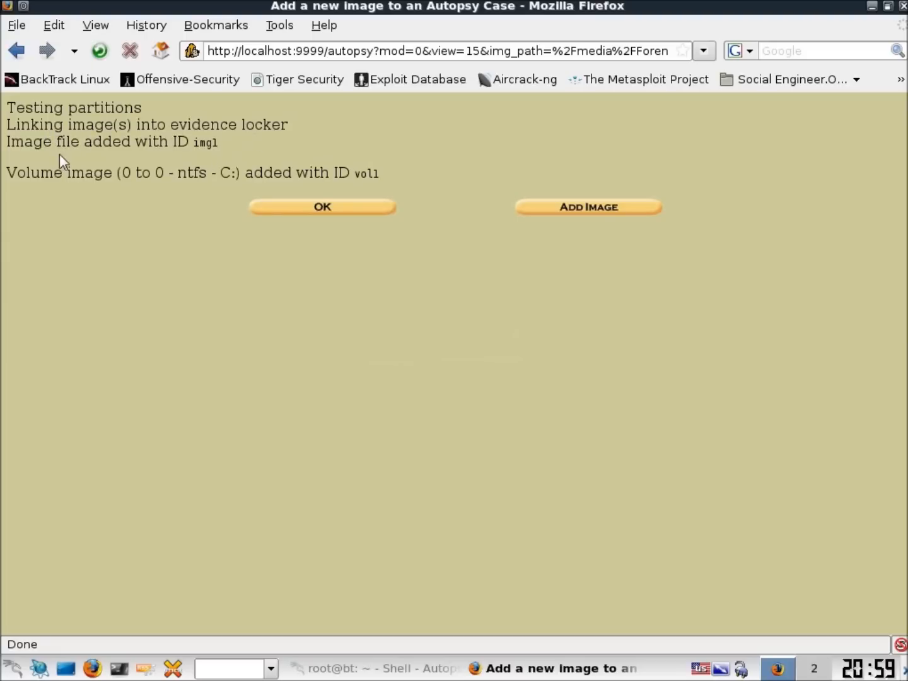
pyautogui.moveTo(173, 159)
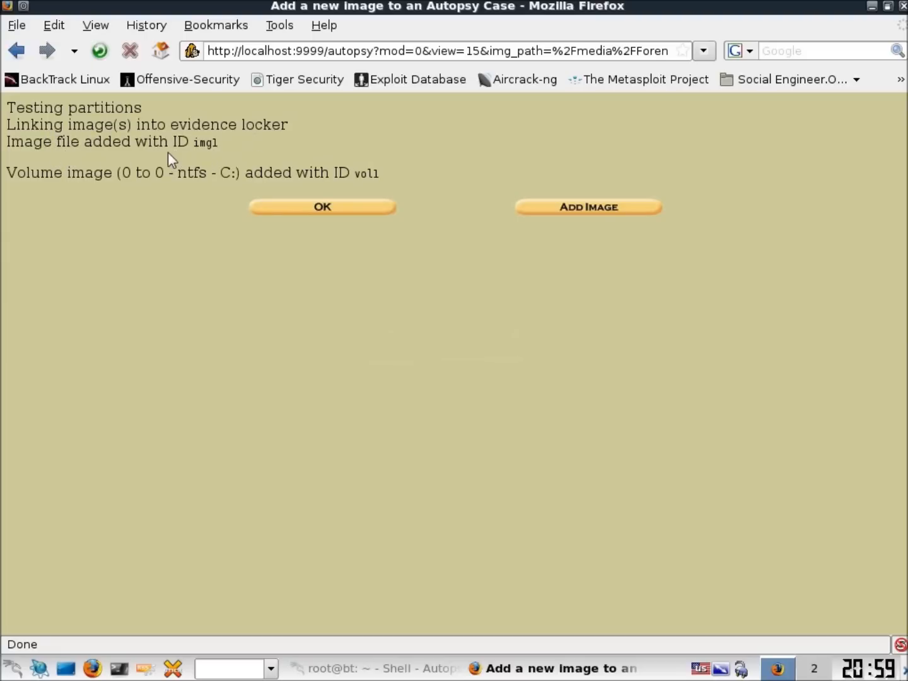
pyautogui.moveTo(164, 192)
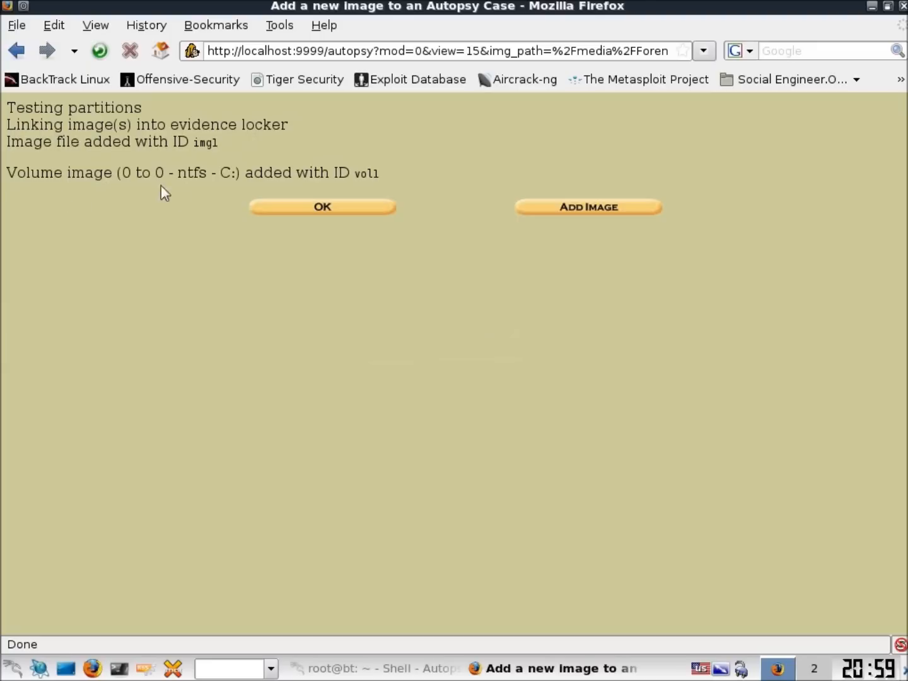
pyautogui.moveTo(258, 233)
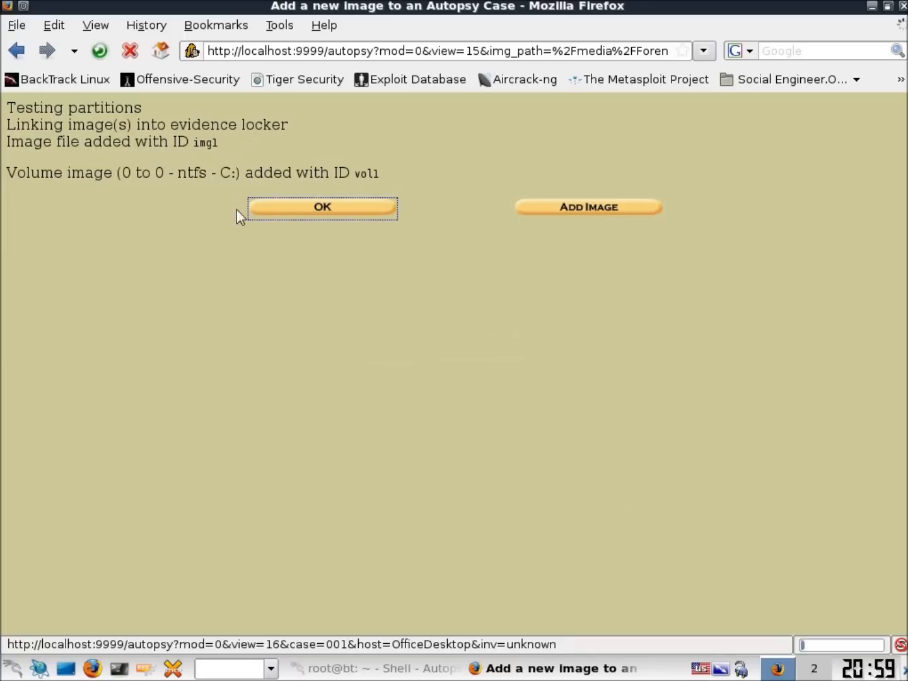
# Confirm to reach the volume list showing C:/ winxpimage.dd-0-0 (ntfs)
pyautogui.click(322, 207)
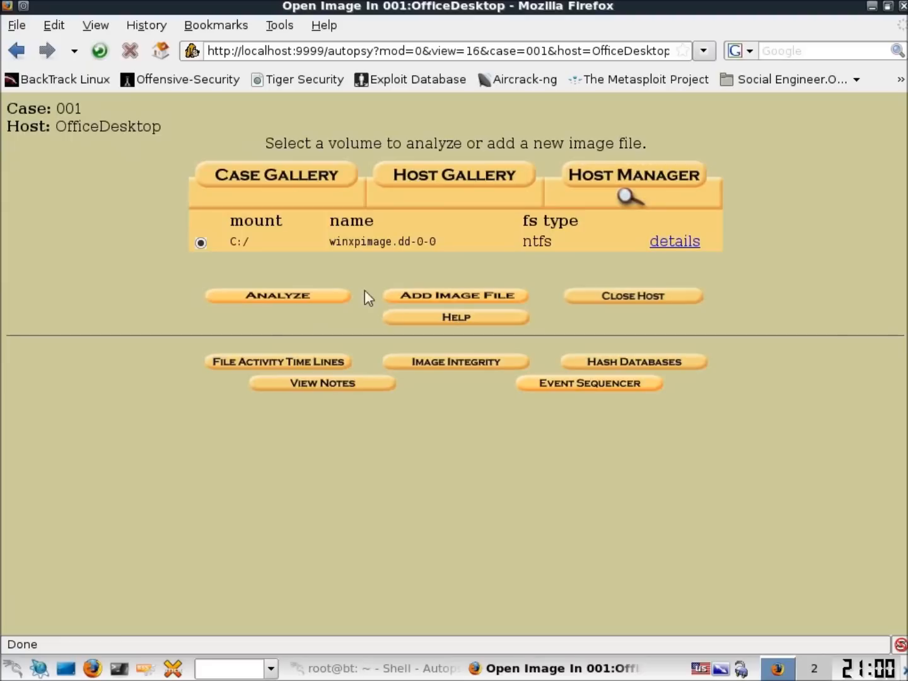
pyautogui.moveTo(372, 292)
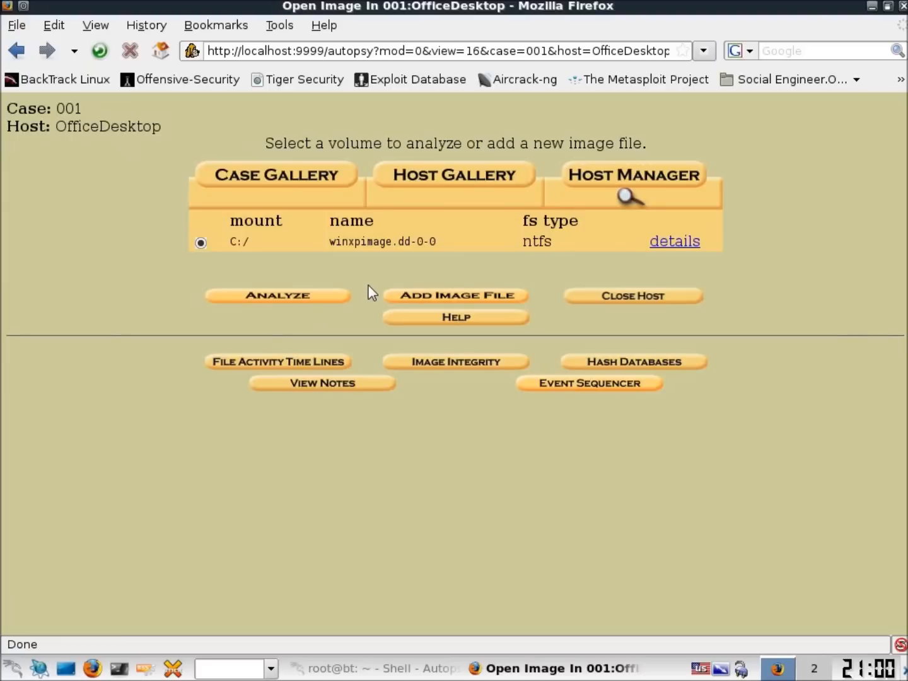
pyautogui.moveTo(439, 305)
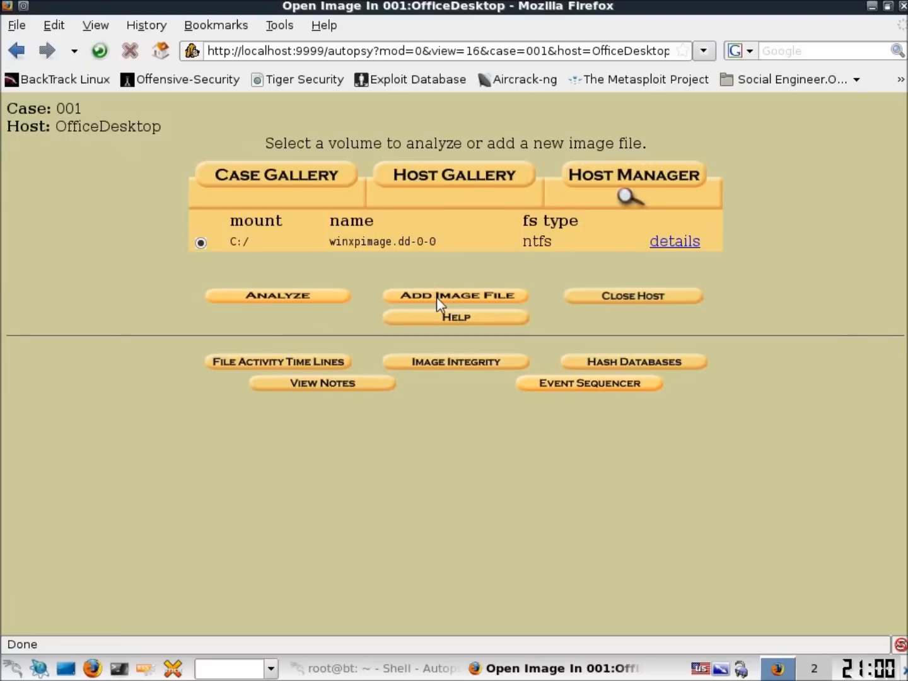
pyautogui.moveTo(305, 301)
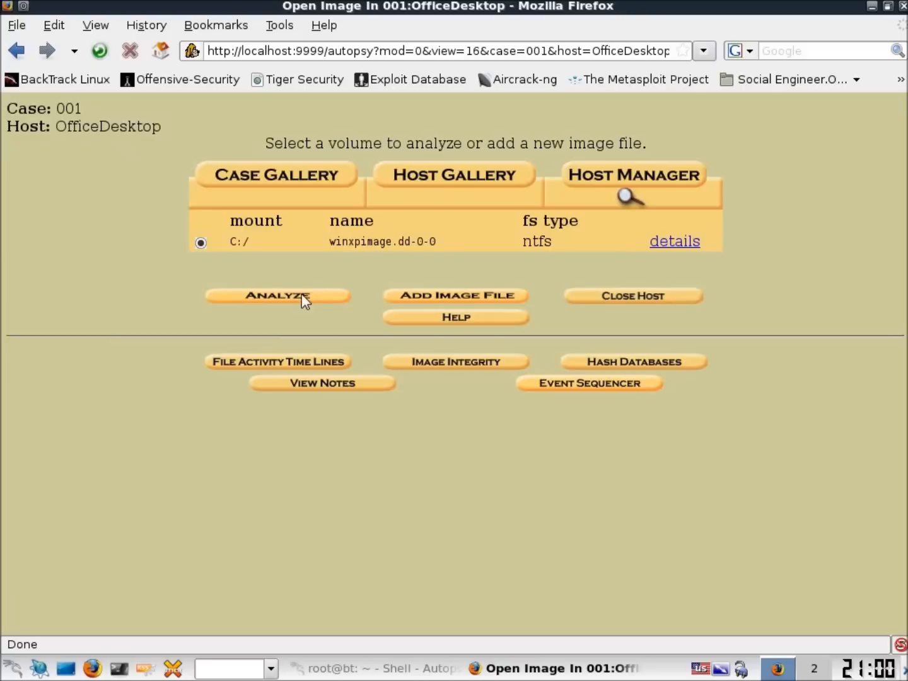
pyautogui.moveTo(377, 248)
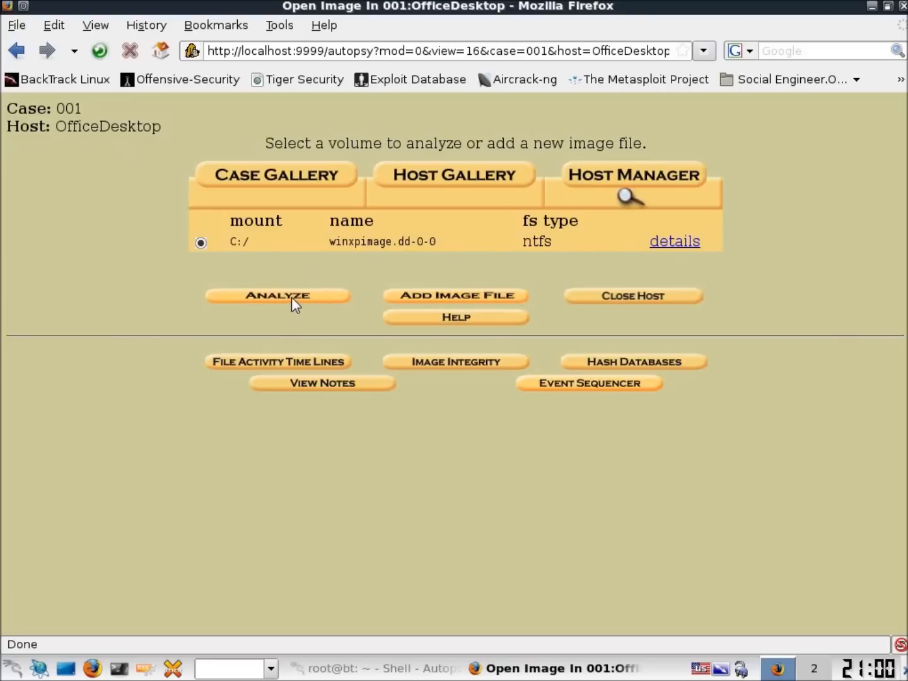
# Select the C:/ volume and start its analysis
pyautogui.click(278, 295)
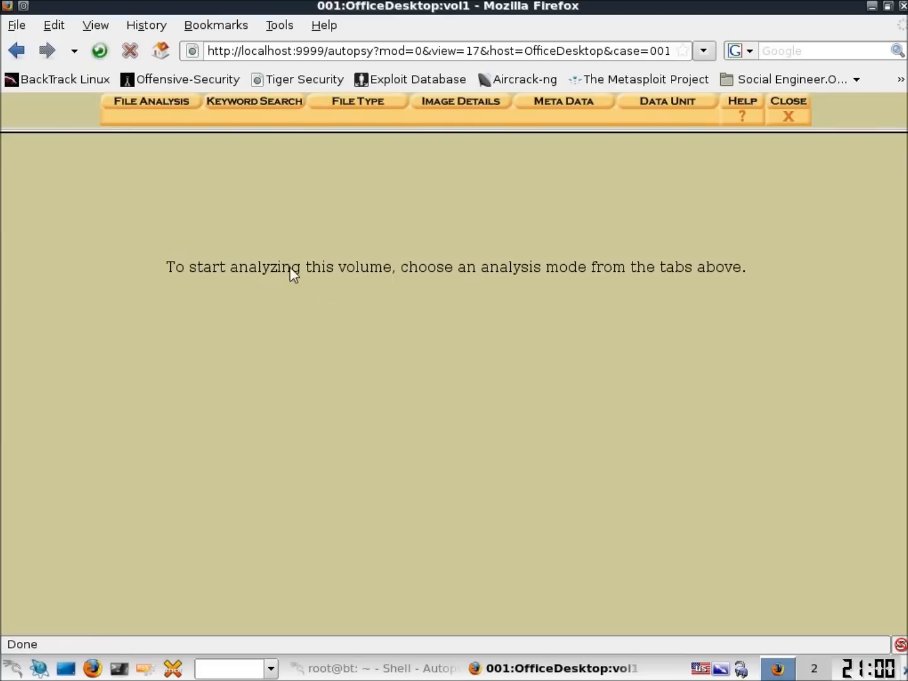
pyautogui.moveTo(188, 157)
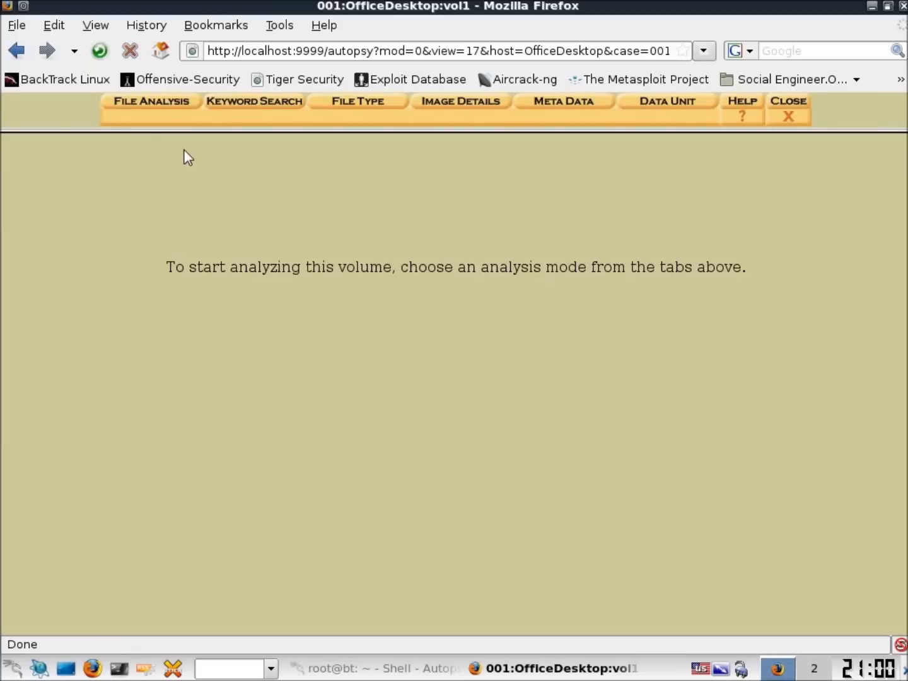
pyautogui.moveTo(234, 125)
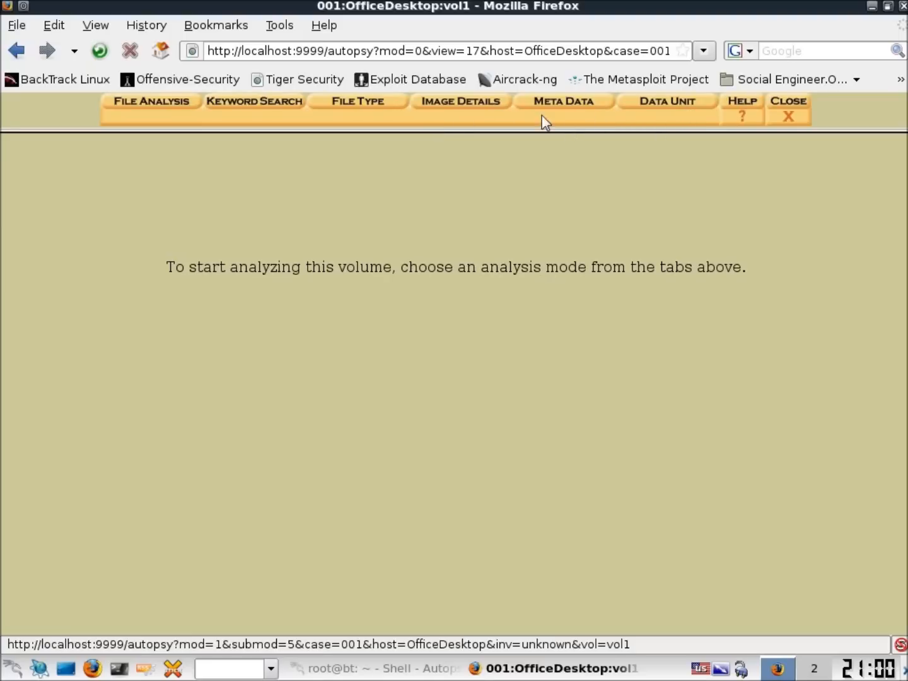
pyautogui.click(151, 101)
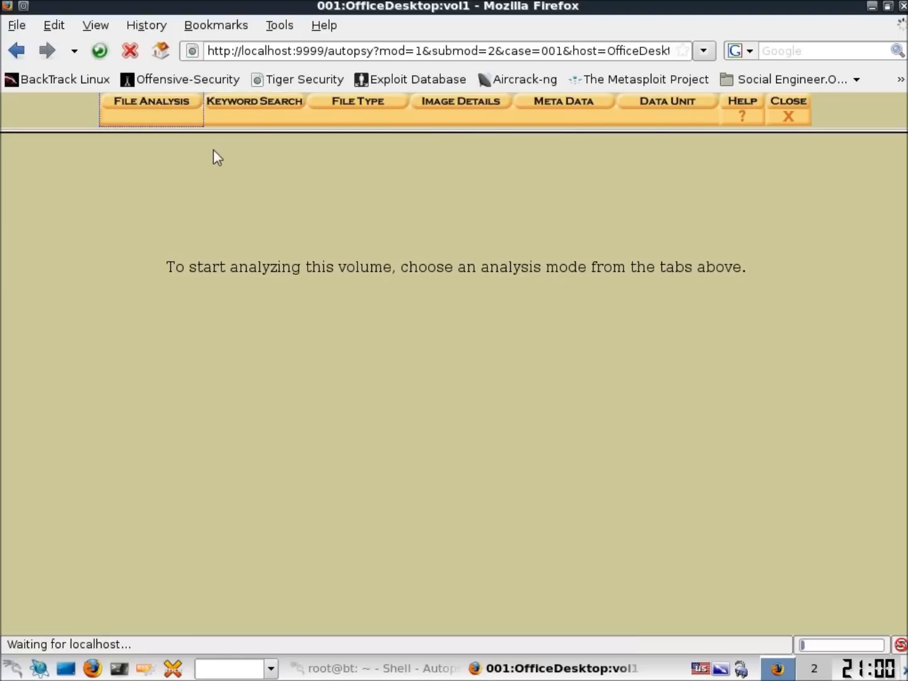
# Open File Analysis and scroll the C:/ root listing with boot.ini, WINDOWS and pagefile.sys
pyautogui.click(151, 100)
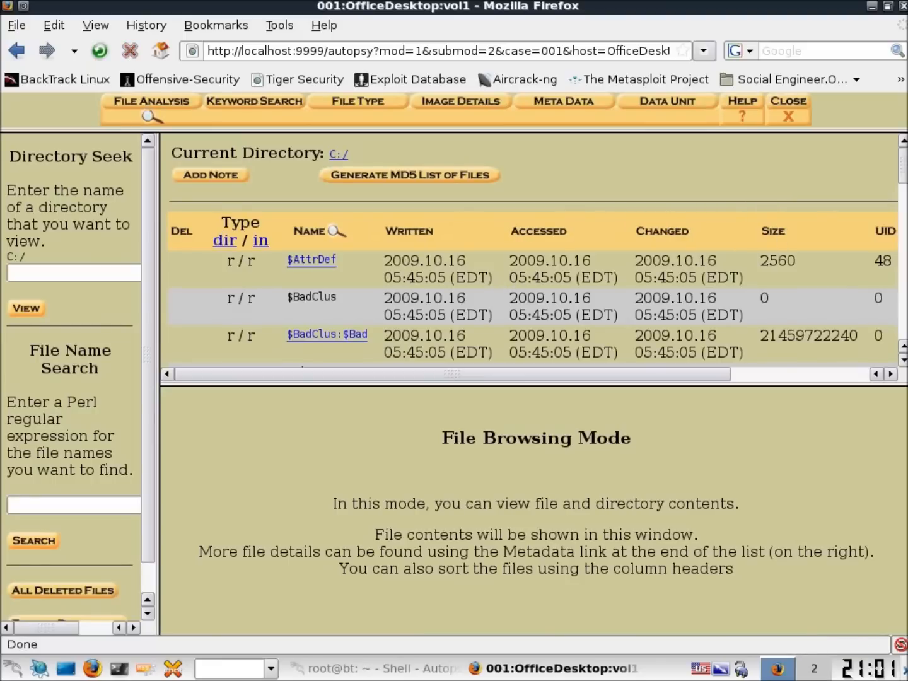
pyautogui.scroll(-3)
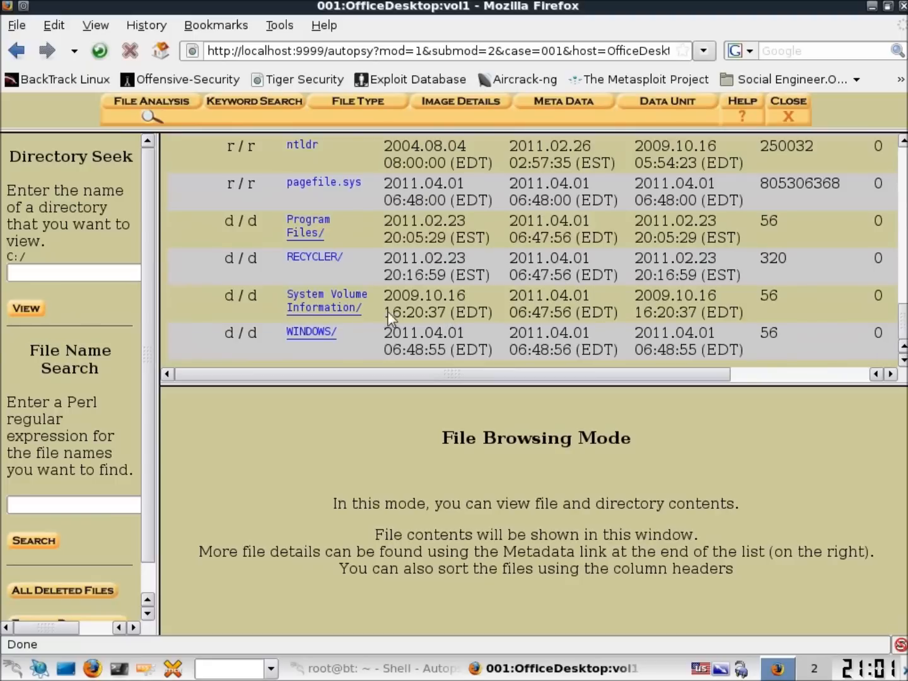
pyautogui.moveTo(314, 349)
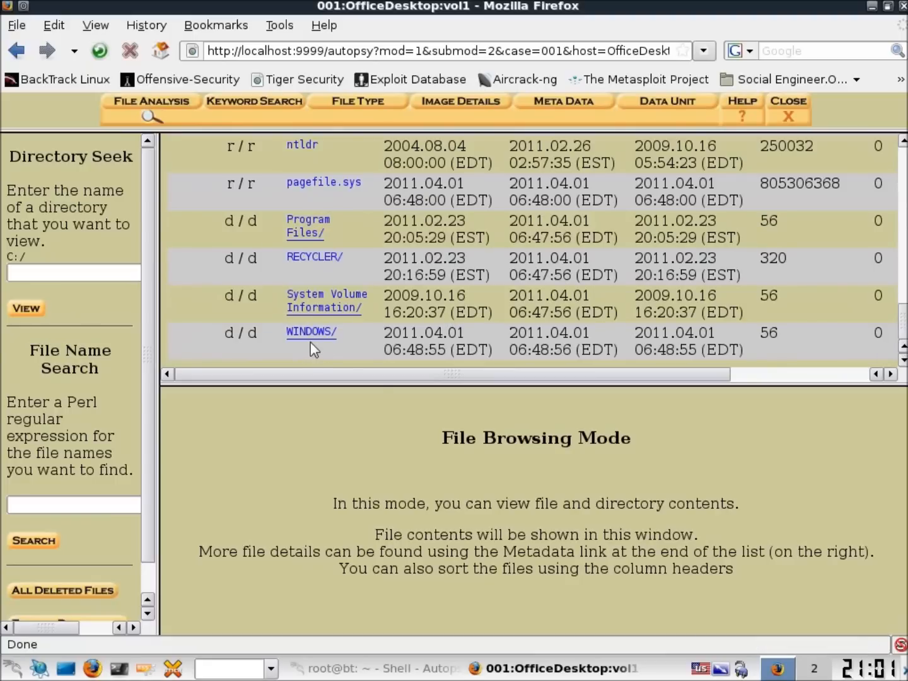
pyautogui.moveTo(579, 251)
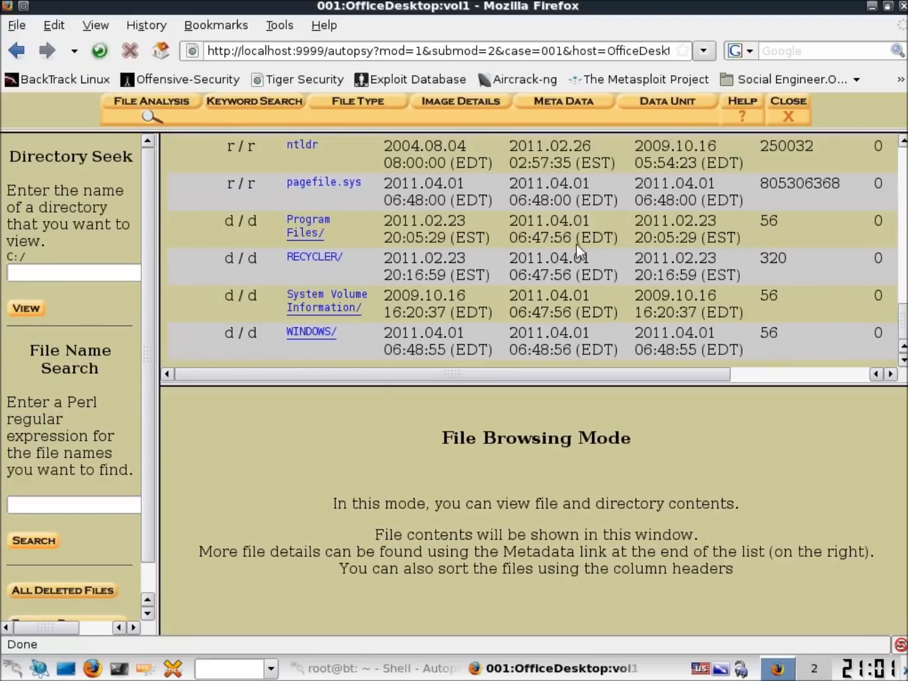
pyautogui.scroll(3)
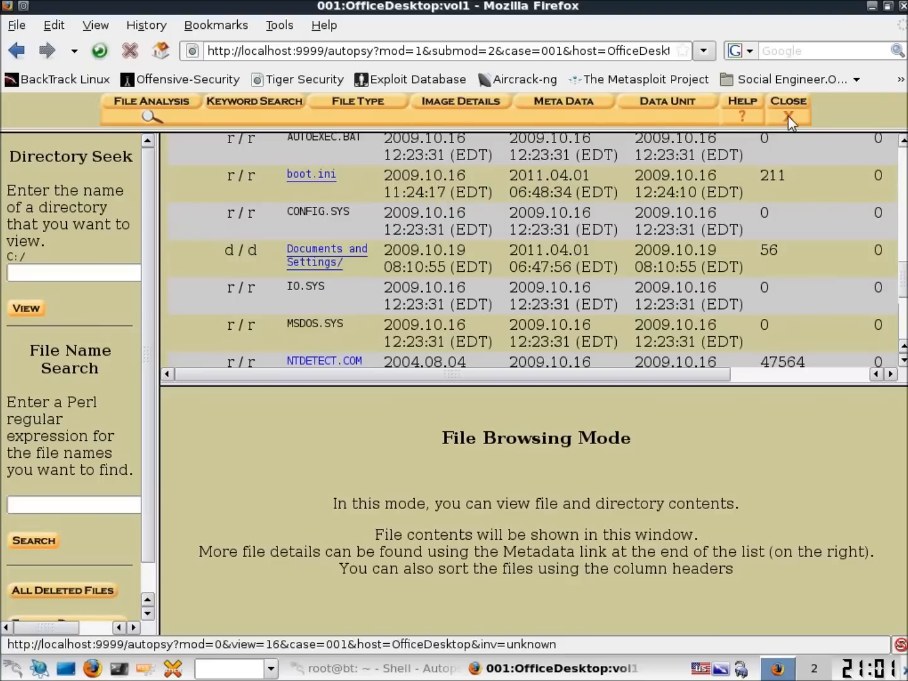
# Close the volume analysis view, the OfficeDesktop host, and case 001
pyautogui.click(788, 101)
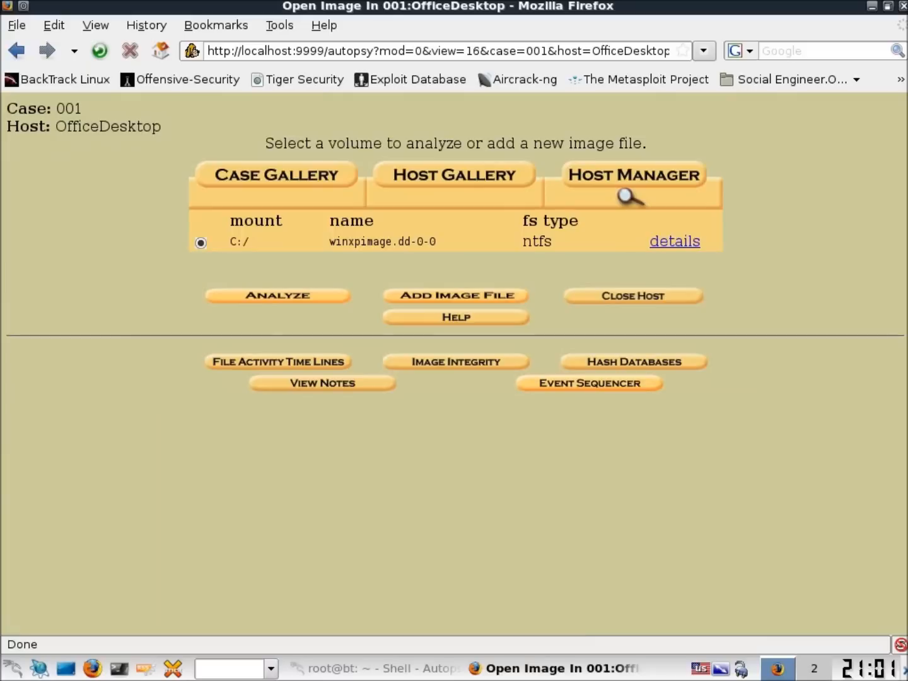
pyautogui.moveTo(611, 310)
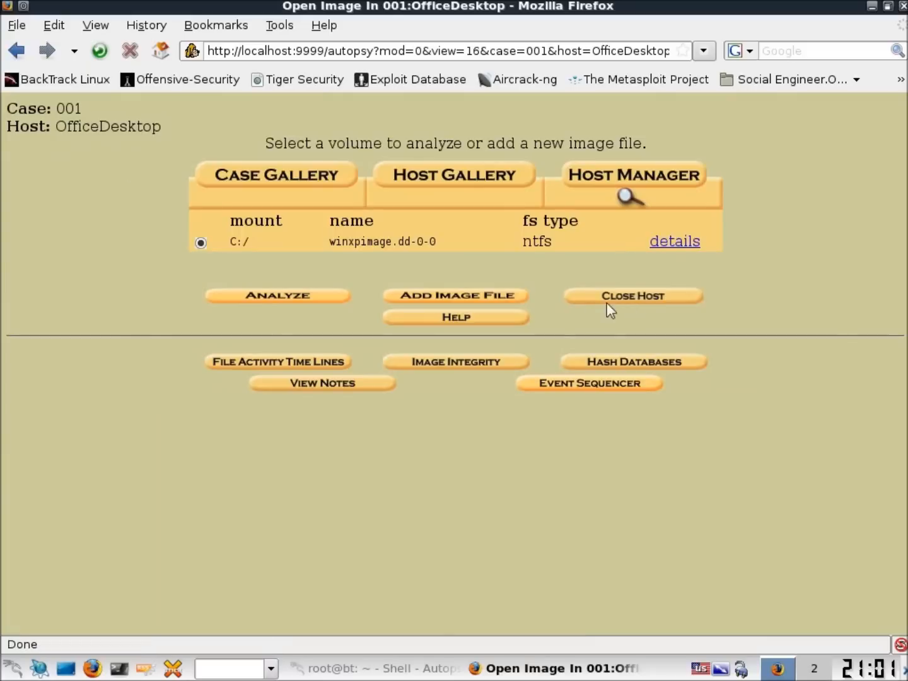
pyautogui.click(633, 295)
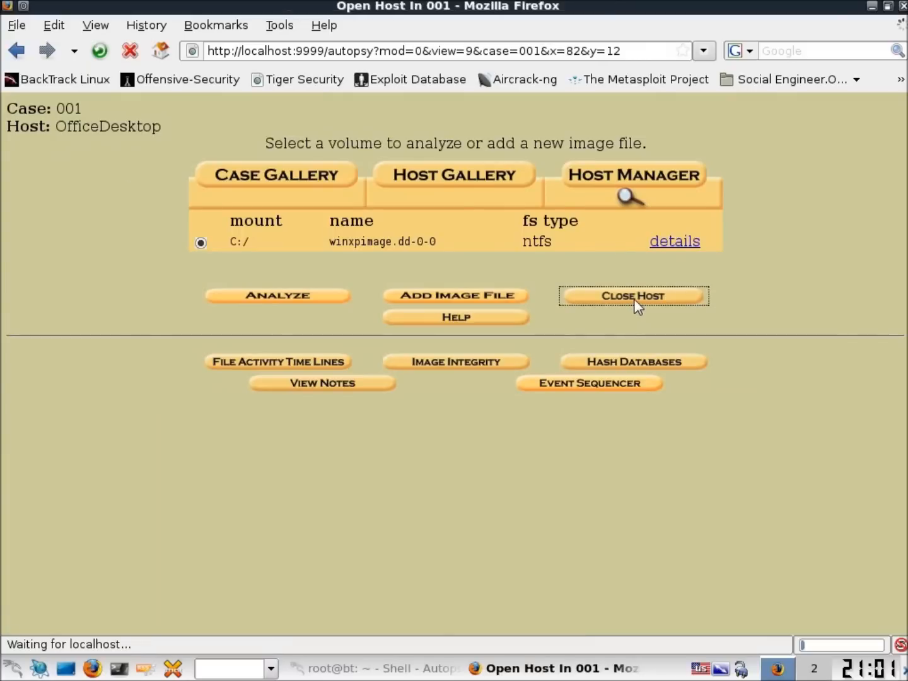
pyautogui.click(633, 296)
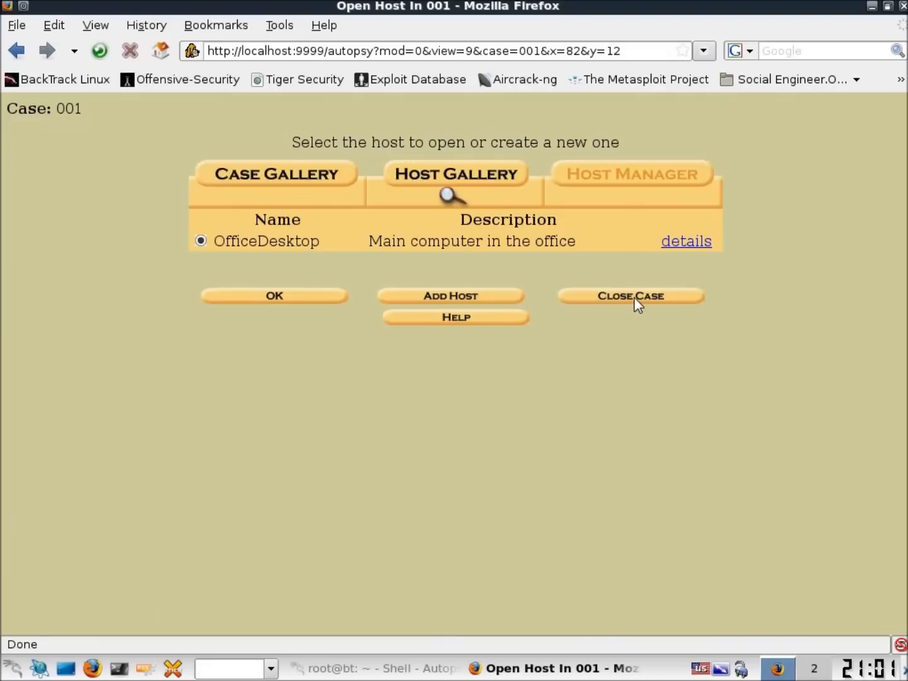
pyautogui.click(630, 296)
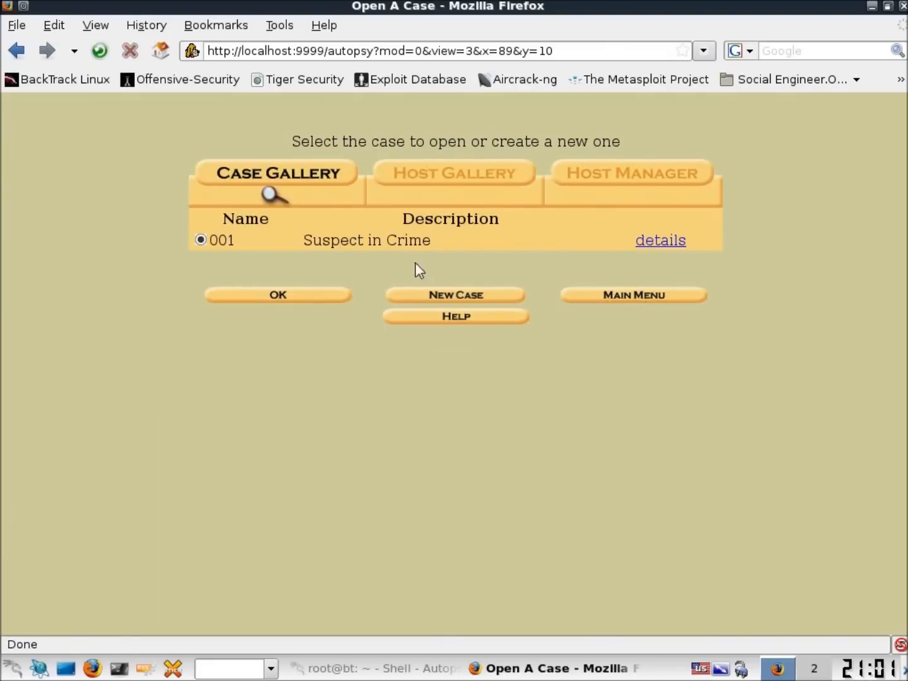
pyautogui.moveTo(629, 303)
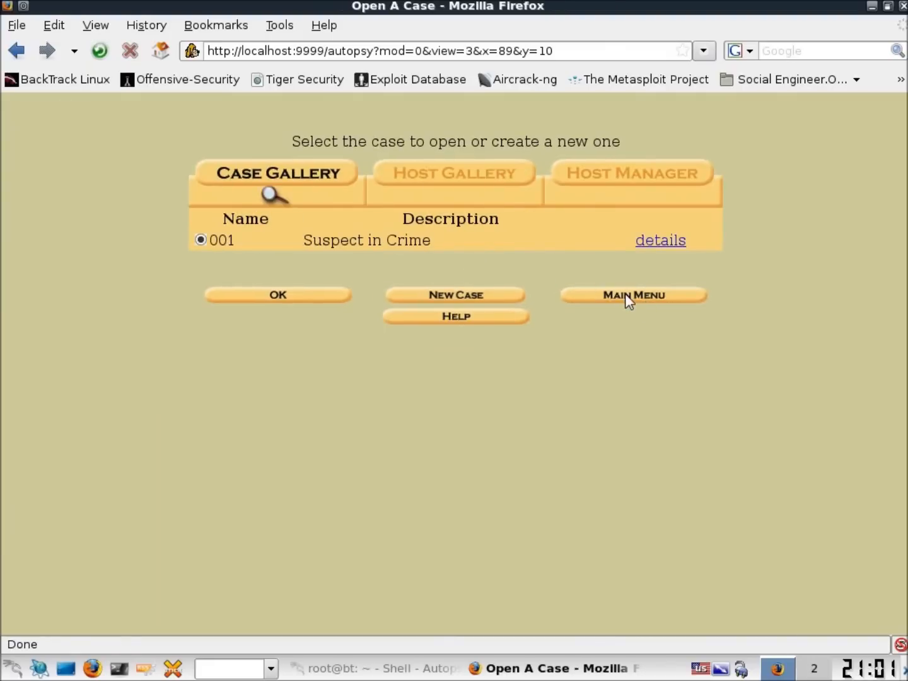
pyautogui.click(633, 294)
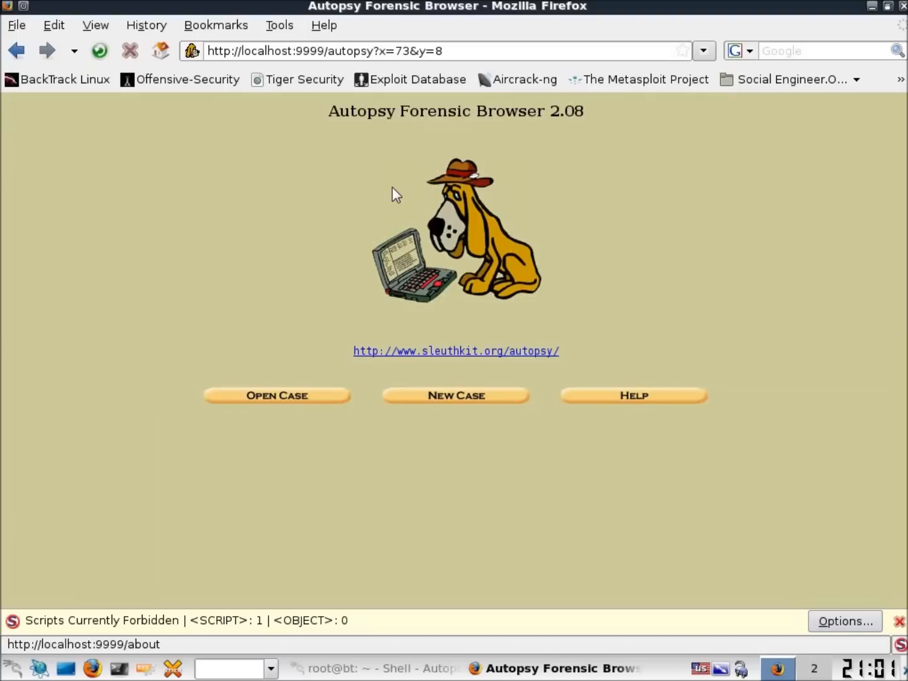
pyautogui.moveTo(277, 395)
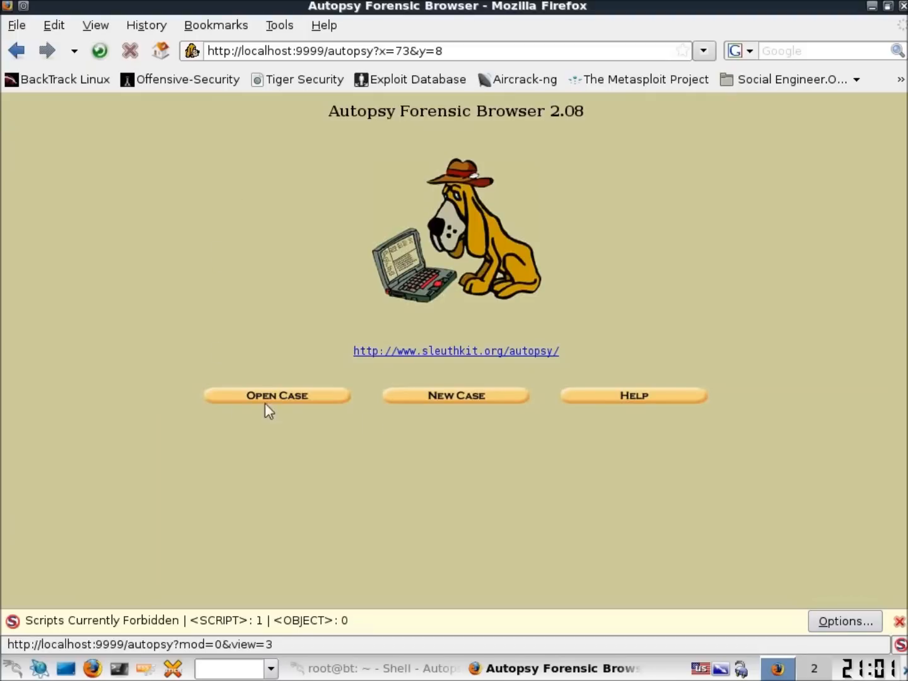
pyautogui.moveTo(270, 418)
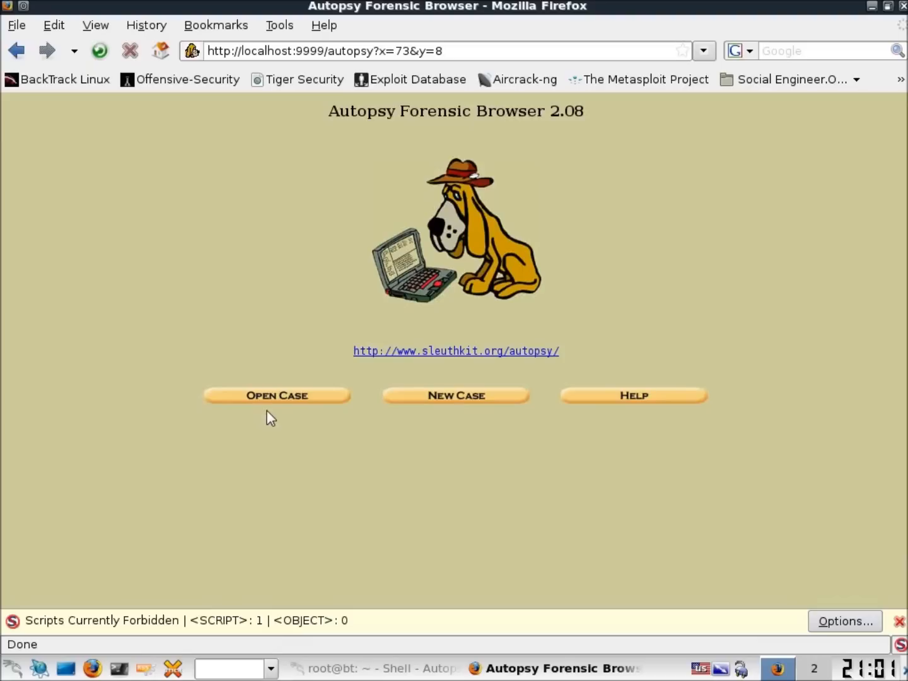
pyautogui.click(276, 396)
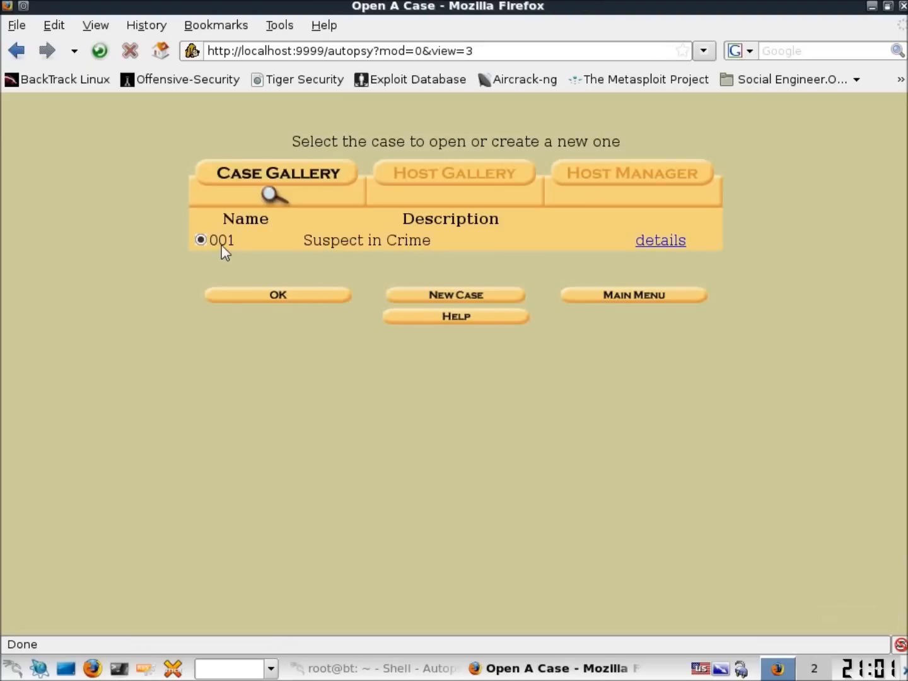
pyautogui.moveTo(319, 297)
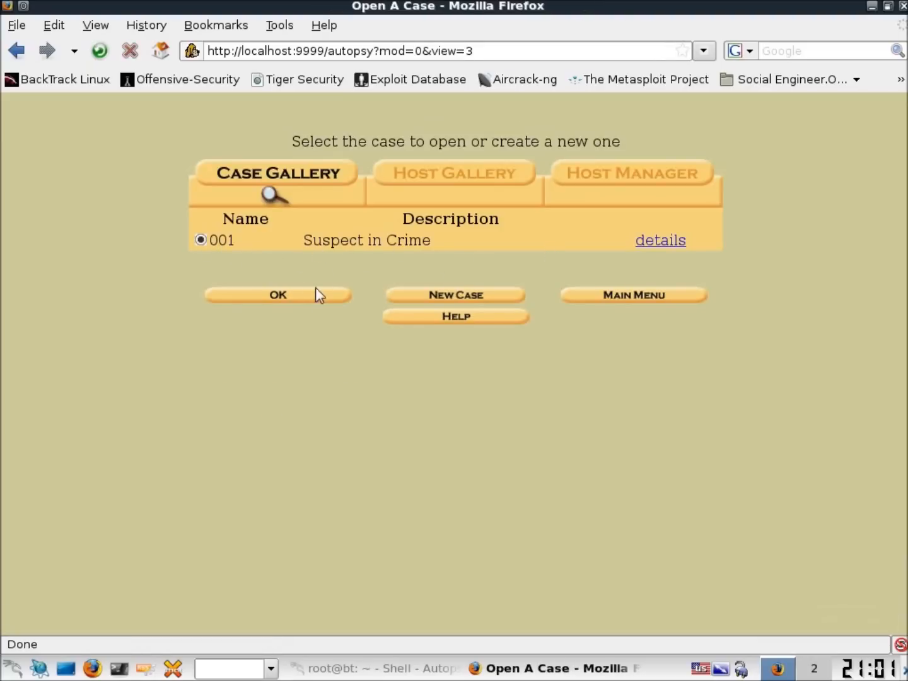
# Reopen case 001 and choose the OfficeDesktop host from its Host Gallery
pyautogui.click(278, 295)
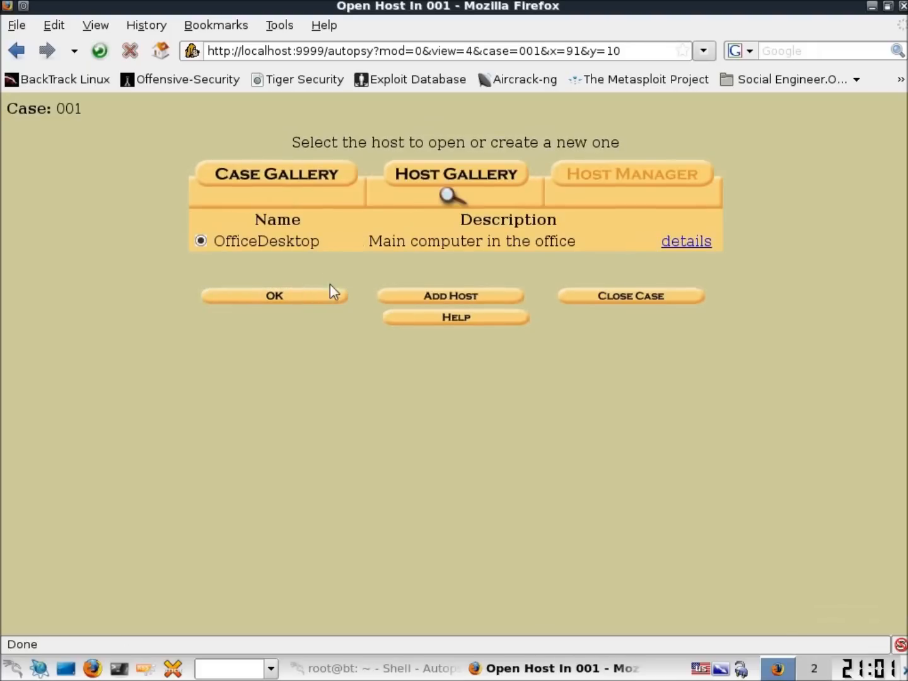
pyautogui.moveTo(252, 248)
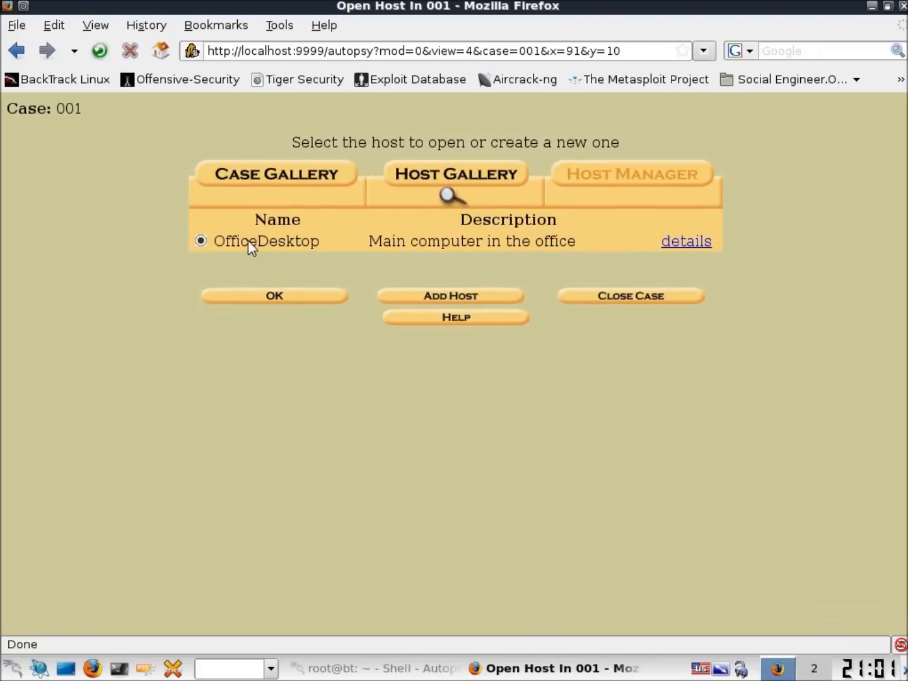
pyautogui.moveTo(313, 248)
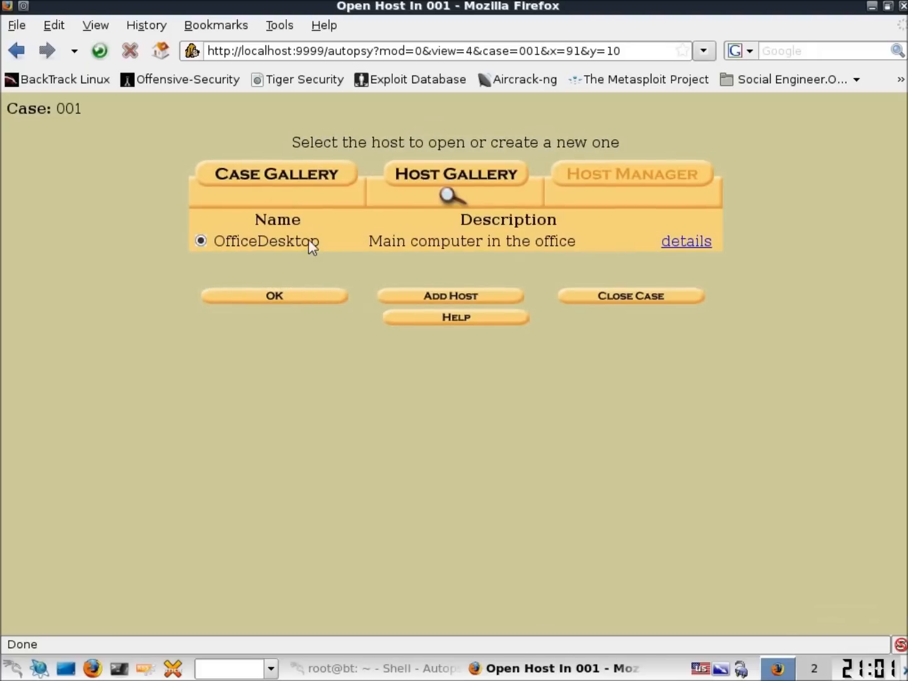
pyautogui.doubleClick(278, 241)
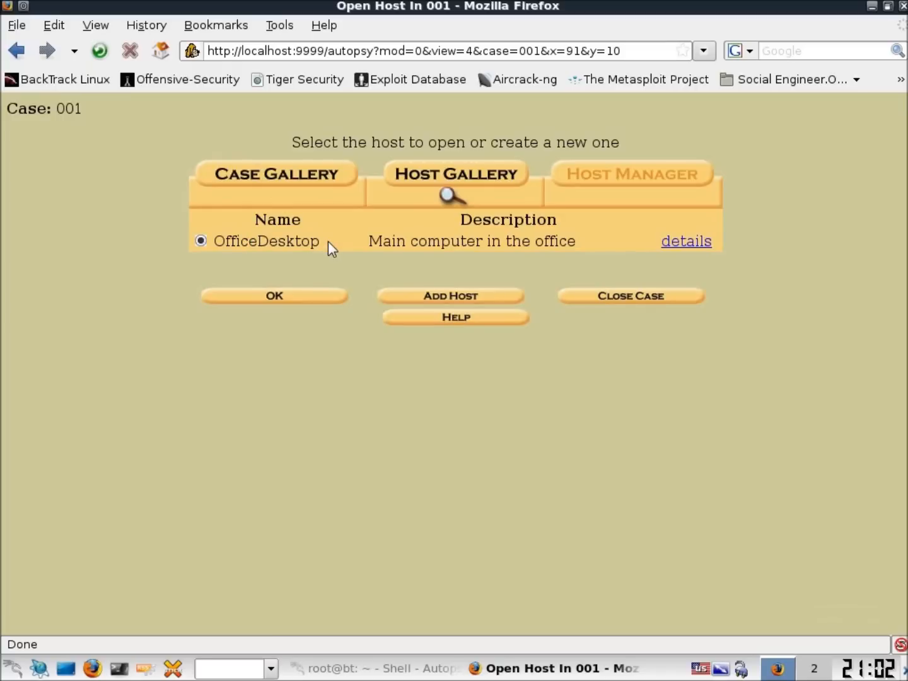
pyautogui.moveTo(295, 307)
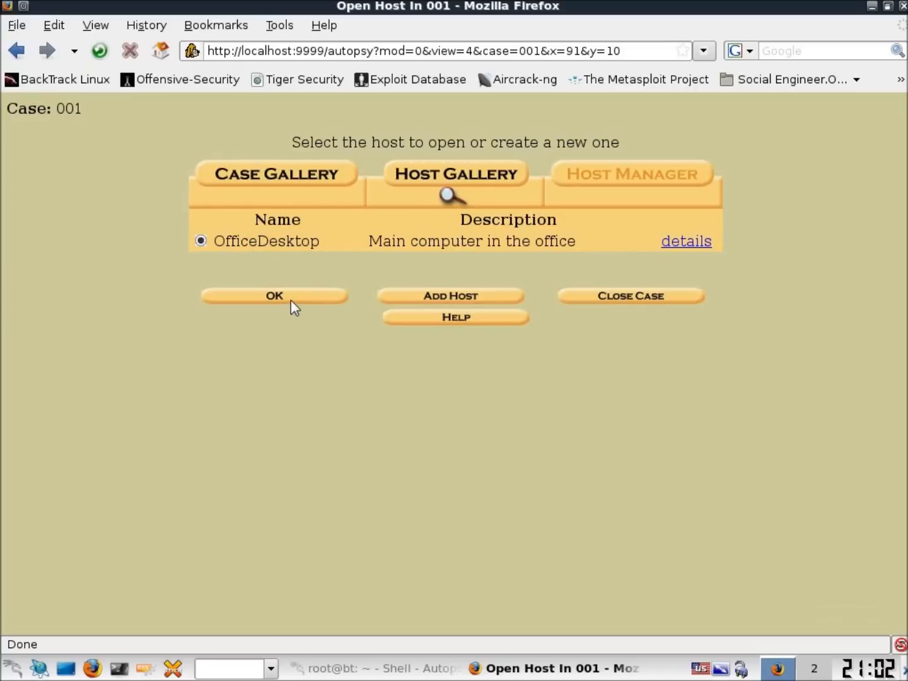
# Open host OfficeDesktop, select volume C:/ (winxpimage.dd-0-0), and start analysing it
pyautogui.click(274, 295)
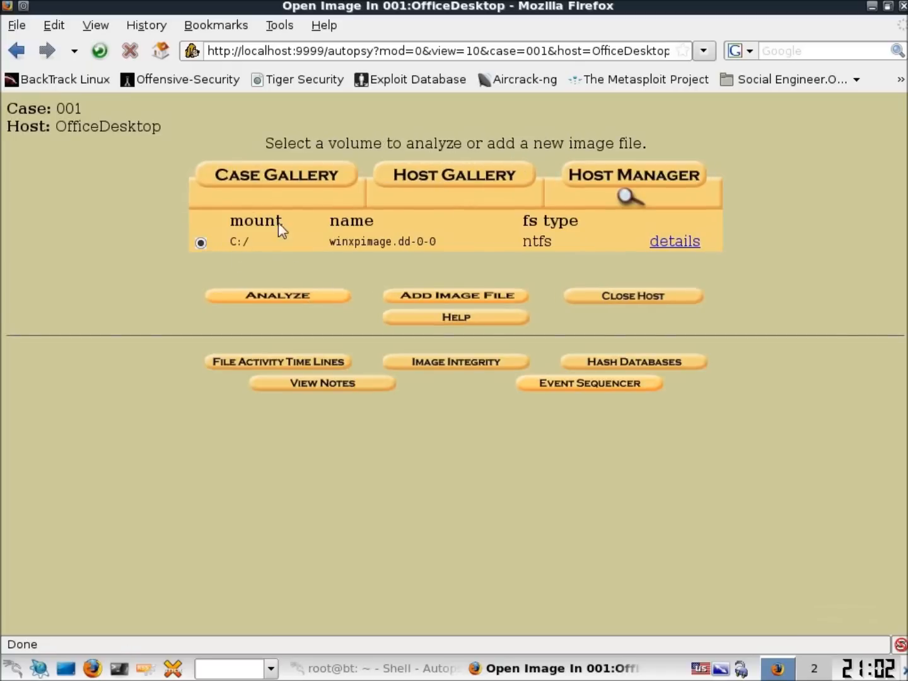
pyautogui.moveTo(314, 248)
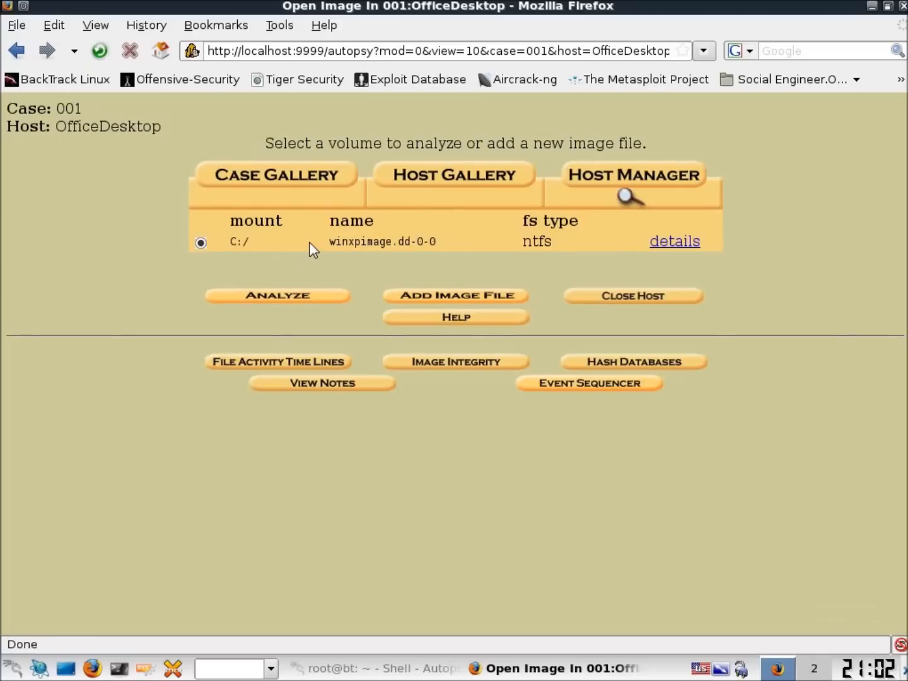
pyautogui.click(277, 295)
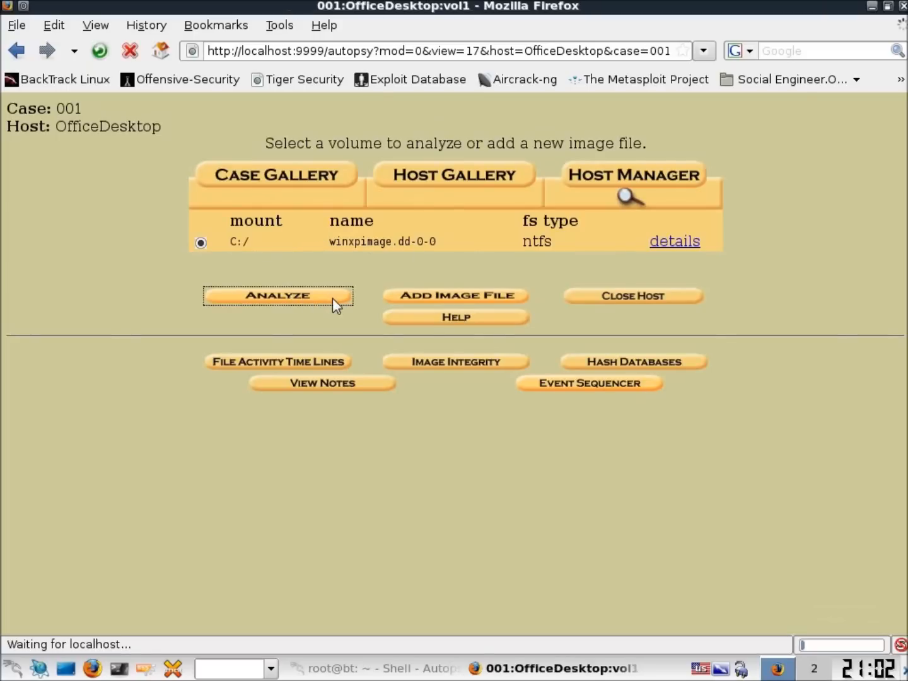
pyautogui.click(277, 296)
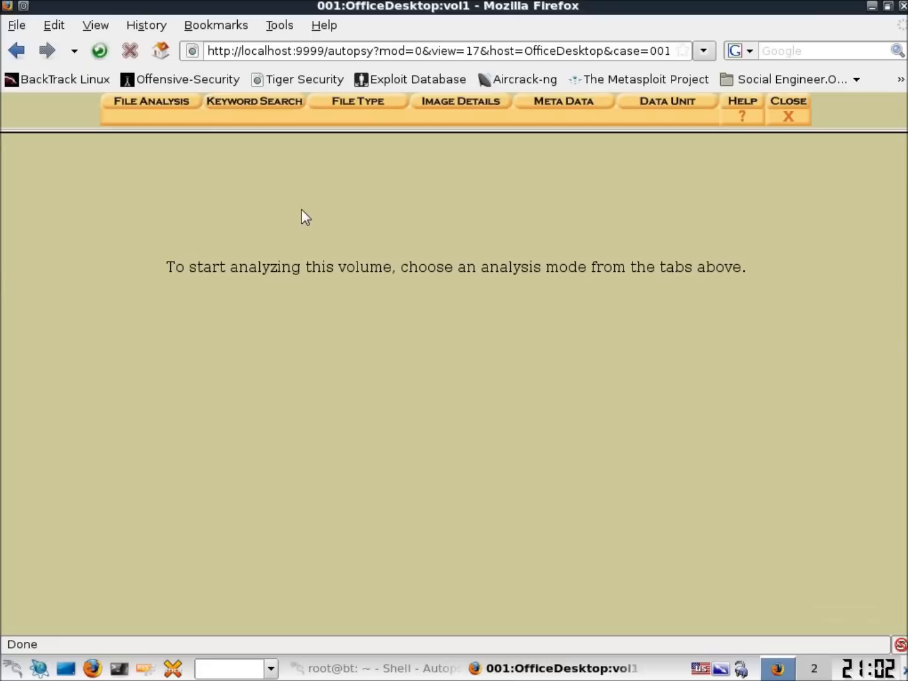
pyautogui.moveTo(297, 232)
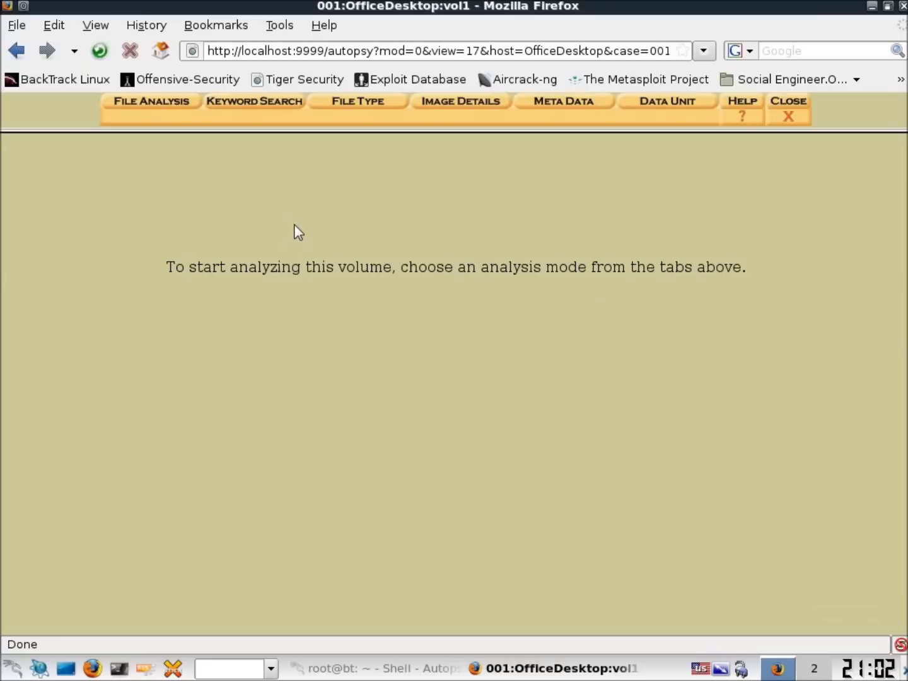
pyautogui.moveTo(297, 231)
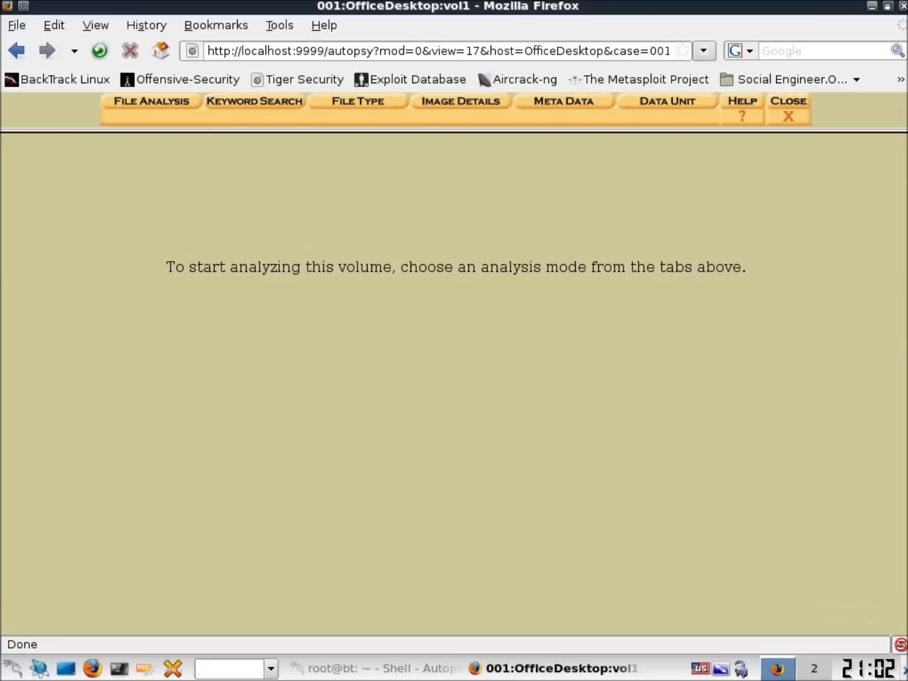